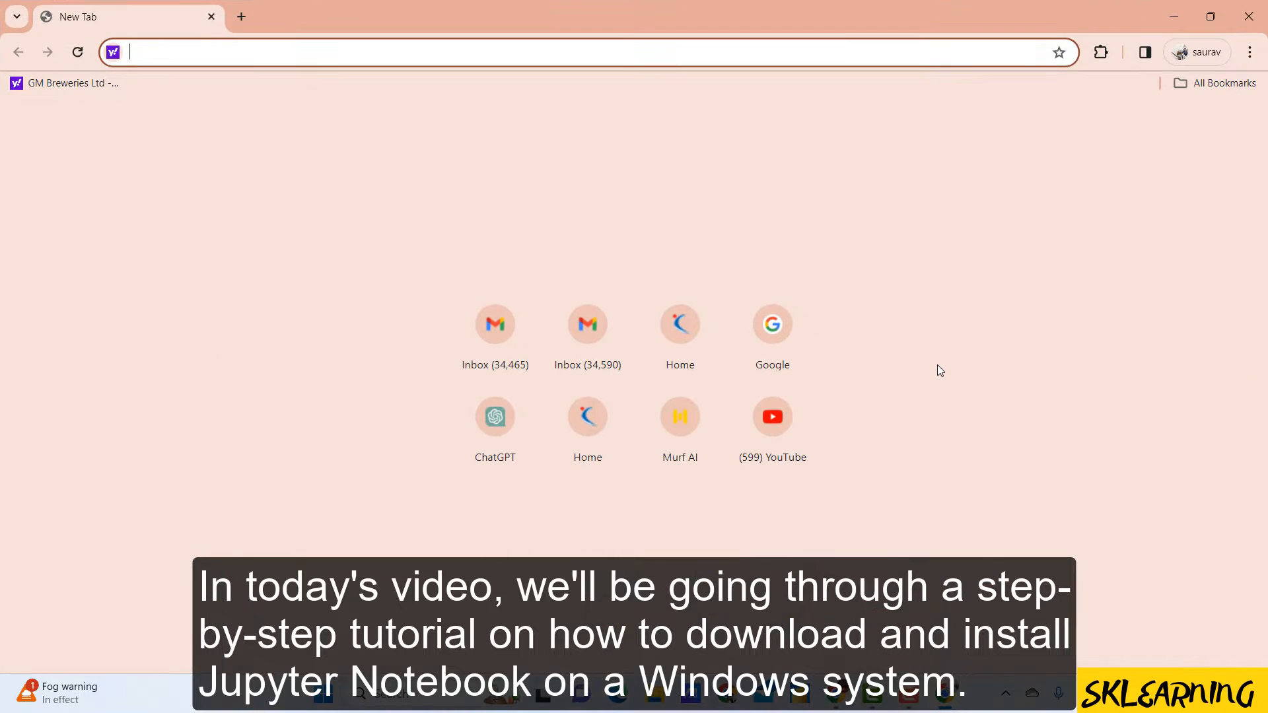
Maximize Chrome and search Google for 'jupyter notebook download'
{"action": "right_click", "coordinate": [845, 223]}
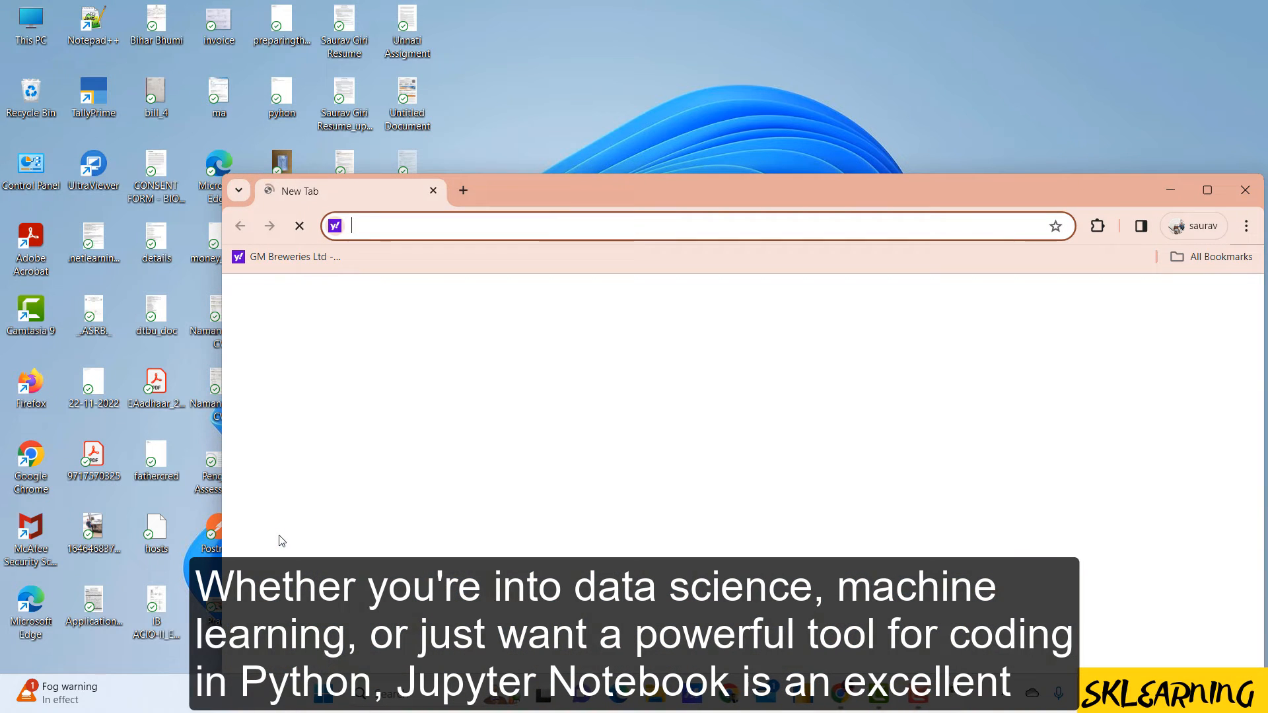
{"action": "left_click", "coordinate": [1206, 190]}
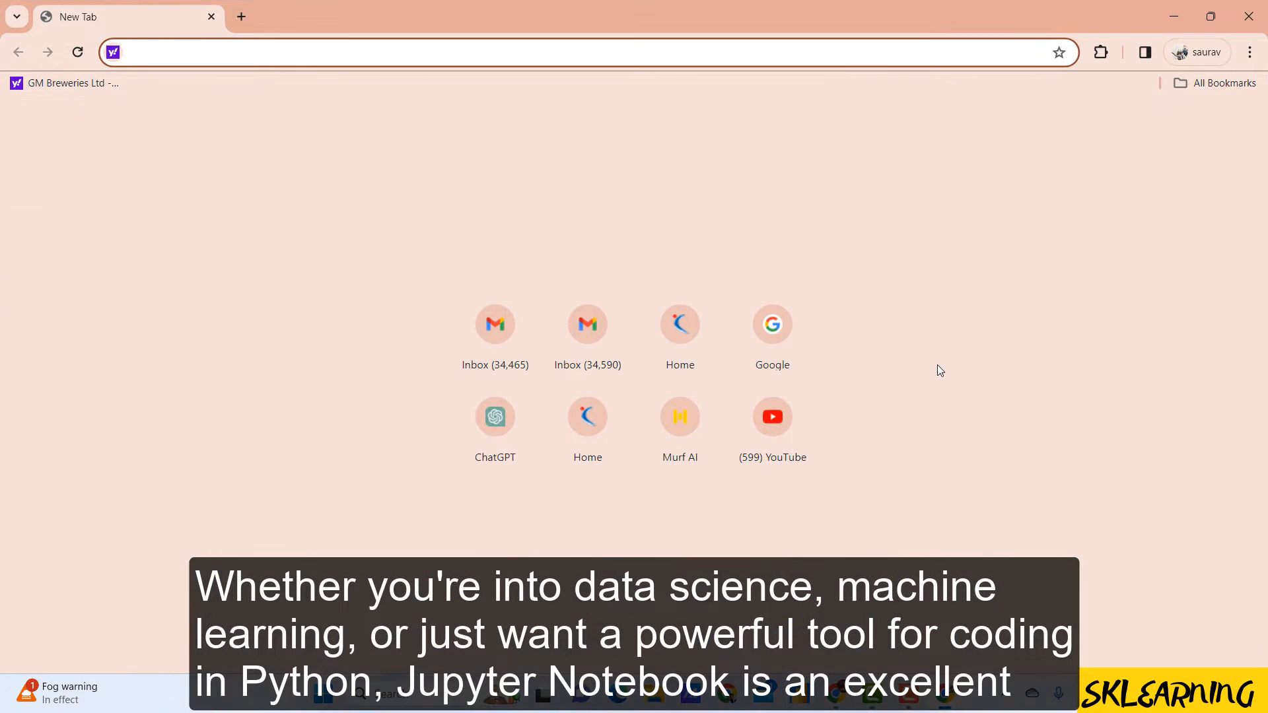
{"action": "left_click", "coordinate": [771, 324]}
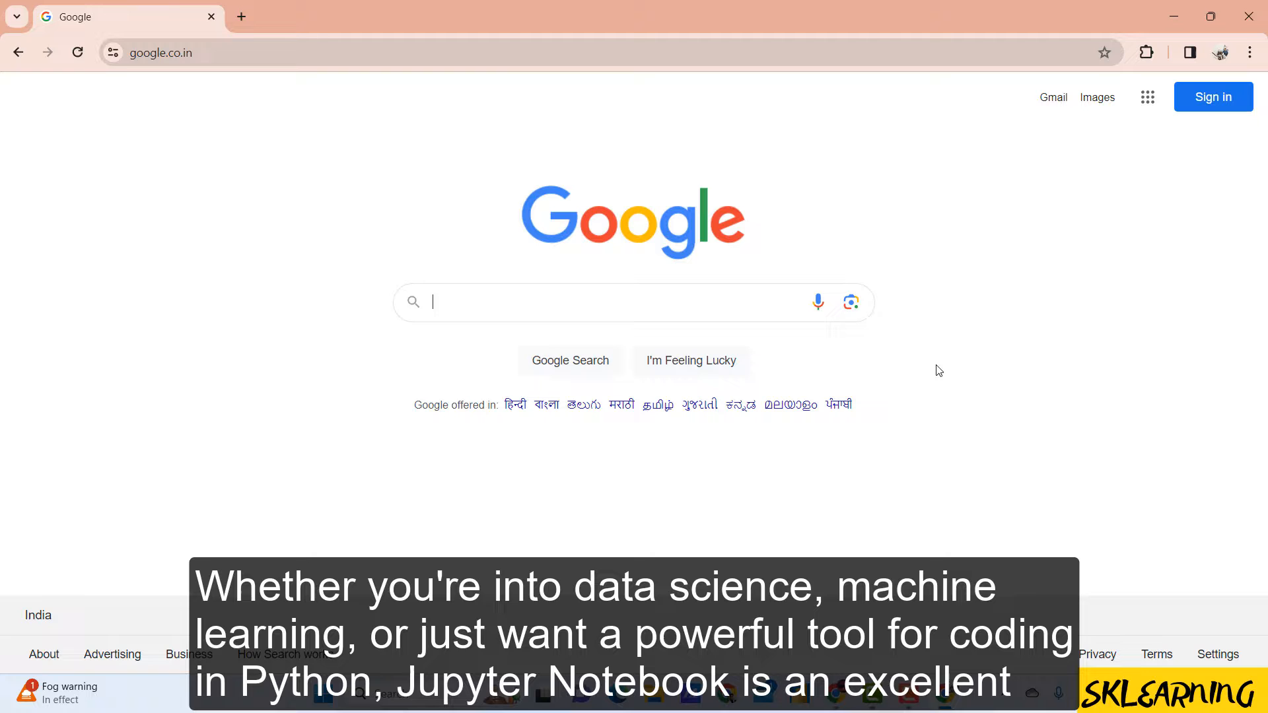
{"action": "left_click", "coordinate": [606, 303]}
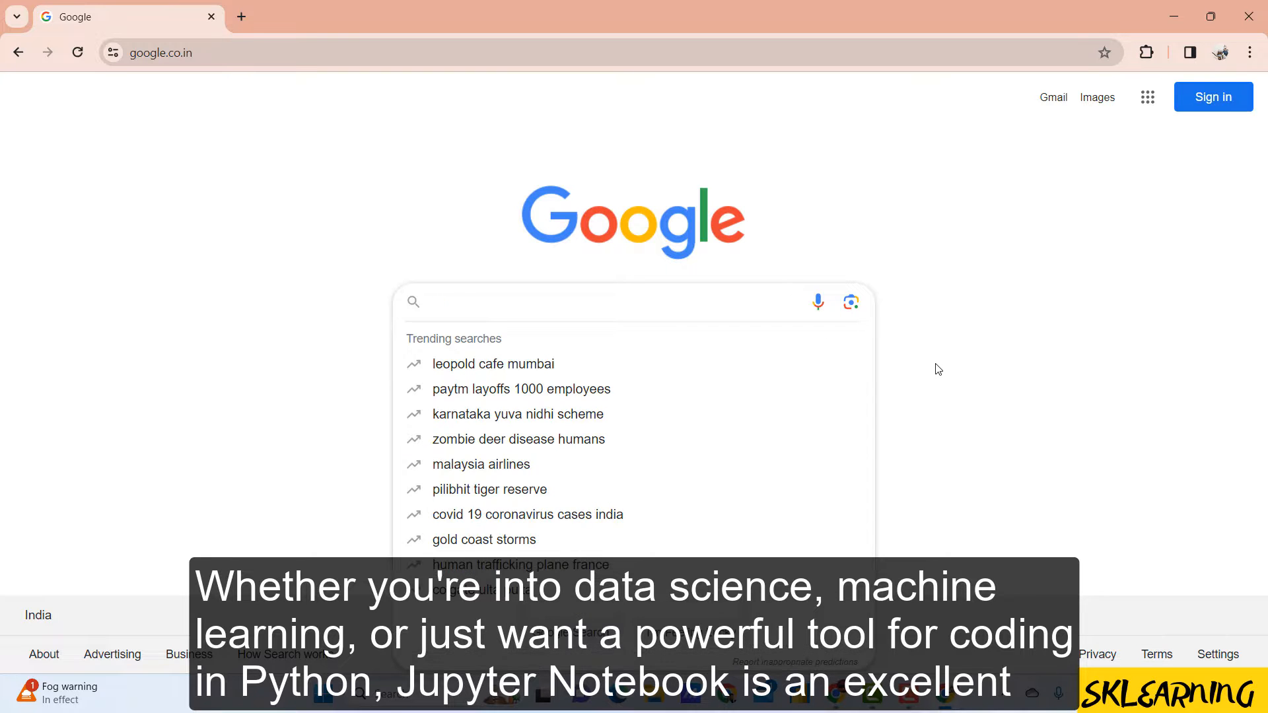
{"action": "type", "text": "jupyt"}
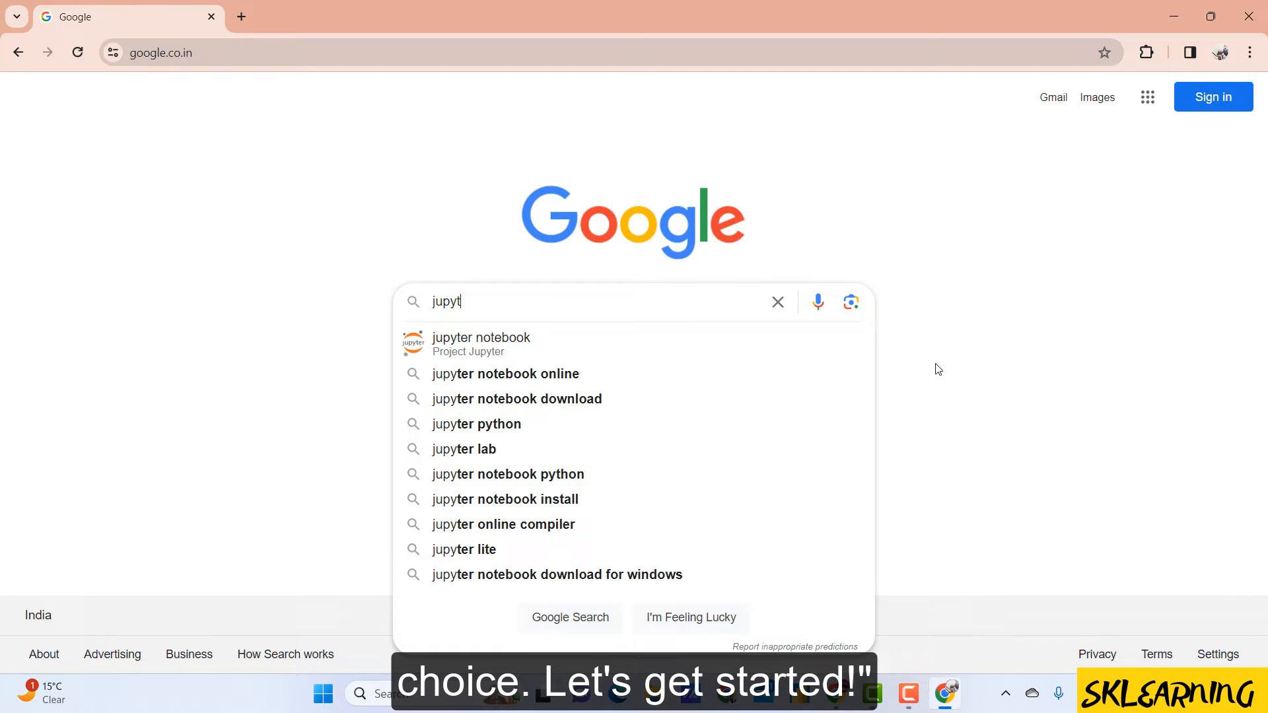
{"action": "left_click", "coordinate": [515, 399]}
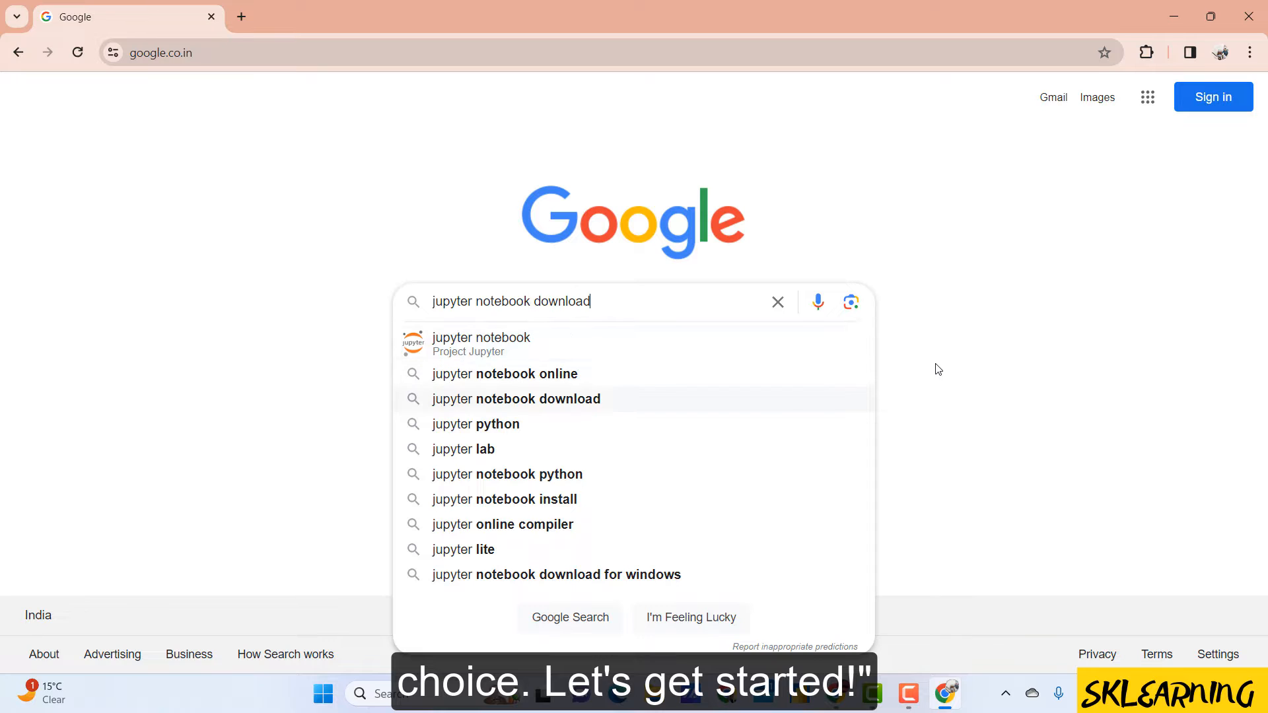
{"action": "key", "text": "Return"}
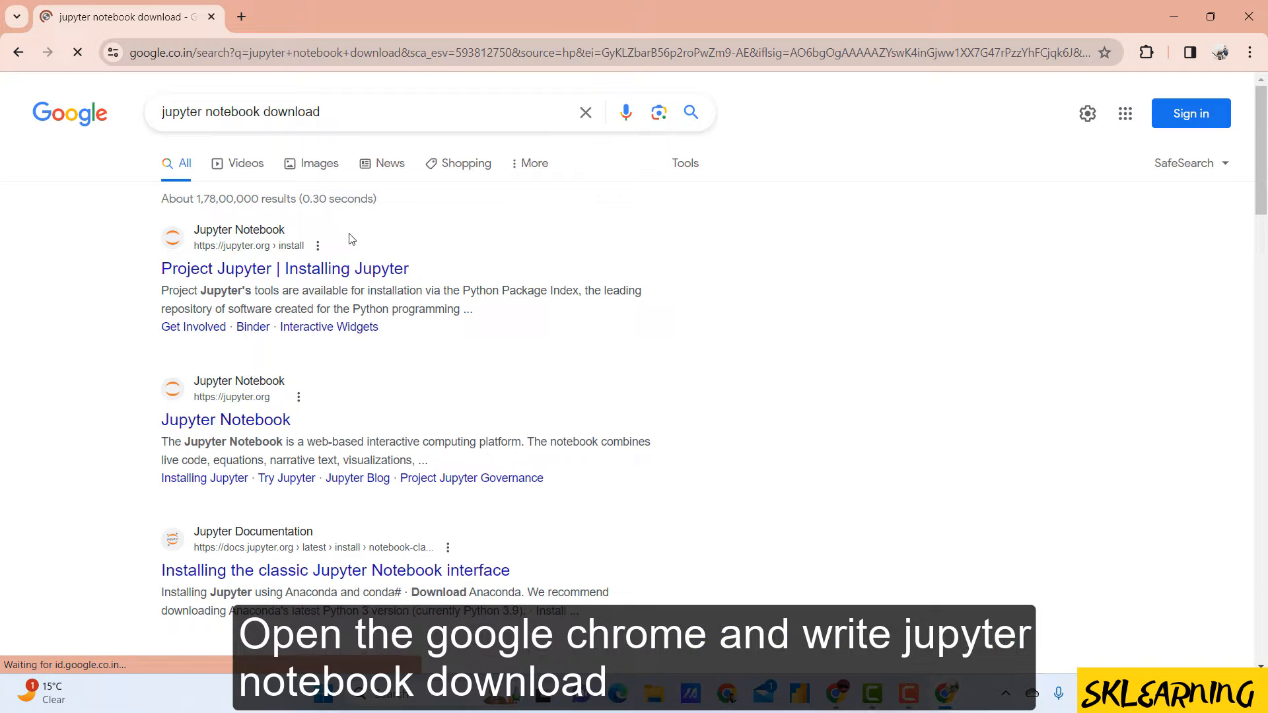
Open the Project Jupyter installation page and scroll through its pip commands
{"action": "left_click", "coordinate": [284, 268]}
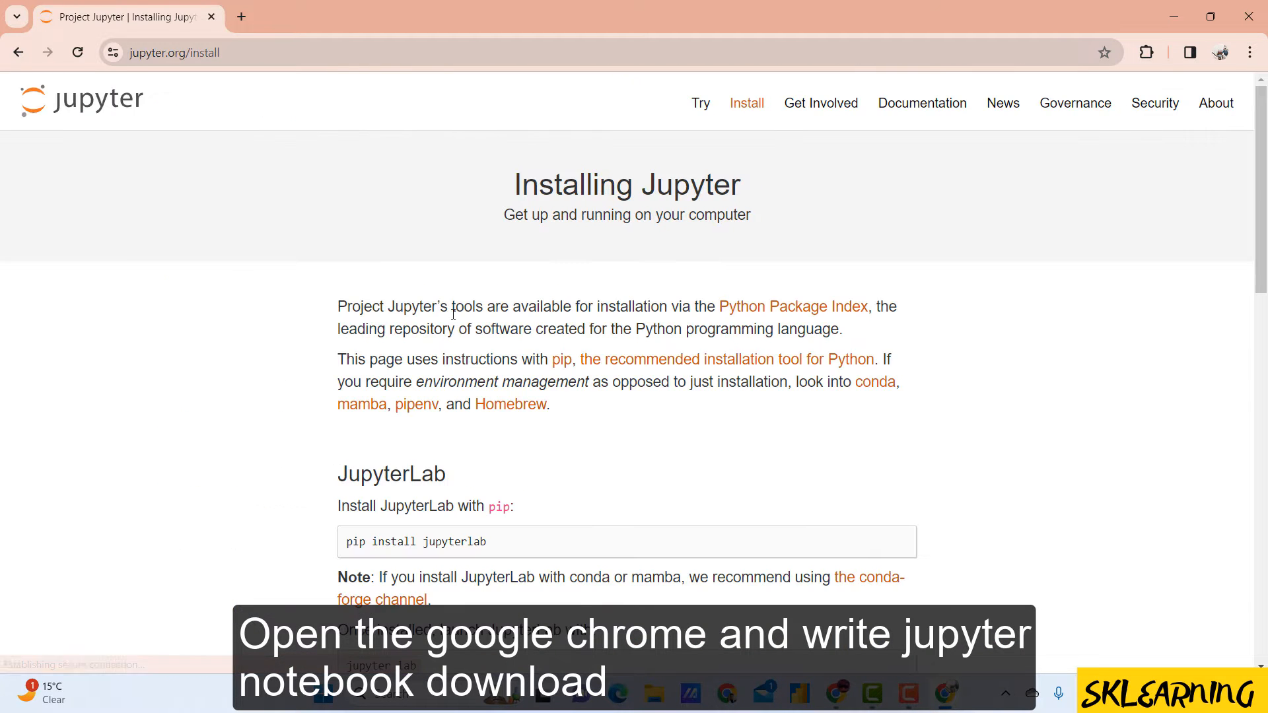
{"action": "scroll", "scroll_direction": "down", "scroll_amount": 3}
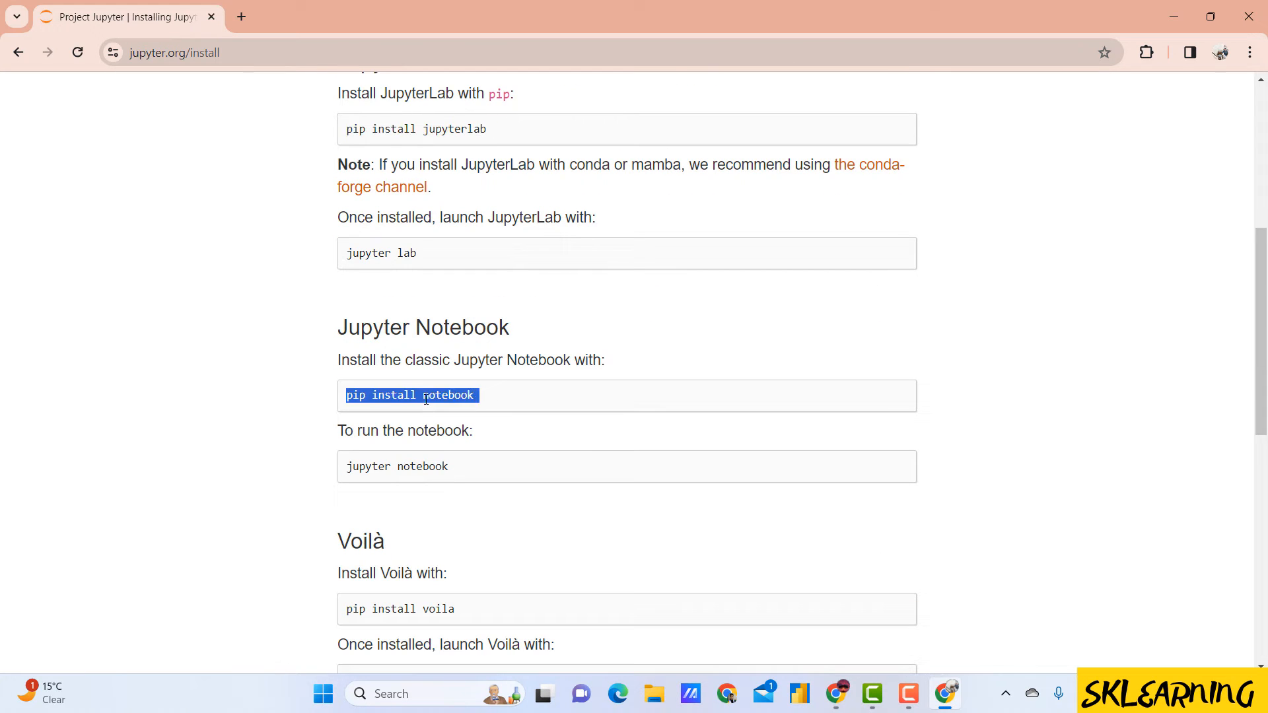
{"action": "scroll", "scroll_direction": "down", "scroll_amount": 3}
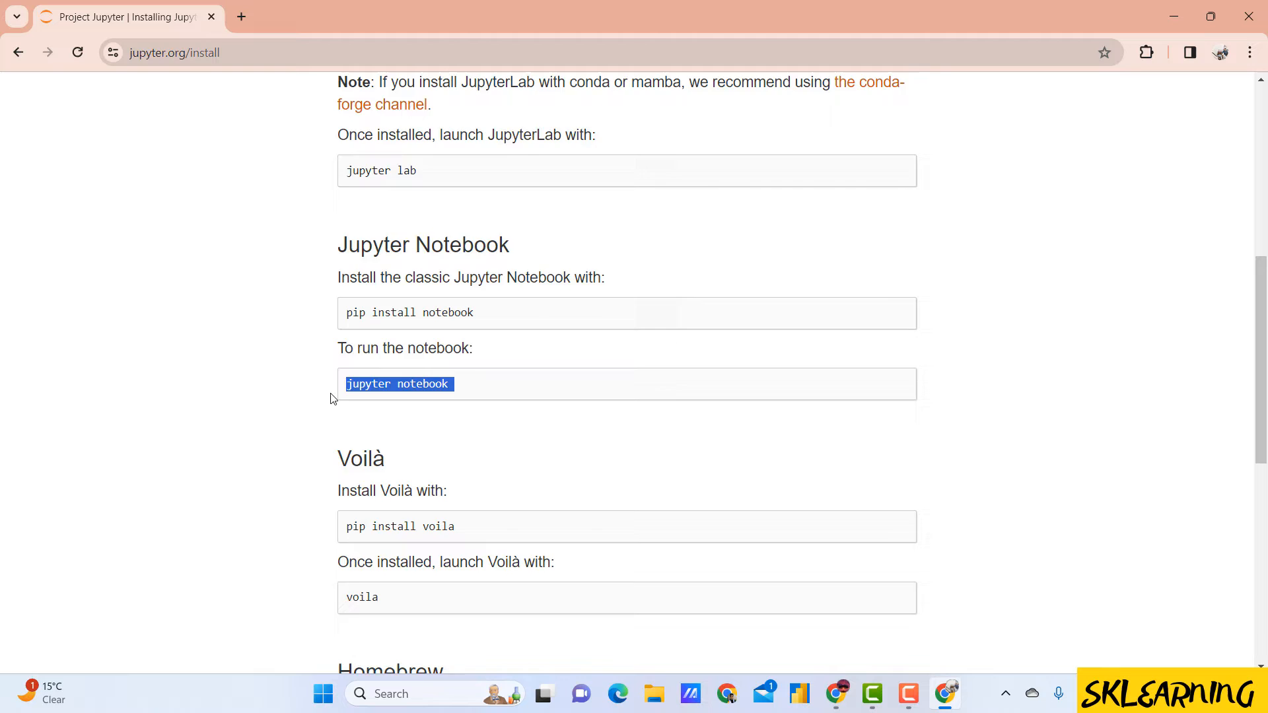
{"action": "scroll", "scroll_direction": "up", "scroll_amount": 3}
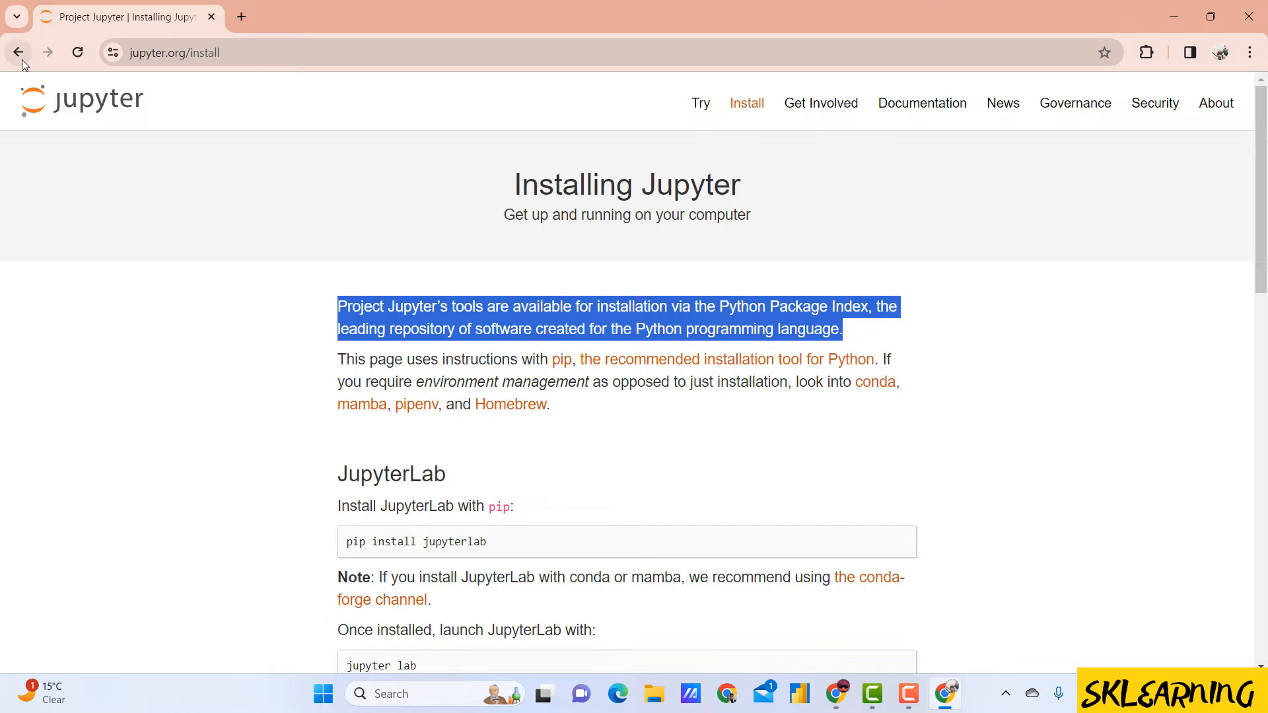
Browse the jupyter.org home page, then reopen and scroll the Install instructions
{"action": "left_click", "coordinate": [17, 52]}
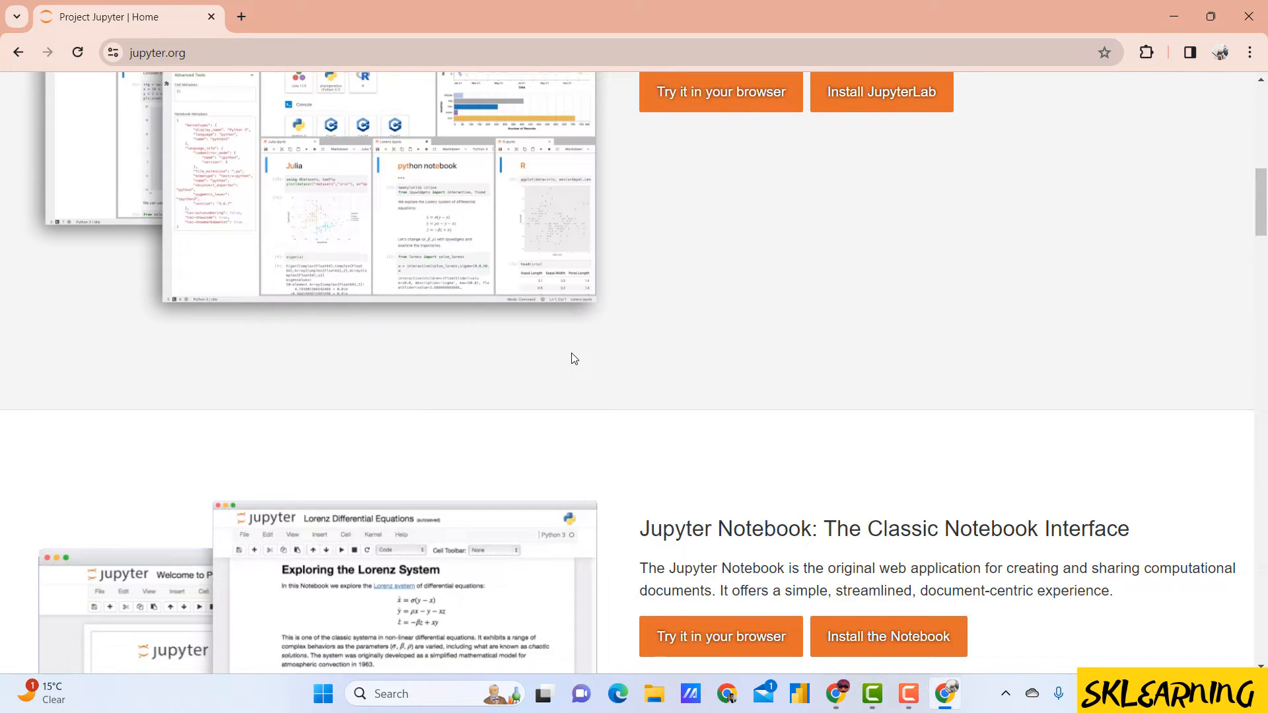
{"action": "scroll", "scroll_direction": "down", "scroll_amount": 3}
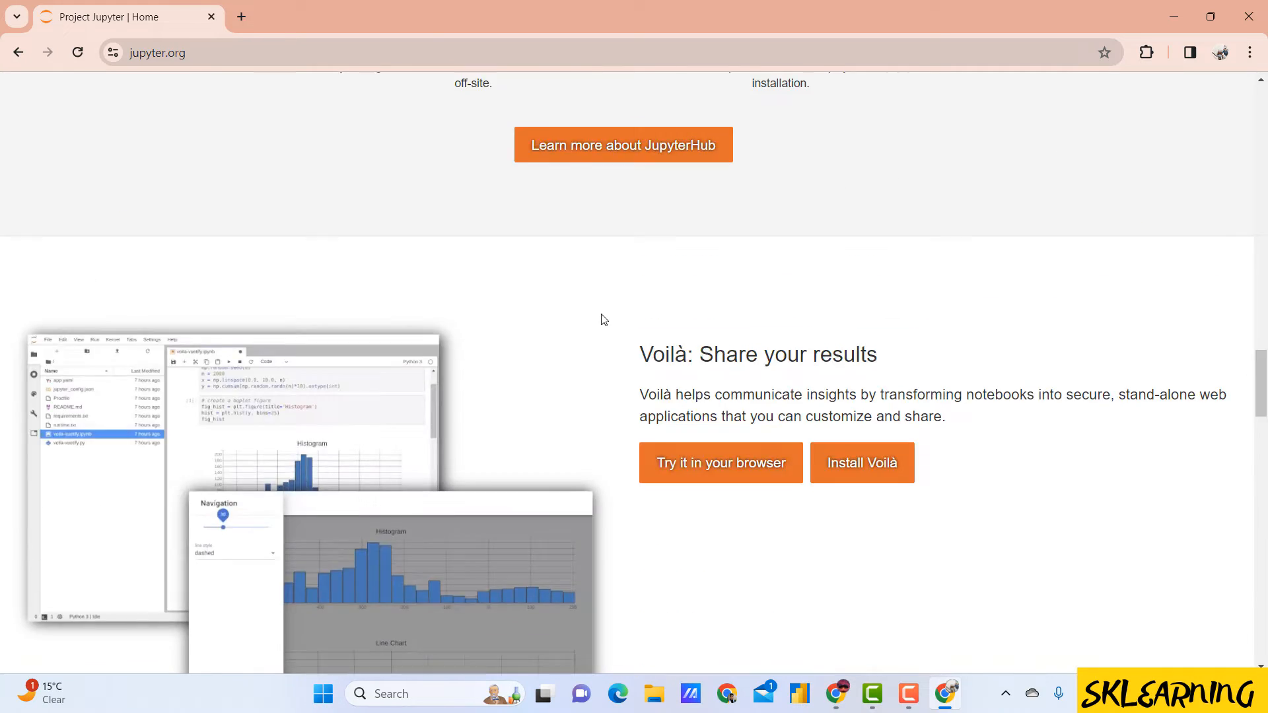
{"action": "scroll", "scroll_direction": "up", "scroll_amount": 3}
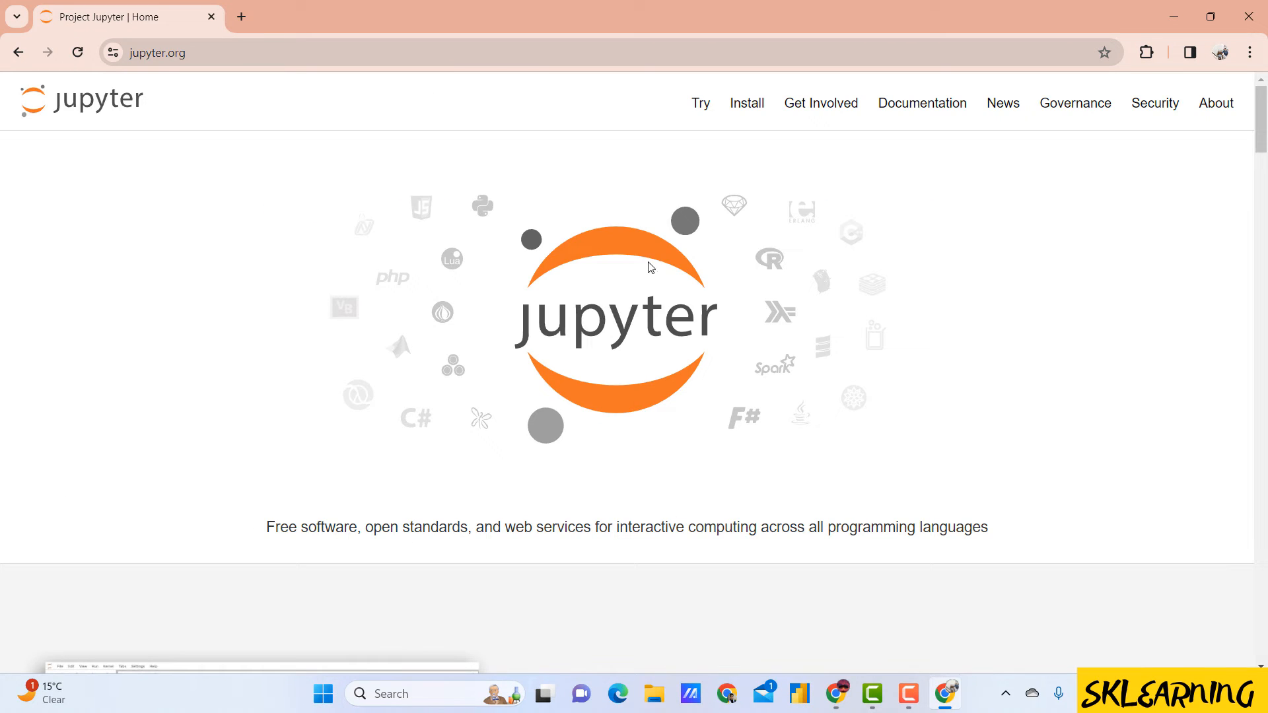
{"action": "left_click", "coordinate": [745, 103]}
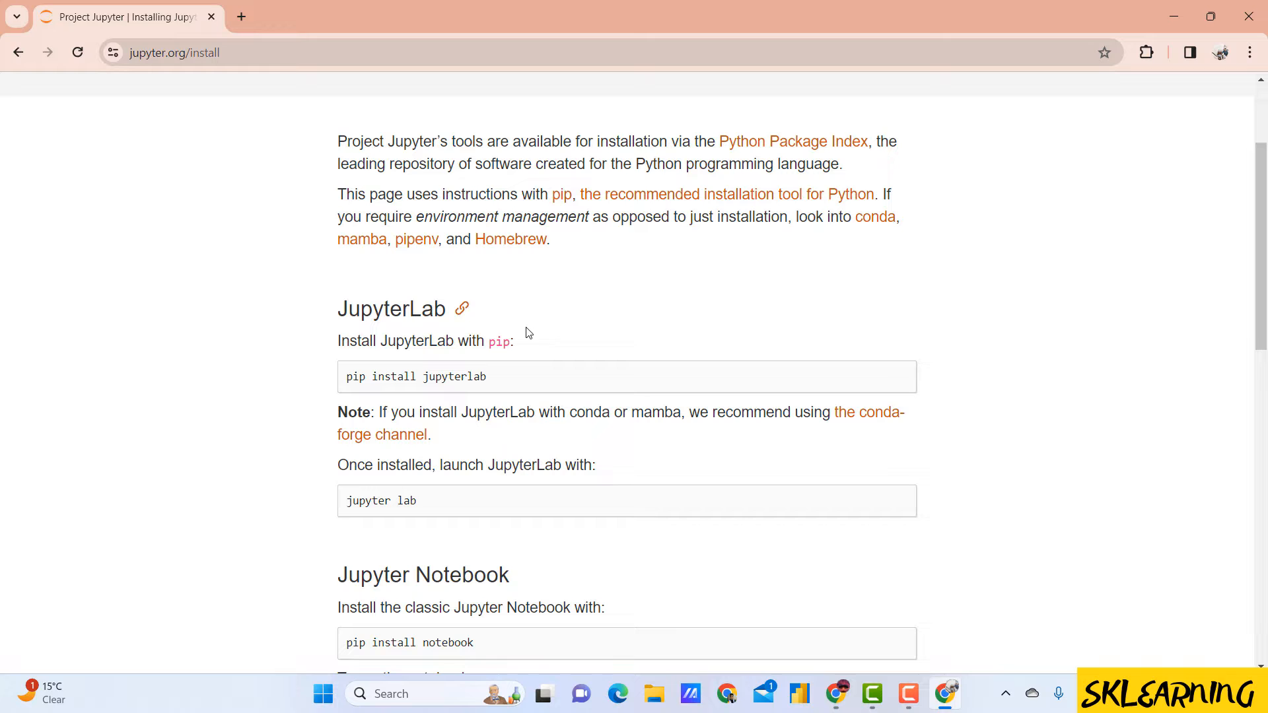
{"action": "scroll", "scroll_direction": "down", "scroll_amount": 3}
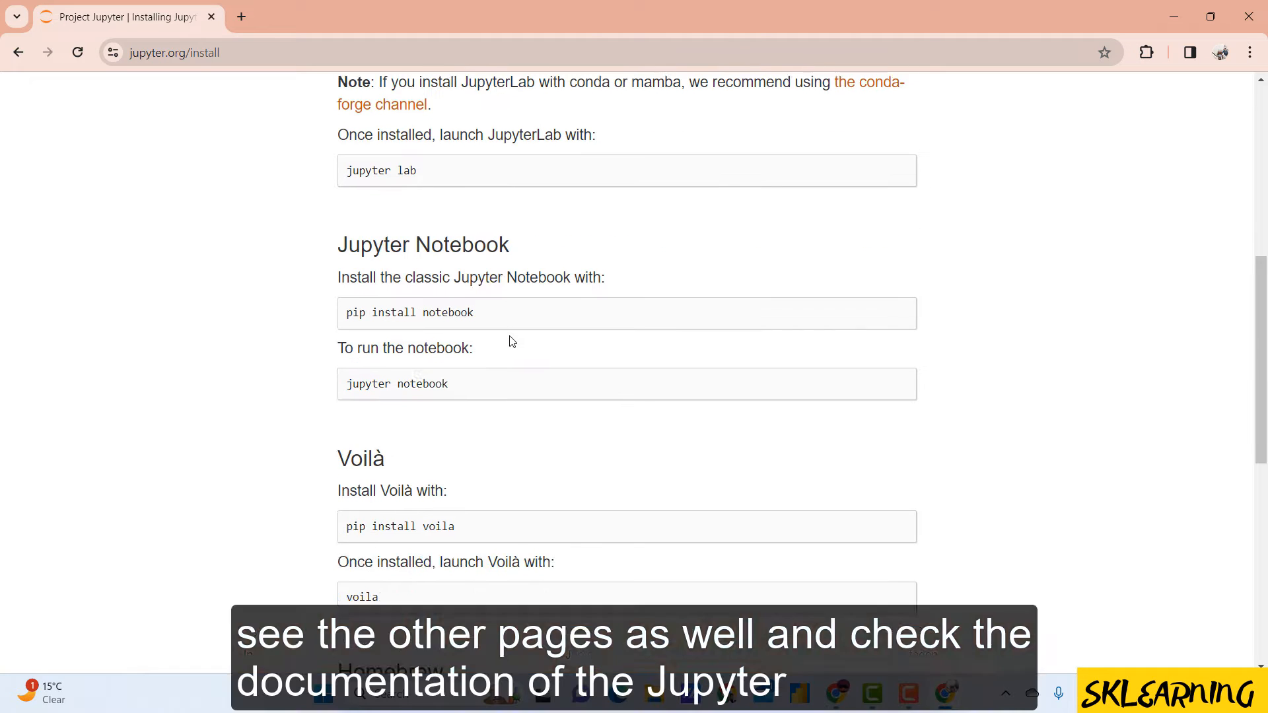
{"action": "scroll", "scroll_direction": "down", "scroll_amount": 3}
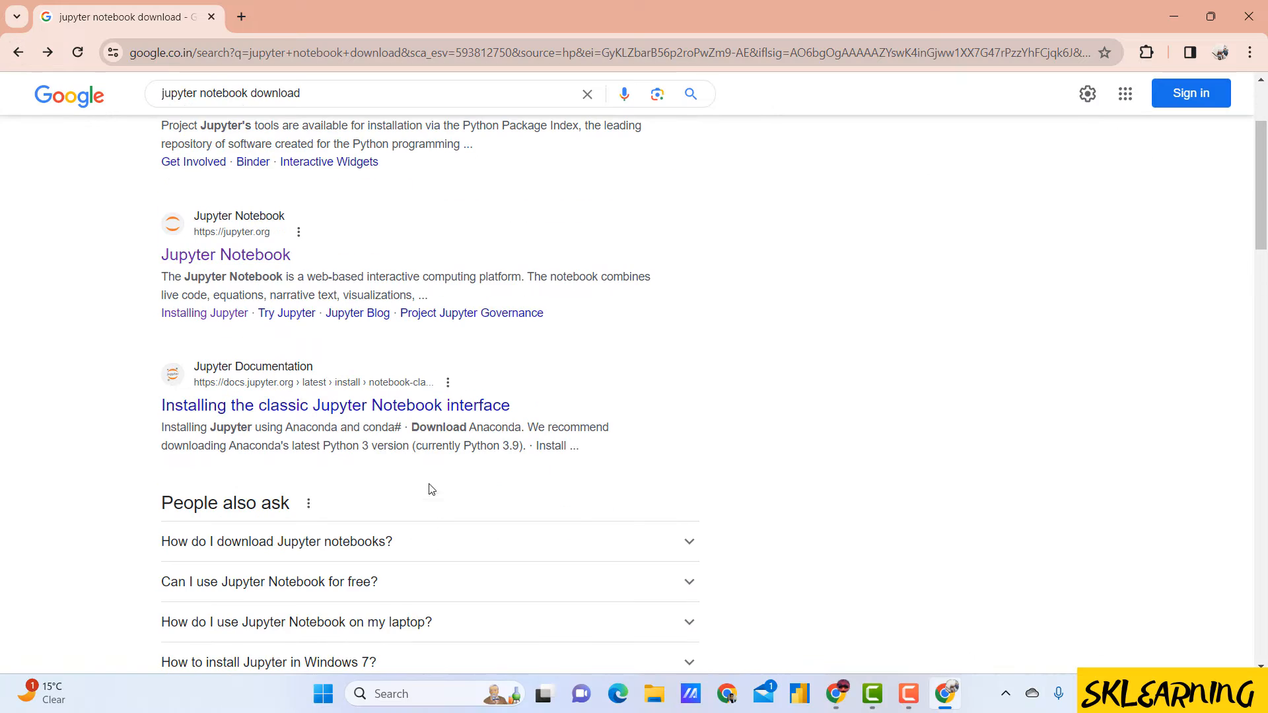
Read the classic Notebook install docs, highlighting the Python prerequisite
{"action": "left_click", "coordinate": [335, 405]}
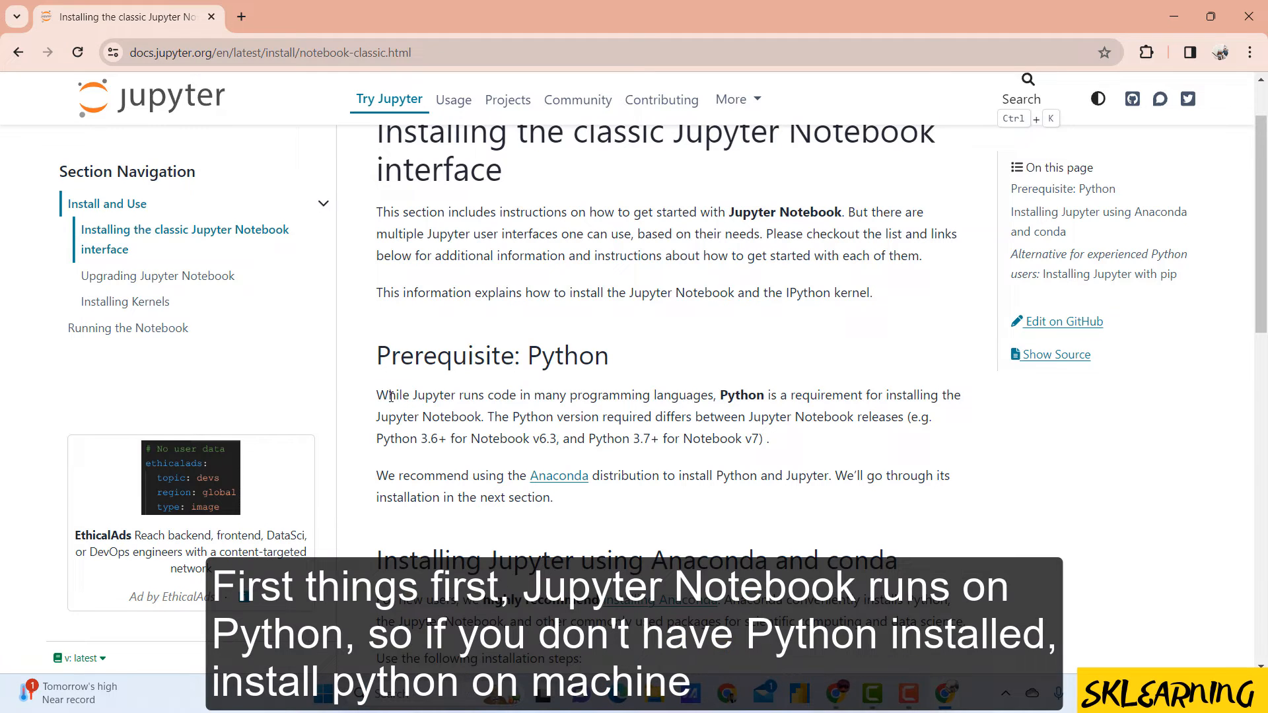
{"action": "double_click", "coordinate": [741, 396]}
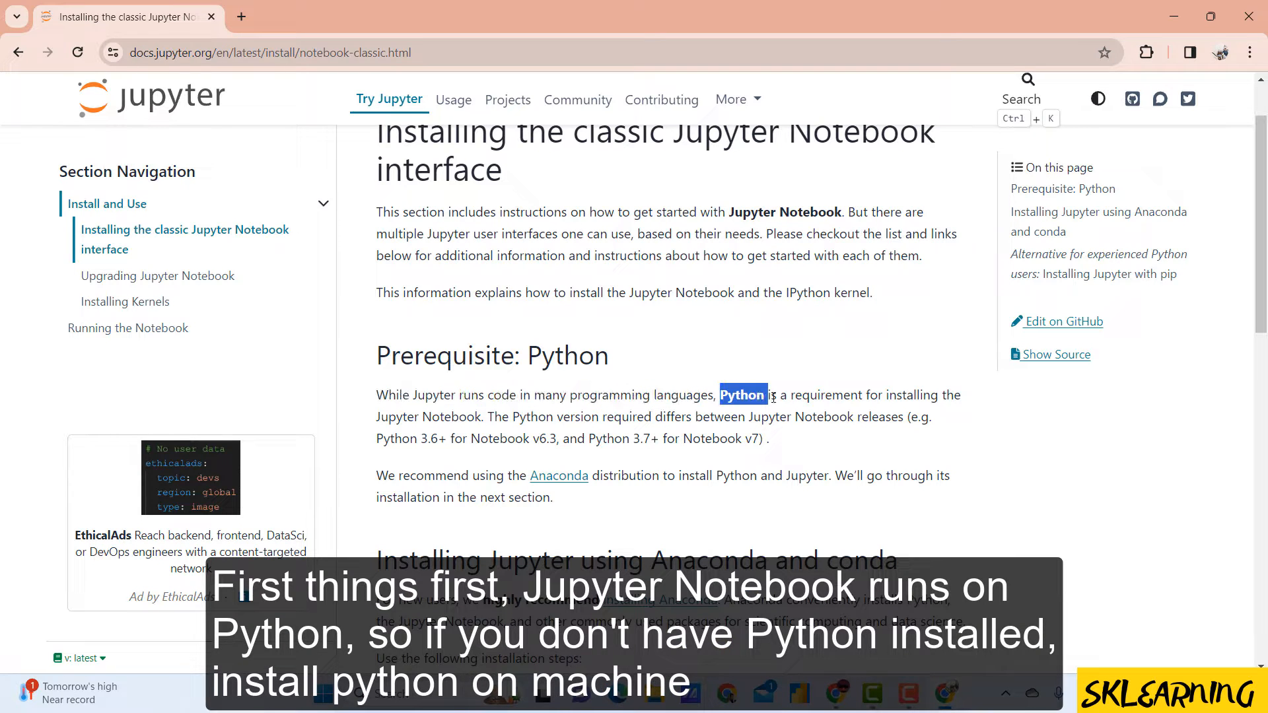
{"action": "scroll", "scroll_direction": "down", "scroll_amount": 3}
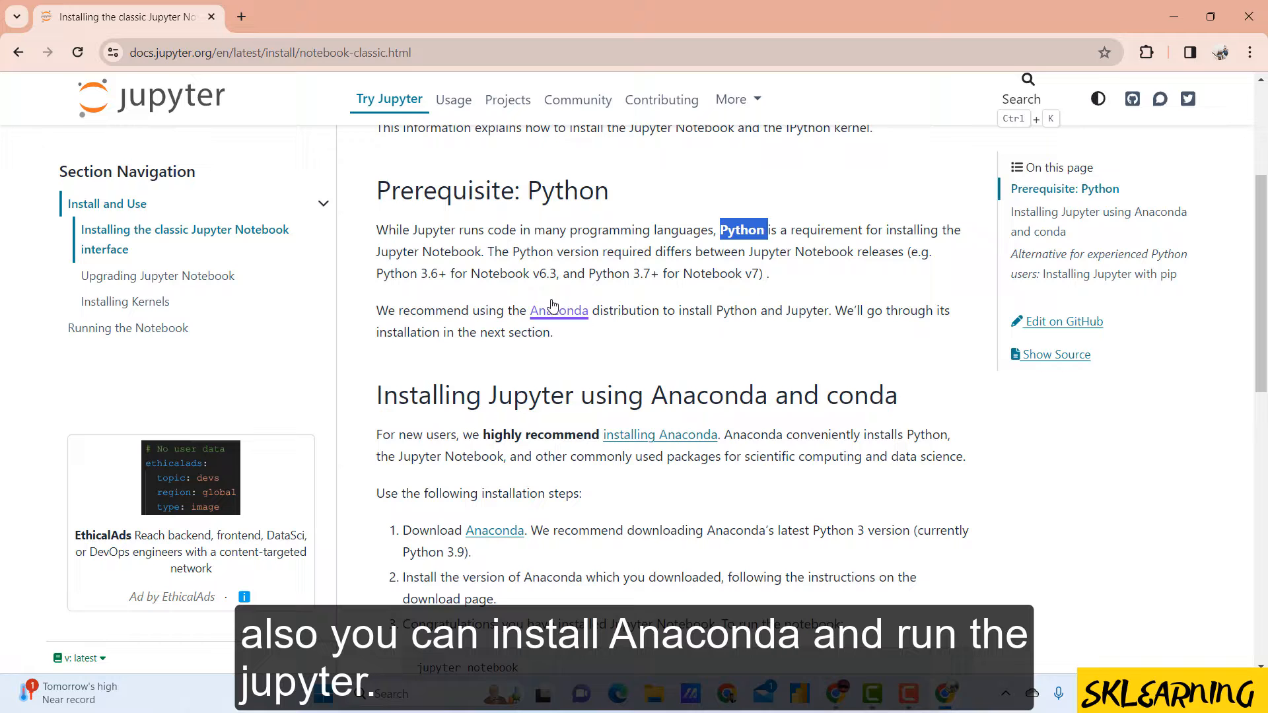
{"action": "scroll", "scroll_direction": "down", "scroll_amount": 3}
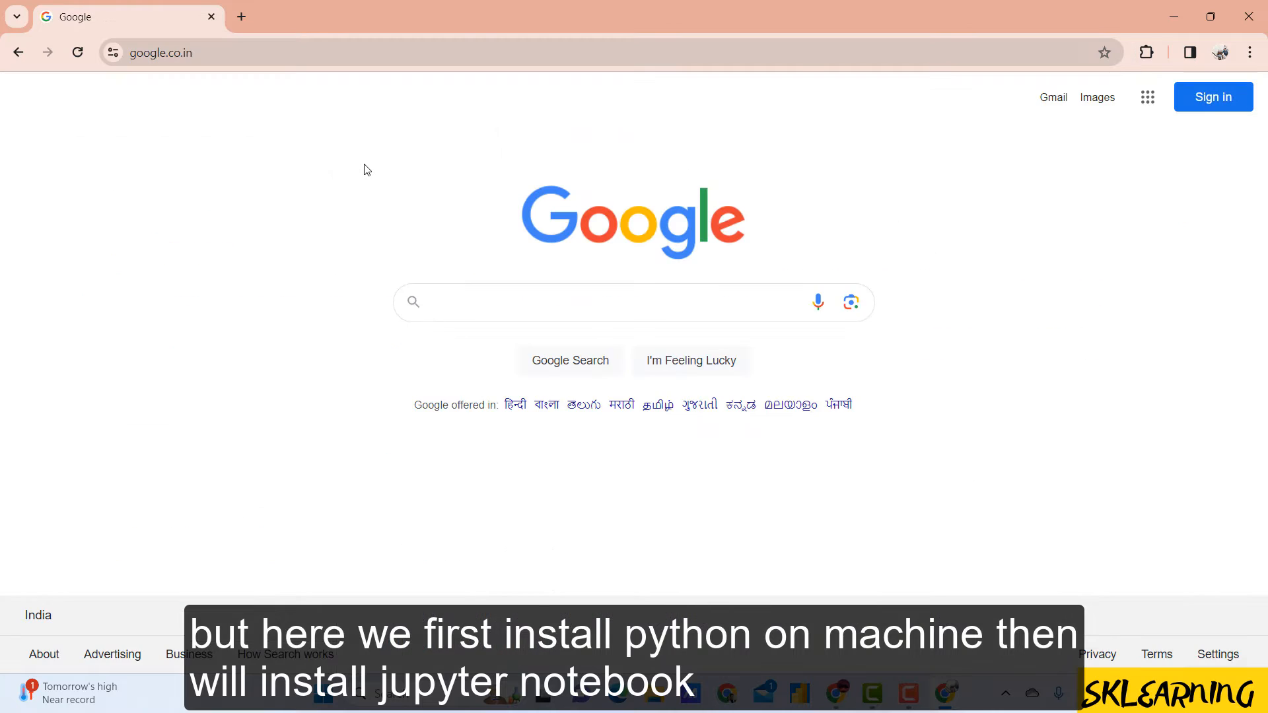
Search 'python download' and download the Python 3.12.1 Windows installer
{"action": "type", "text": "python doe"}
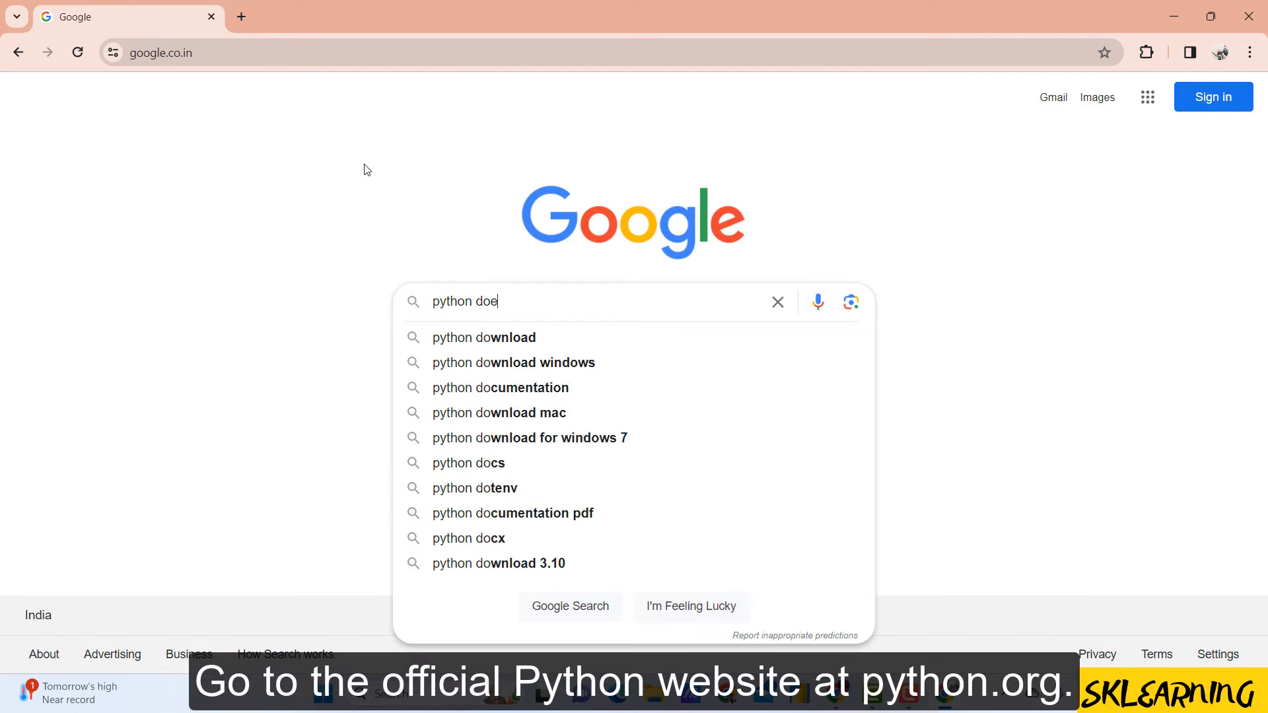
{"action": "left_click", "coordinate": [484, 338]}
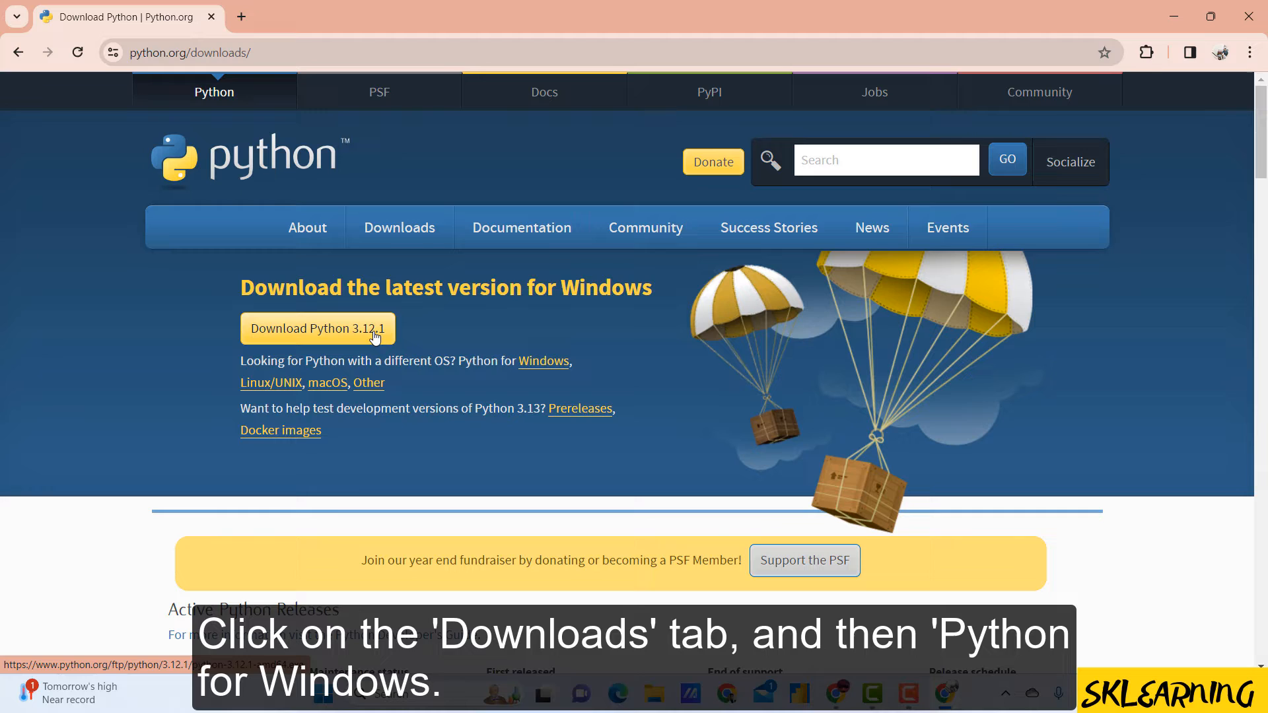
{"action": "left_click", "coordinate": [316, 328]}
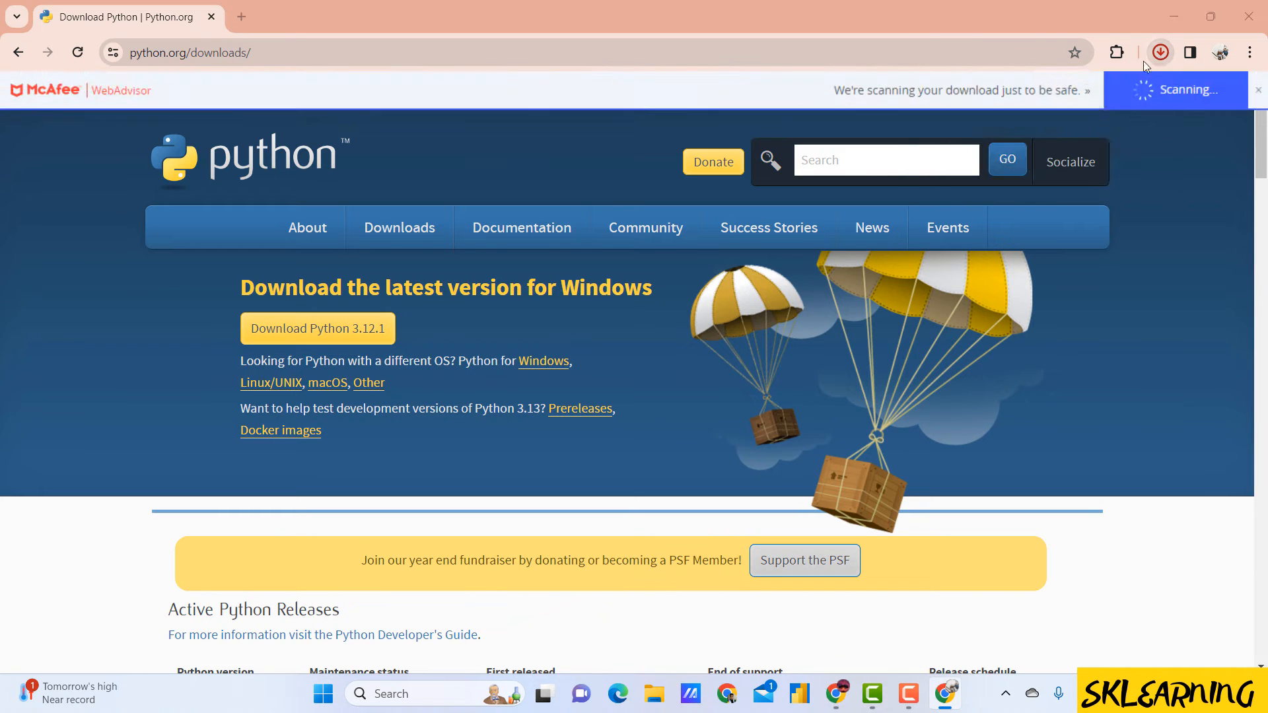
{"action": "left_click", "coordinate": [1159, 52]}
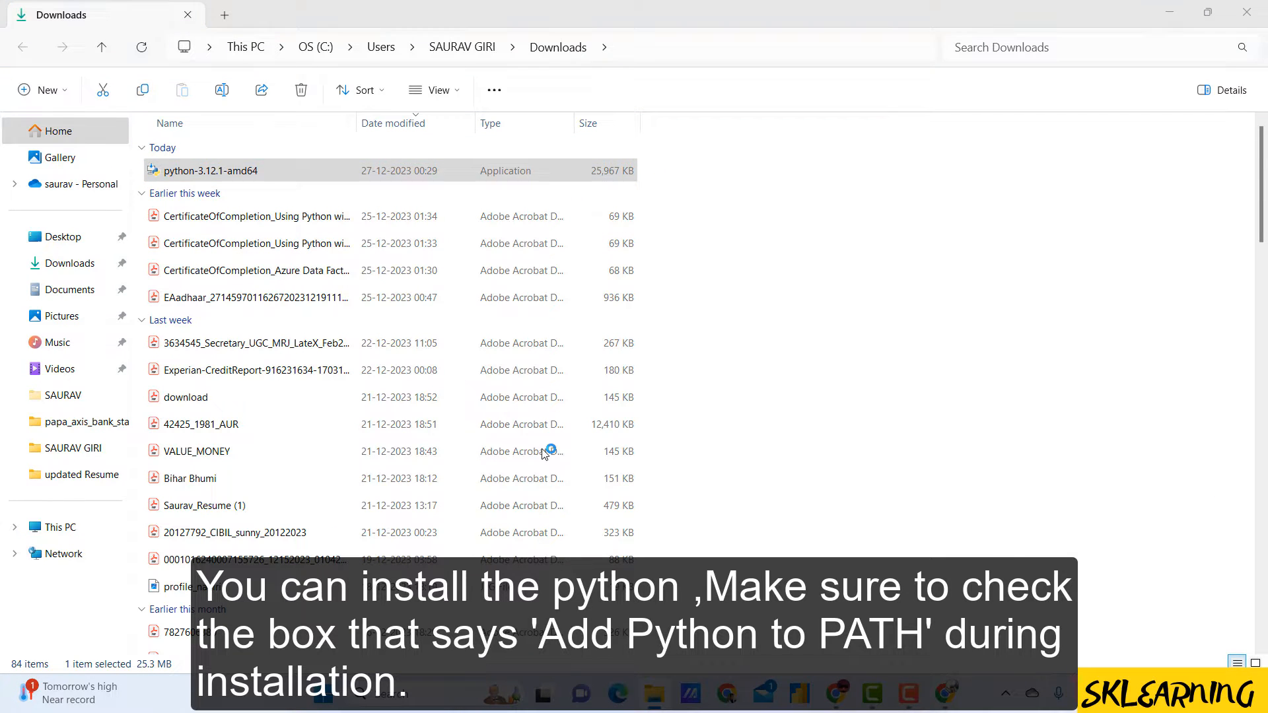
Launch python-3.12.1-amd64 from Downloads, then close the setup without installing
{"action": "double_click", "coordinate": [210, 170]}
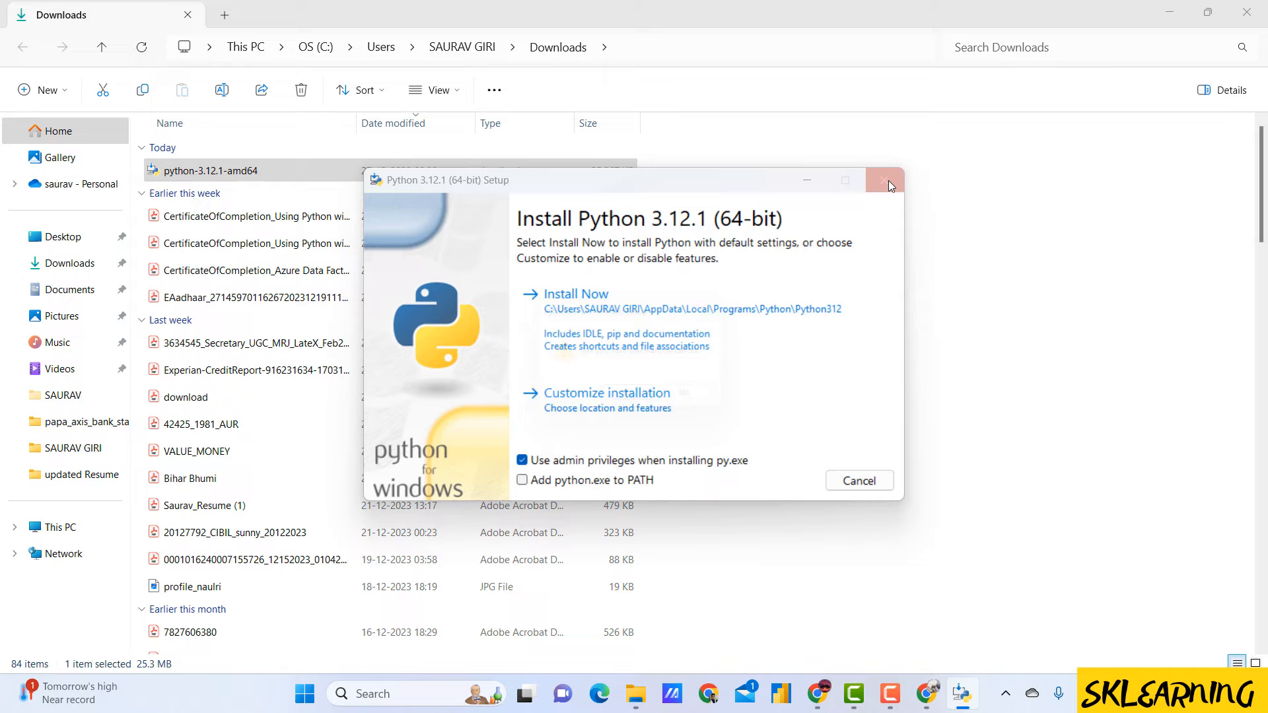
{"action": "left_click", "coordinate": [883, 180]}
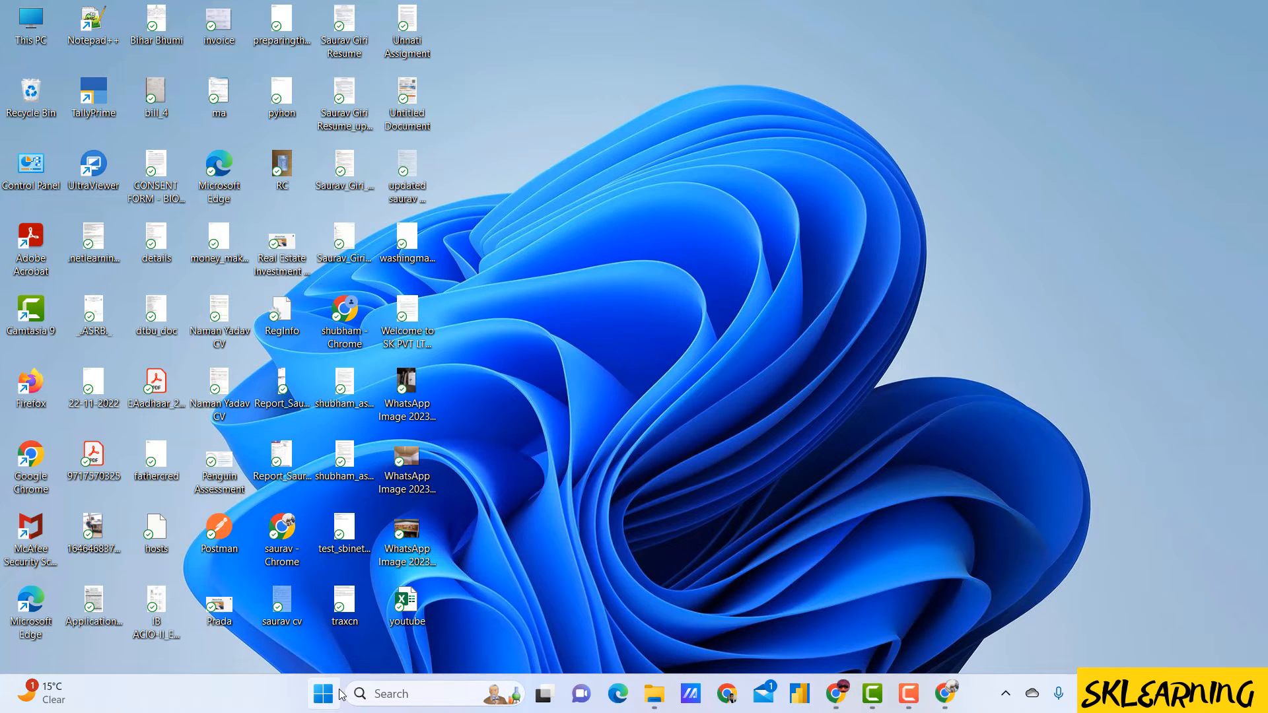
Copy the Python 3.11 Start Menu folder path into Notepad
{"action": "type", "text": "pytho"}
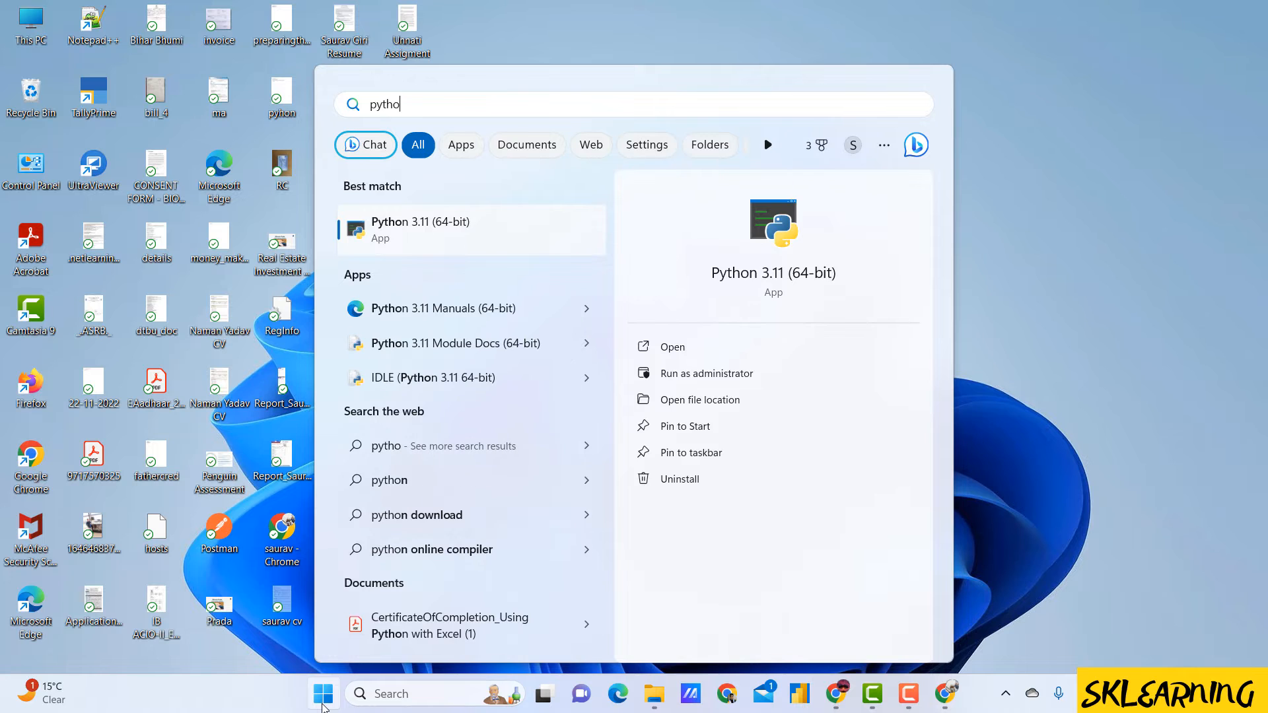
{"action": "mouse_move", "coordinate": [455, 235]}
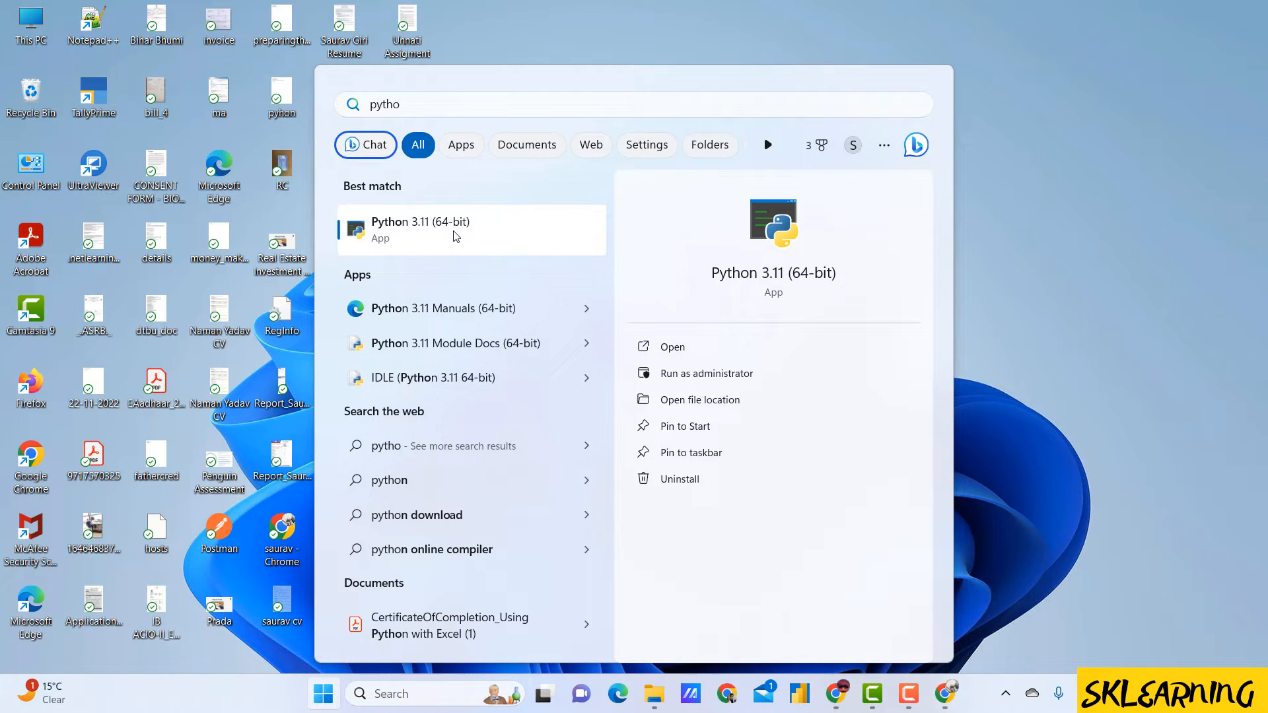
{"action": "left_click", "coordinate": [700, 399]}
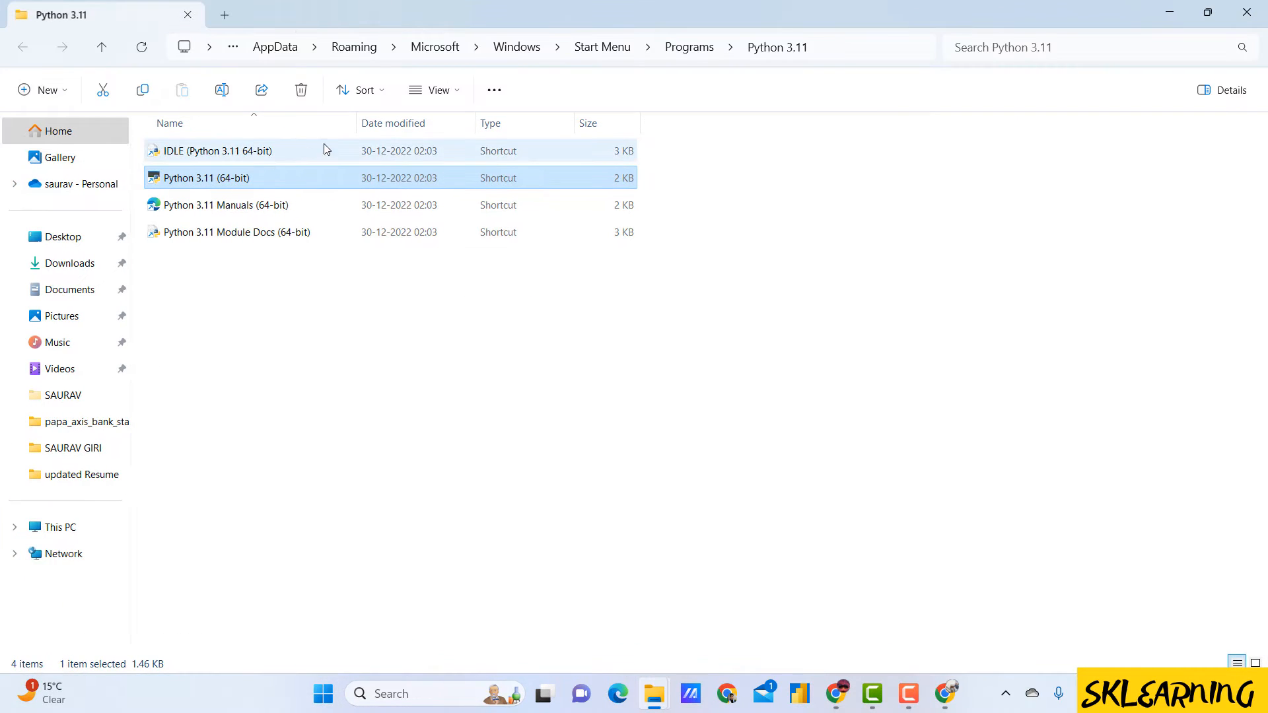
{"action": "left_click", "coordinate": [485, 47]}
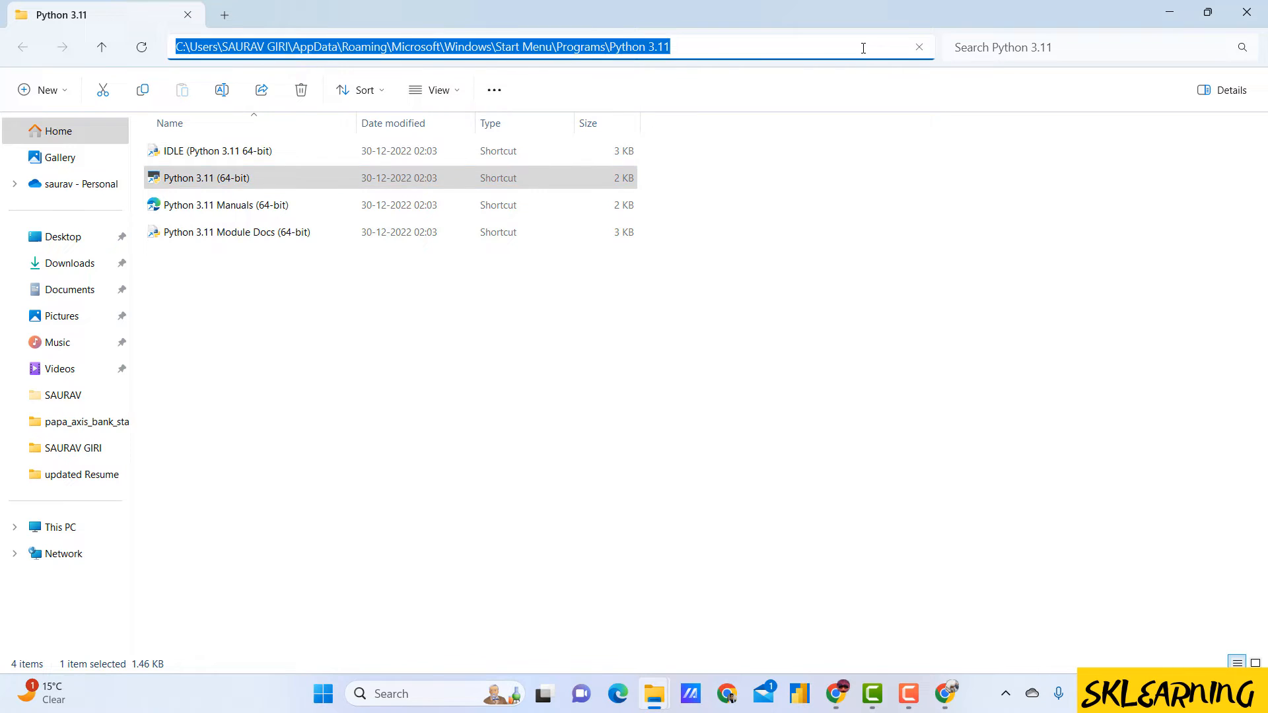
{"action": "left_click", "coordinate": [420, 46]}
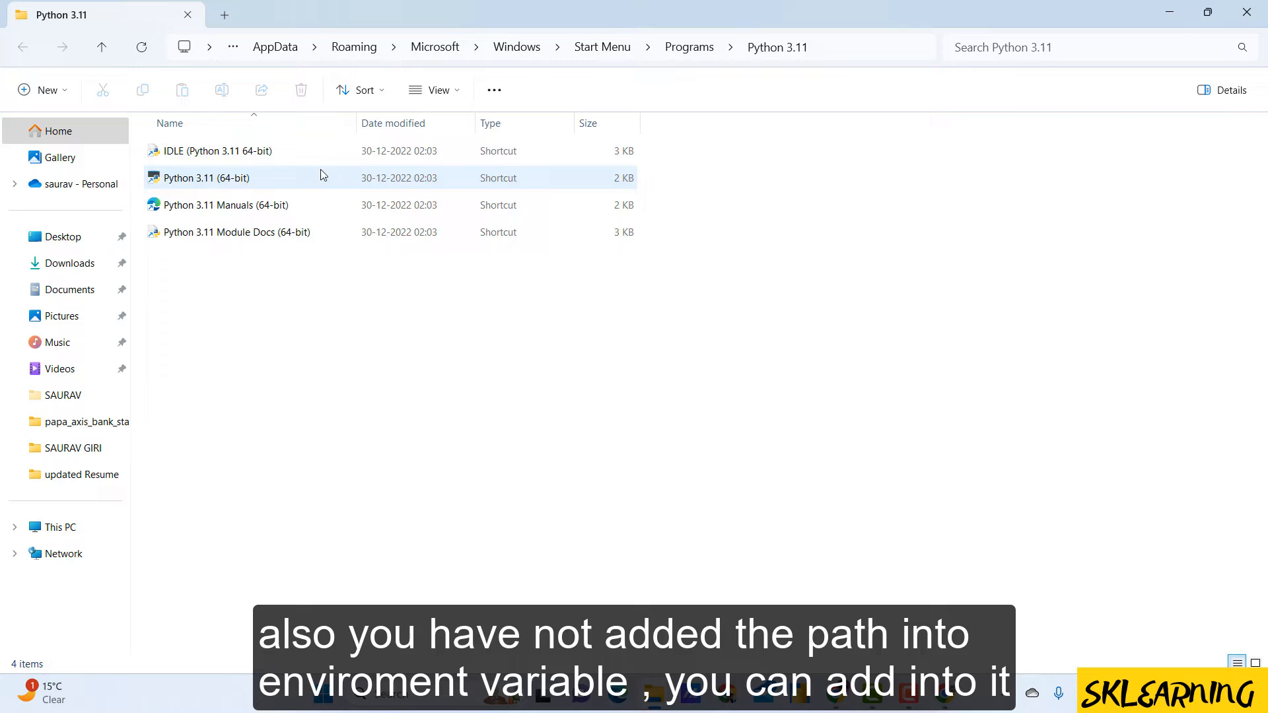
{"action": "left_click", "coordinate": [206, 177]}
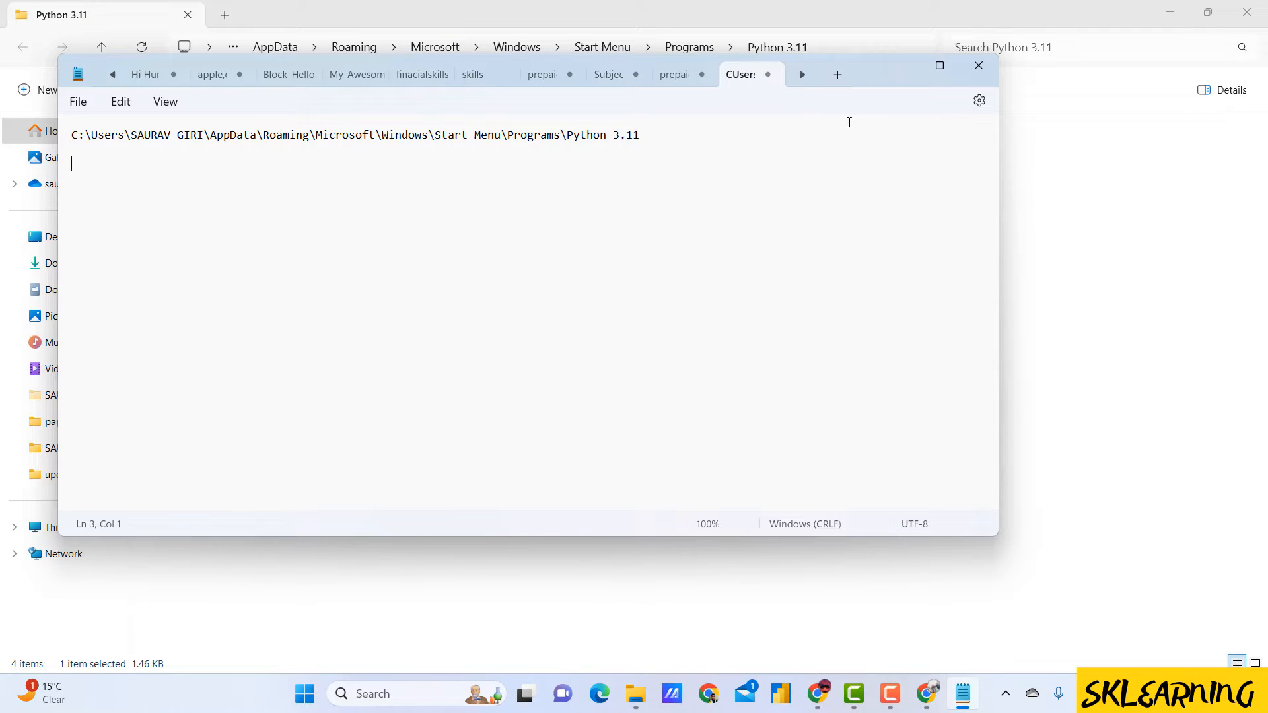
{"action": "left_click", "coordinate": [977, 65]}
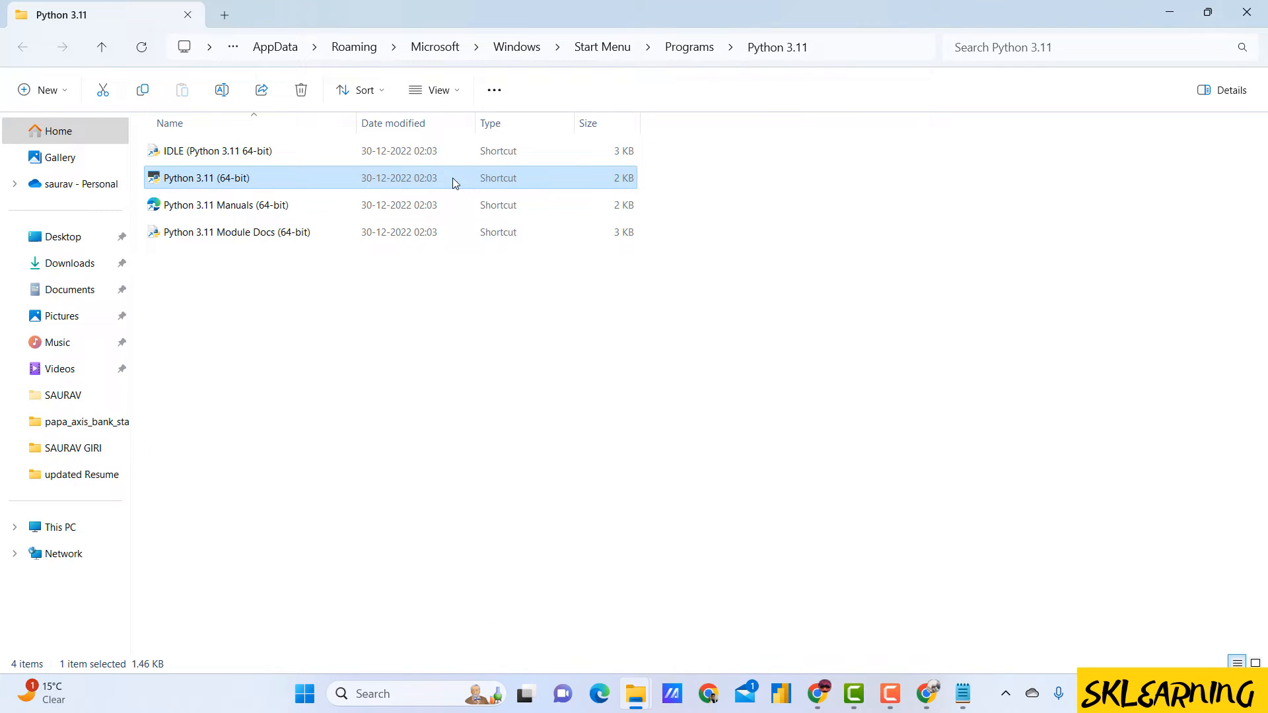
Go to the Python shortcut's file location and open the Scripts folder
{"action": "right_click", "coordinate": [206, 178]}
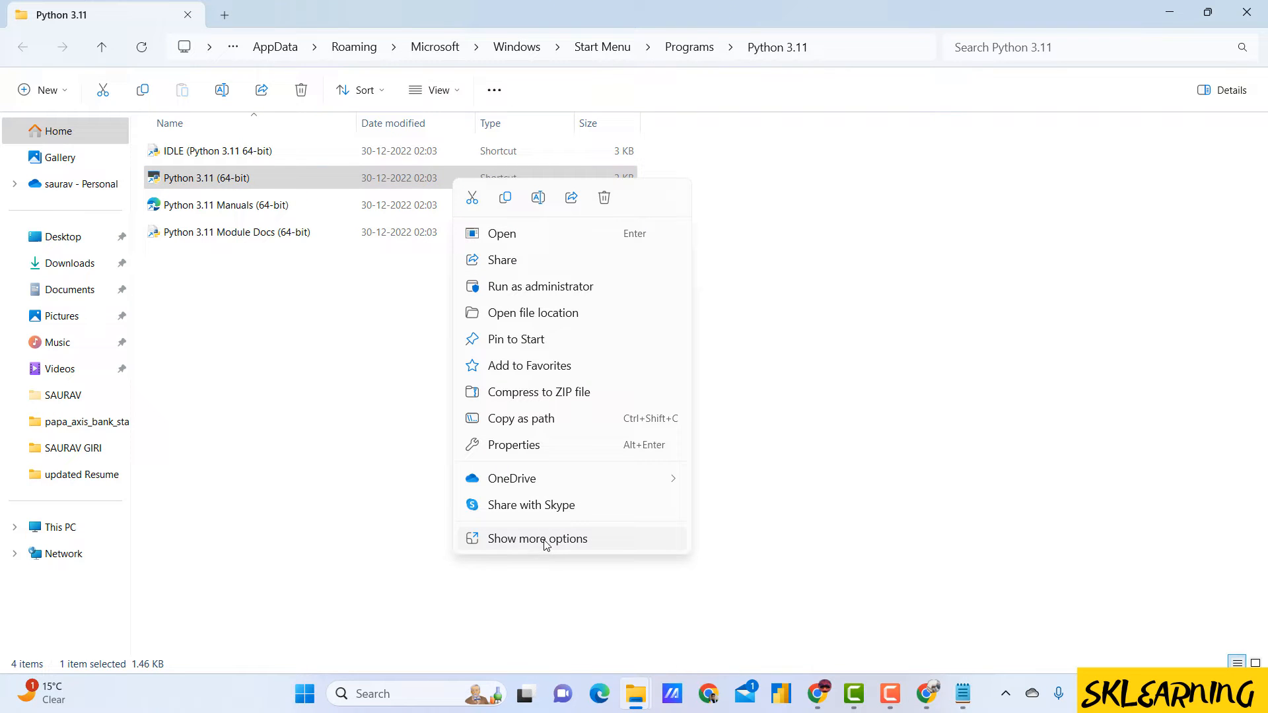
{"action": "left_click", "coordinate": [532, 313]}
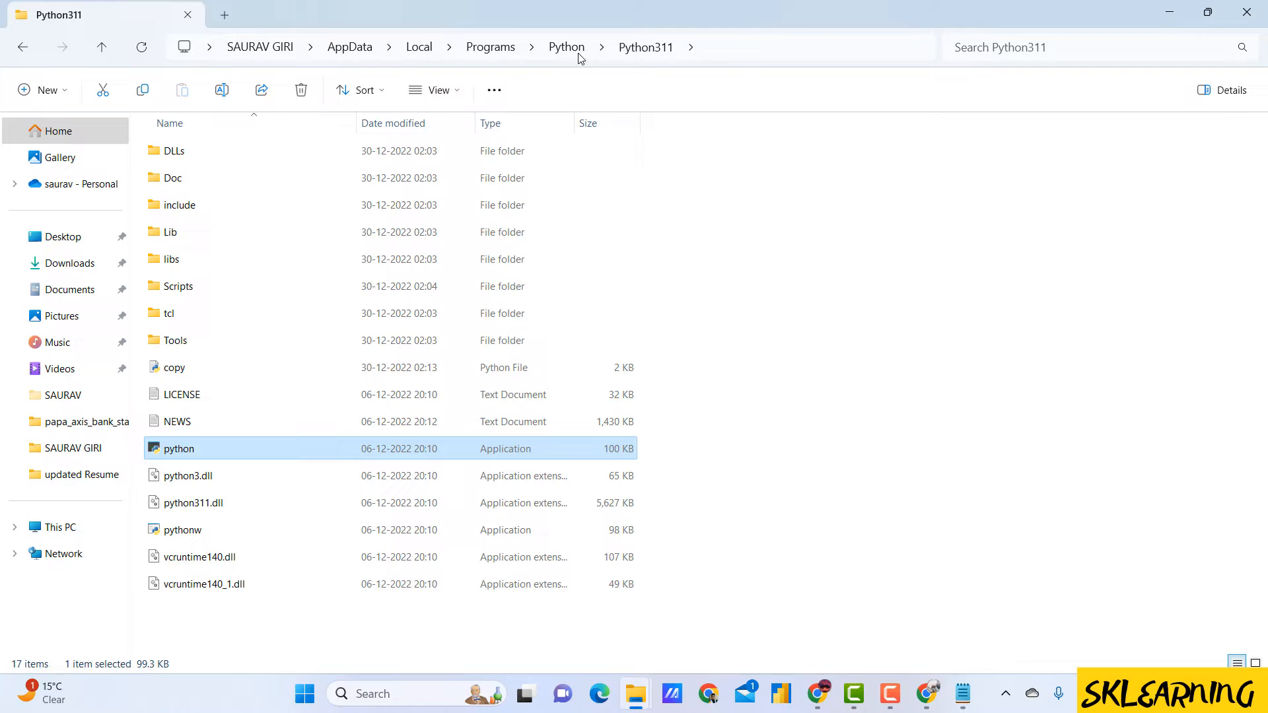
{"action": "left_click", "coordinate": [494, 414]}
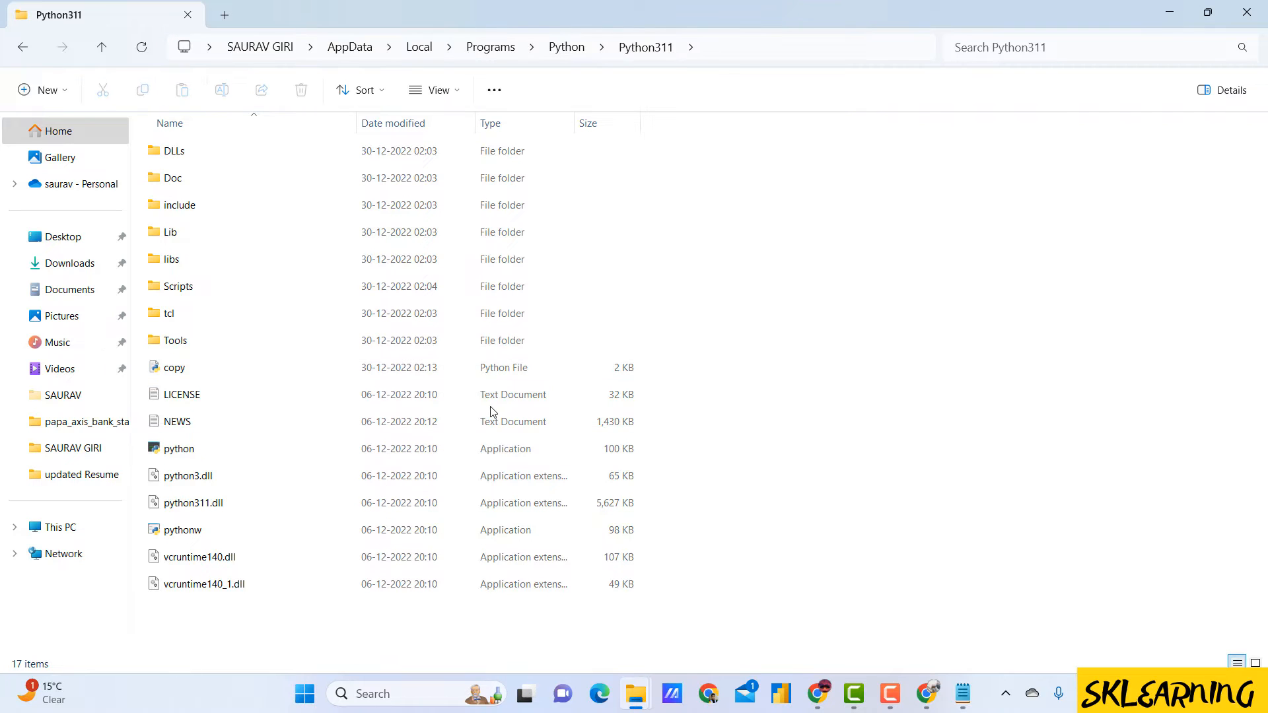
{"action": "left_click", "coordinate": [178, 285]}
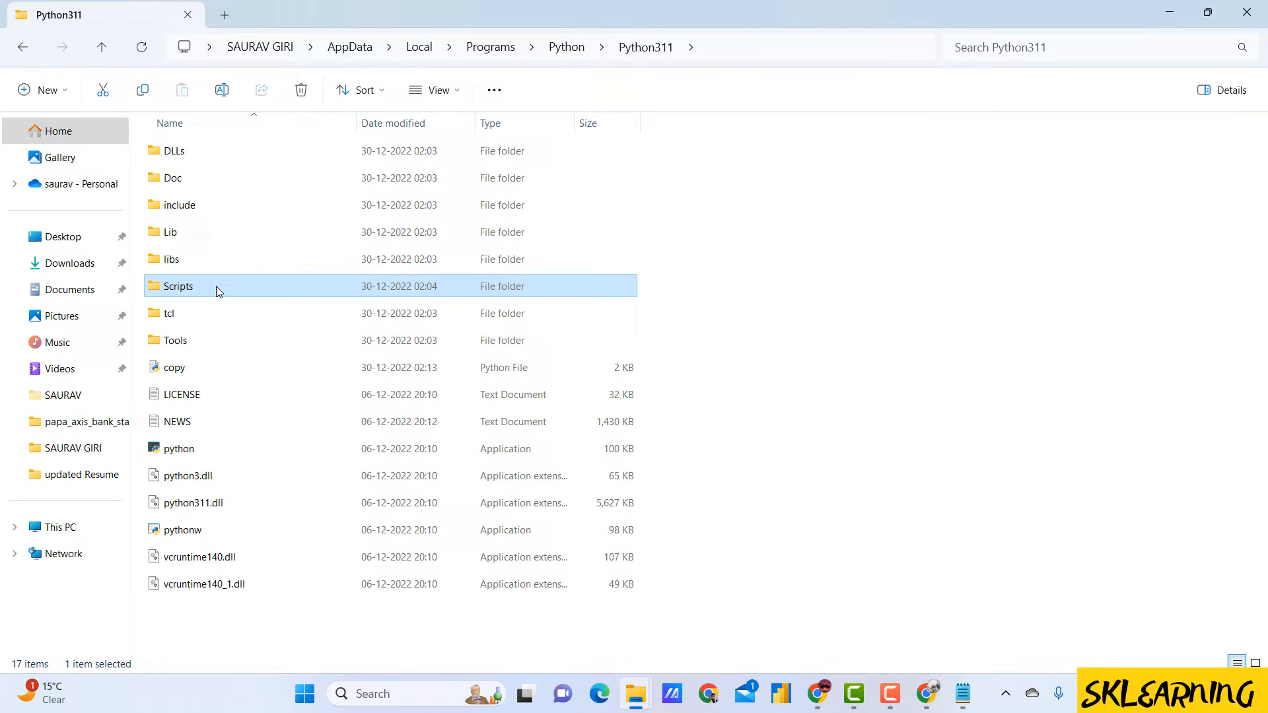
{"action": "double_click", "coordinate": [177, 286]}
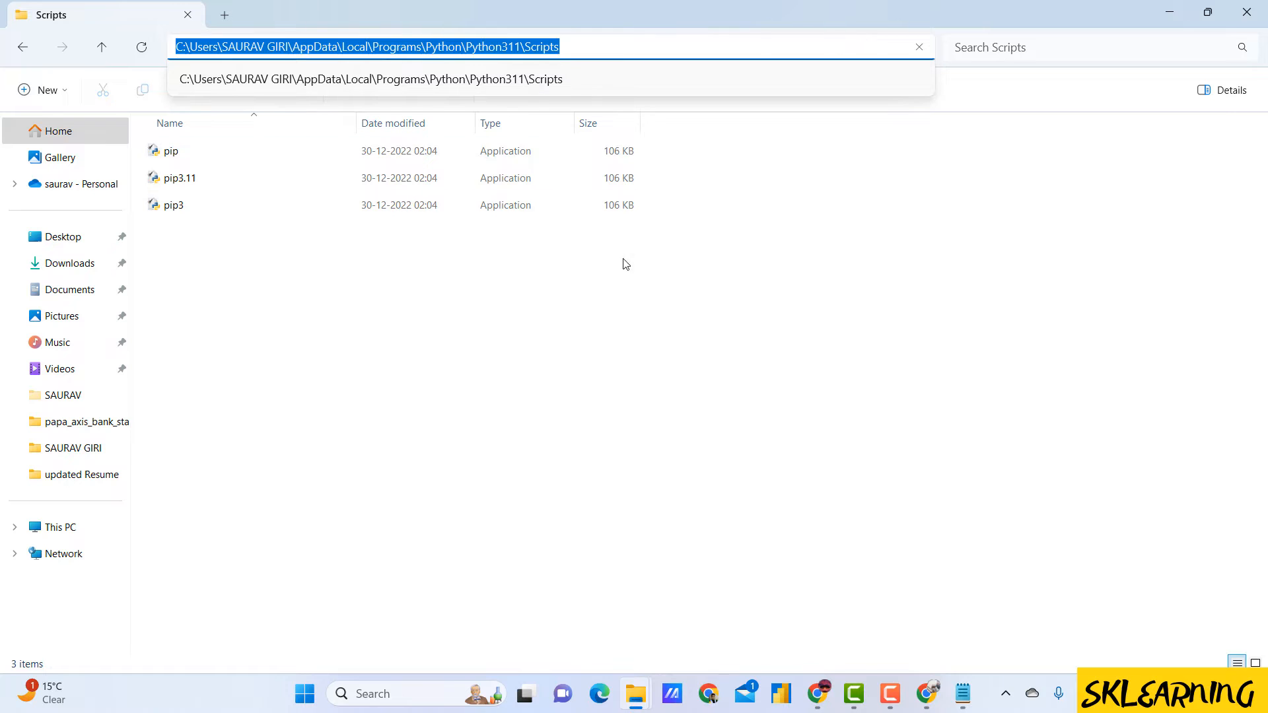
{"action": "mouse_move", "coordinate": [962, 693]}
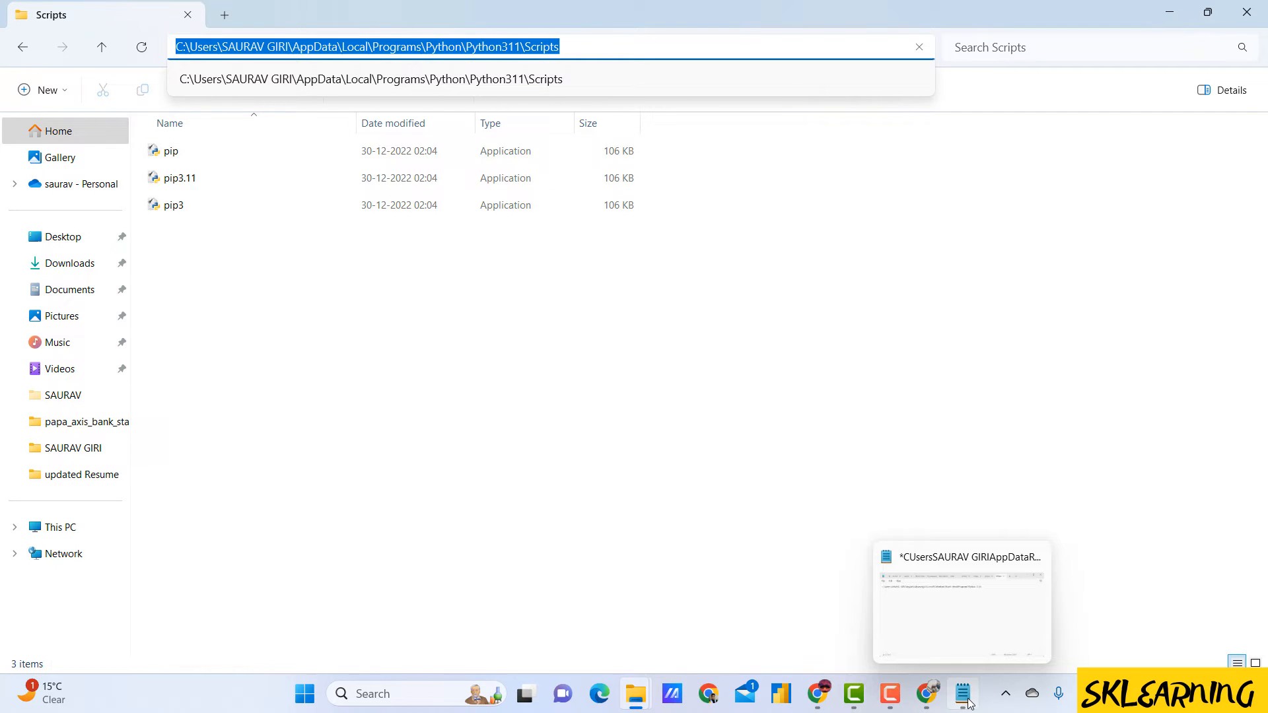
Add the Scripts folder path to Notepad and search Windows for 'env'
{"action": "left_click", "coordinate": [961, 603]}
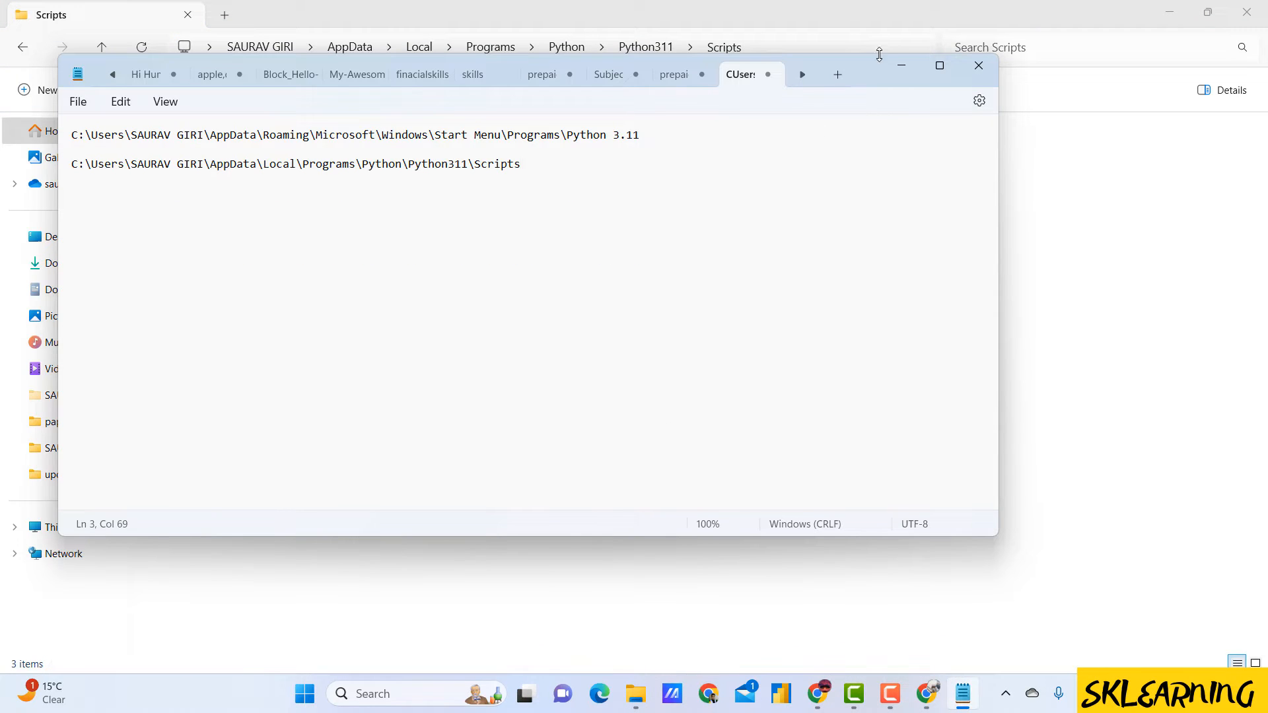
{"action": "left_click", "coordinate": [305, 693]}
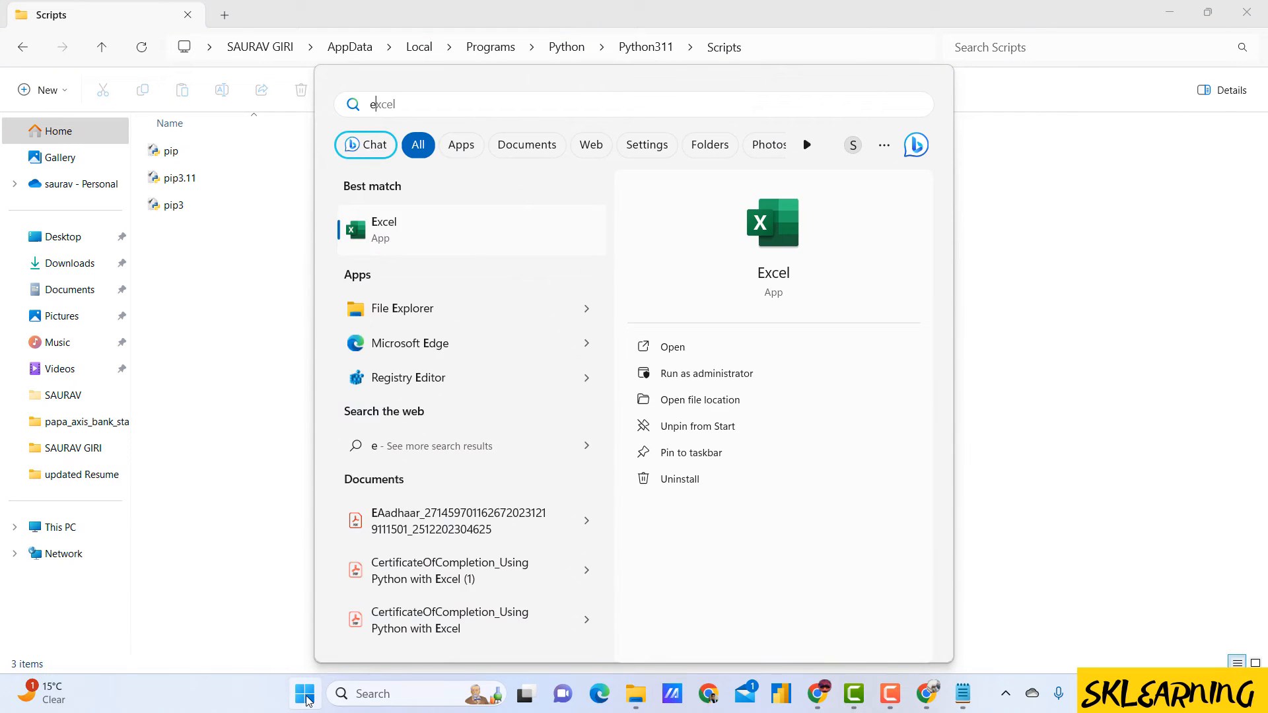
{"action": "type", "text": "env"}
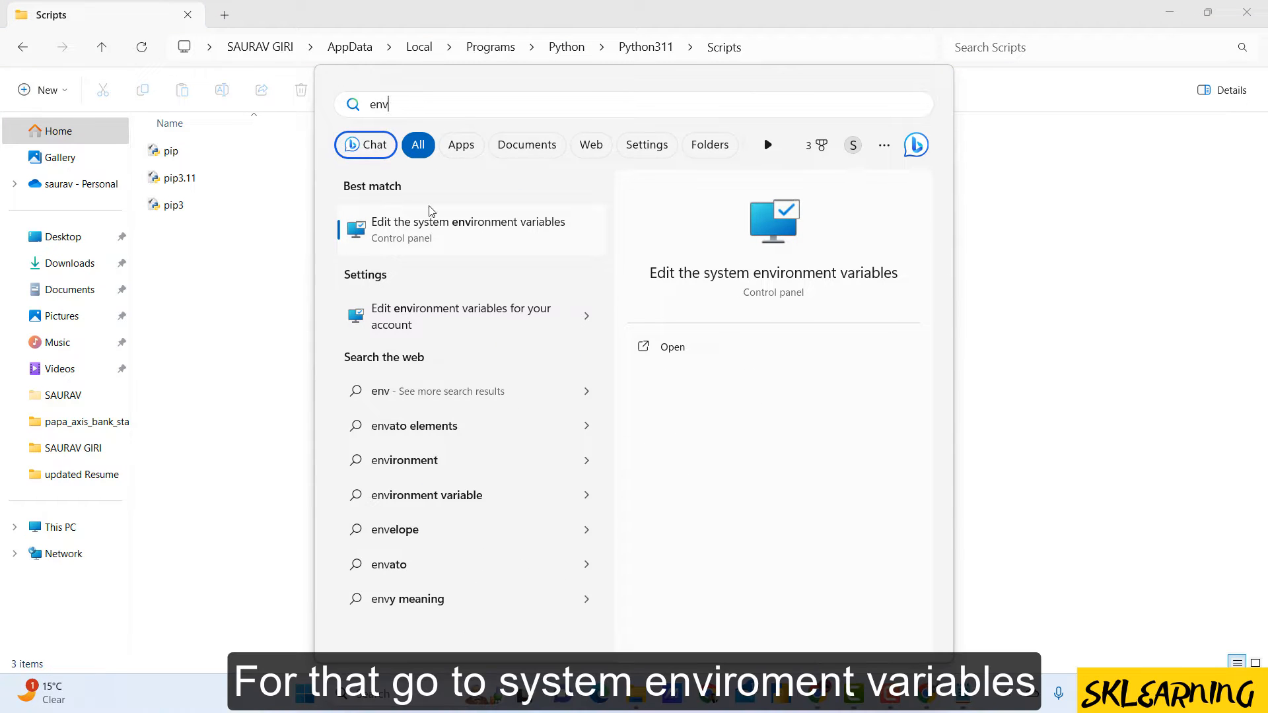
{"action": "mouse_move", "coordinate": [472, 239]}
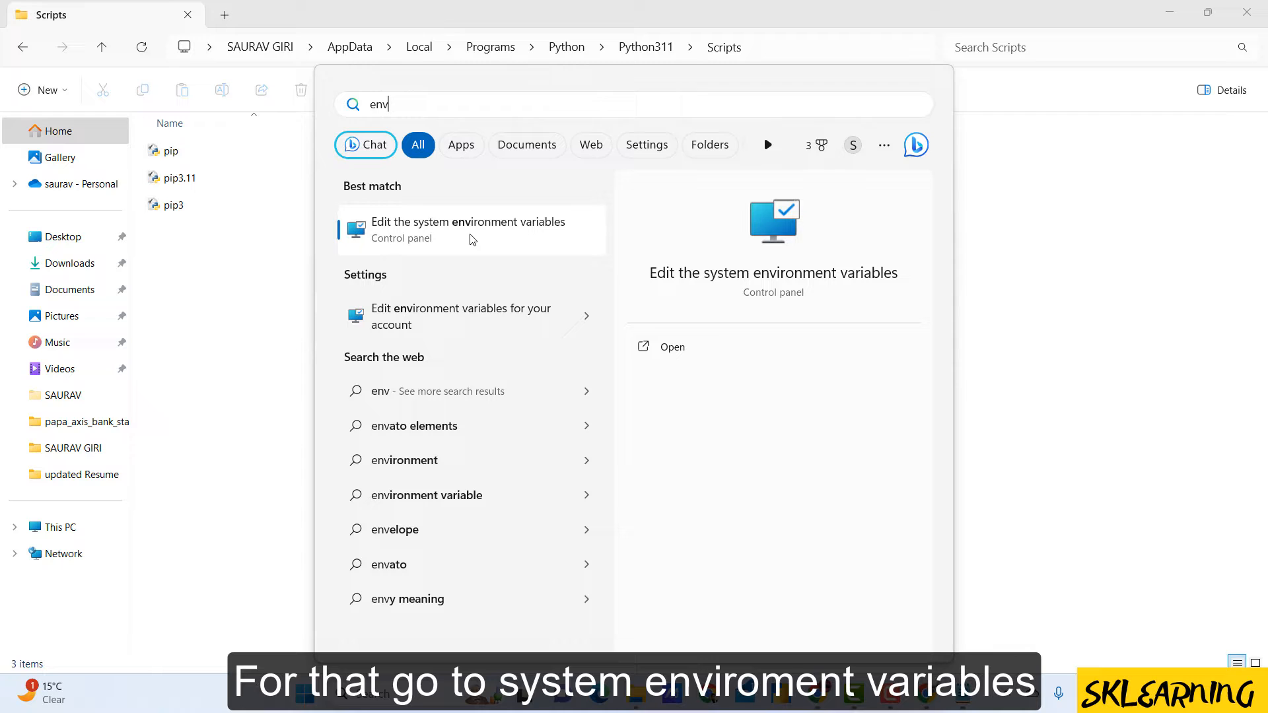
Open Environment Variables and copy the Scripts folder path from Notepad
{"action": "left_click", "coordinate": [469, 229]}
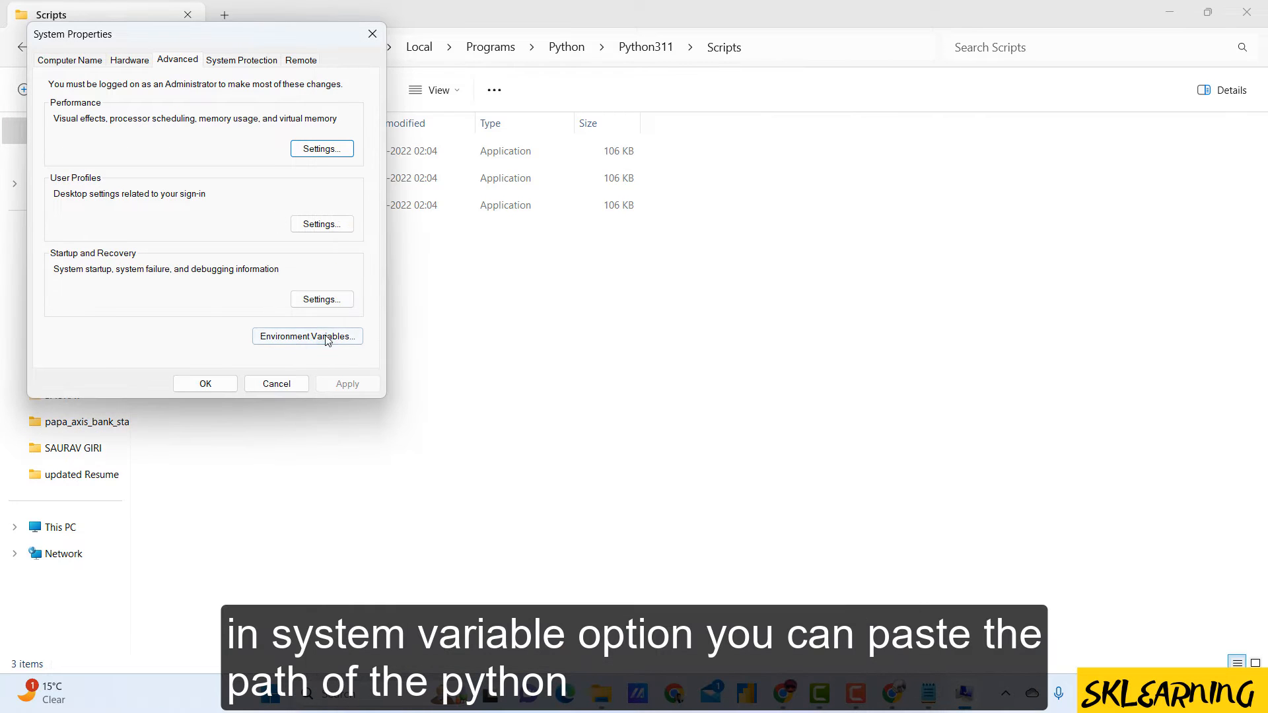
{"action": "left_click", "coordinate": [306, 336]}
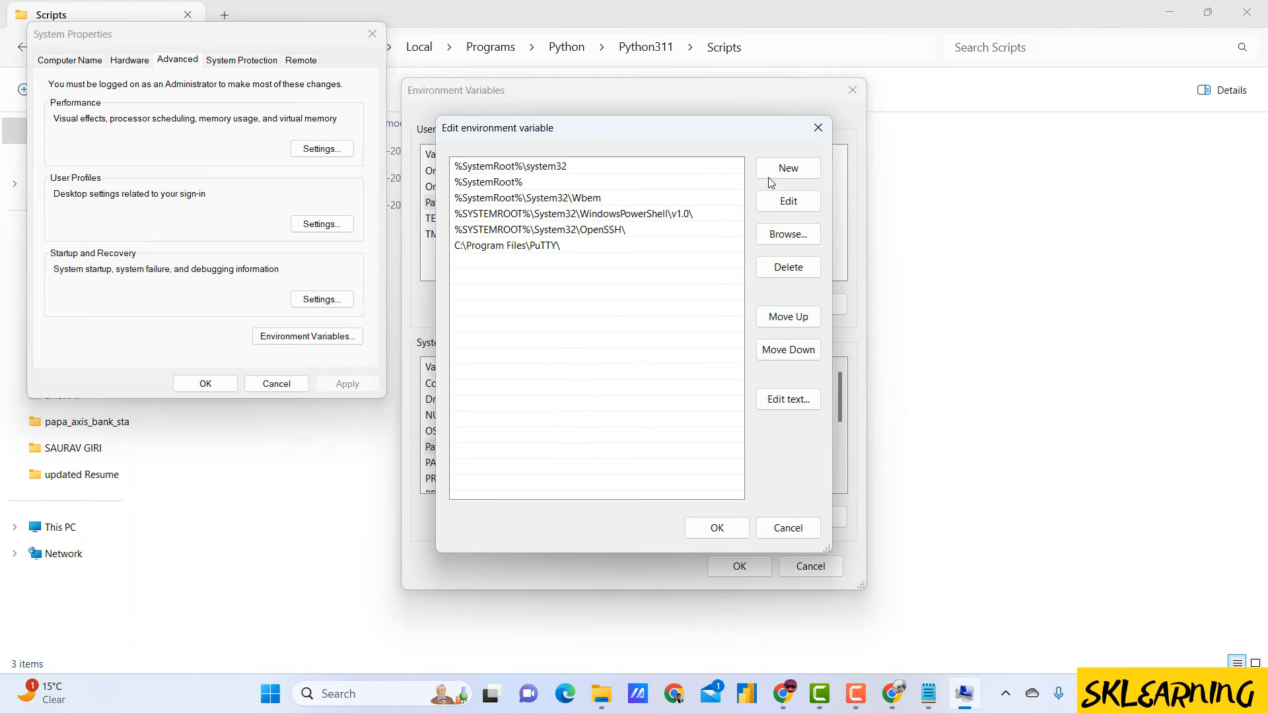
{"action": "mouse_move", "coordinate": [928, 692]}
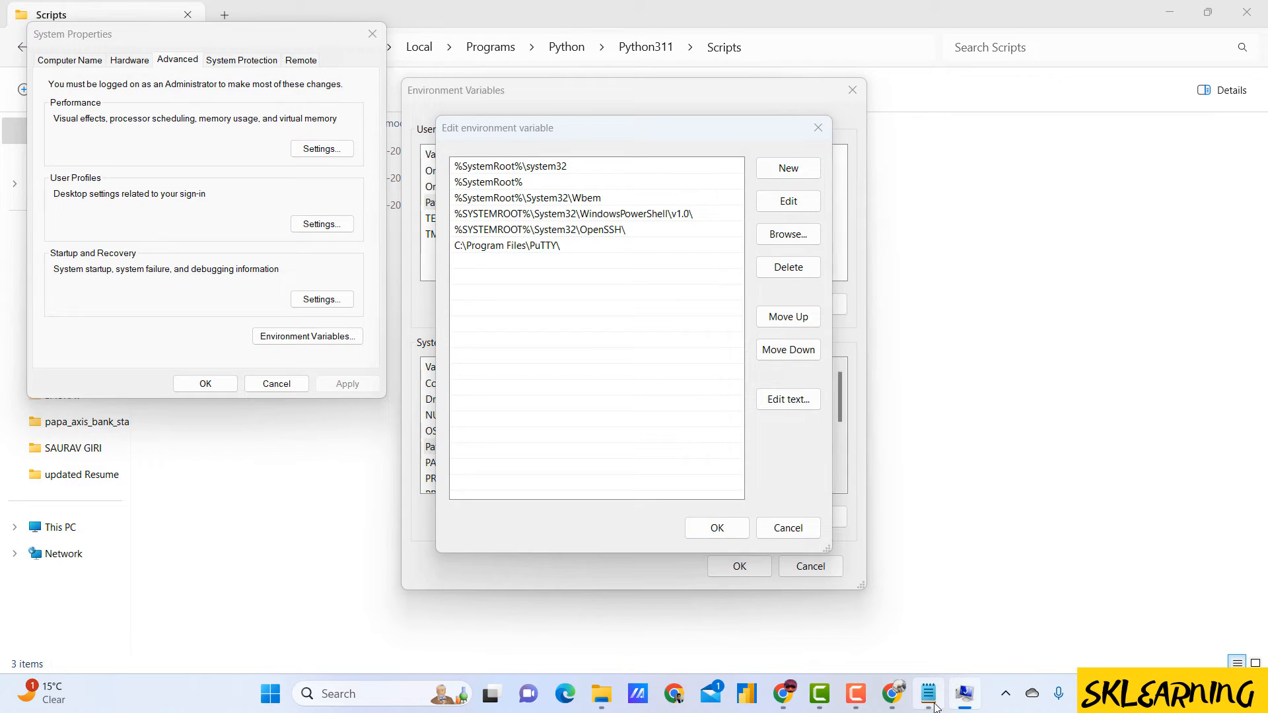
{"action": "left_click", "coordinate": [927, 693]}
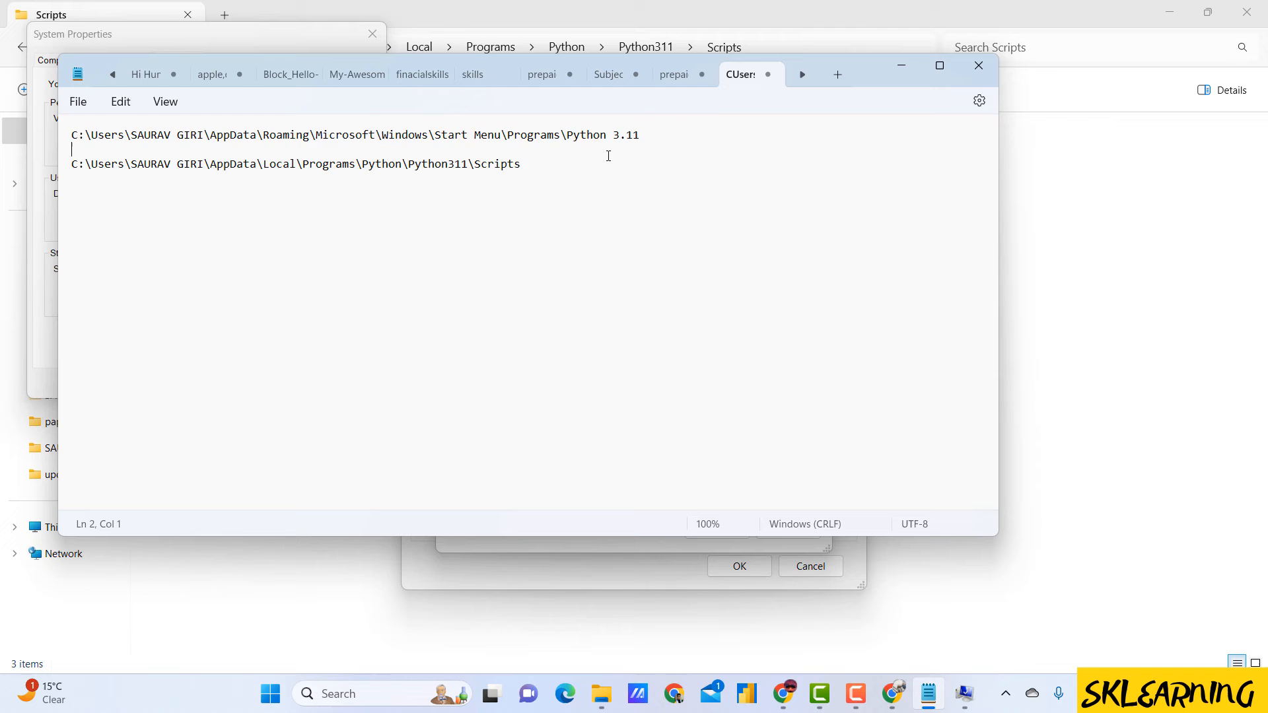
{"action": "triple_click", "coordinate": [323, 134]}
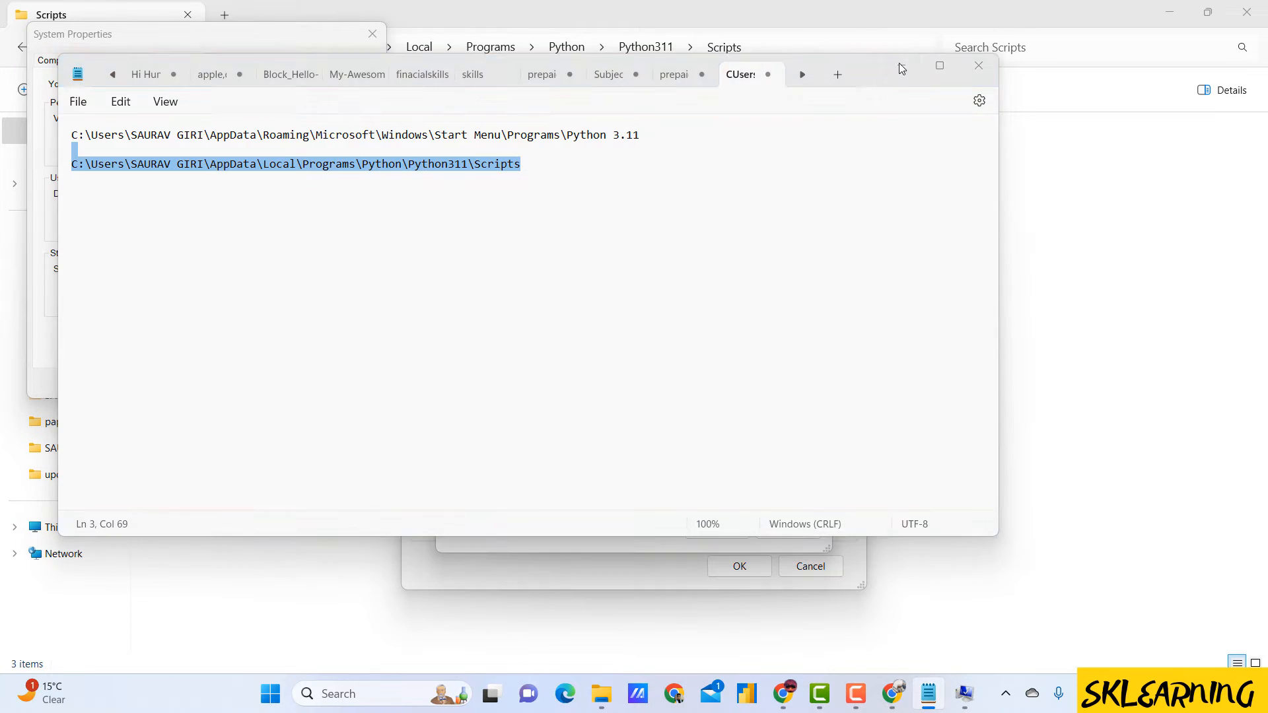
{"action": "right_click", "coordinate": [599, 276]}
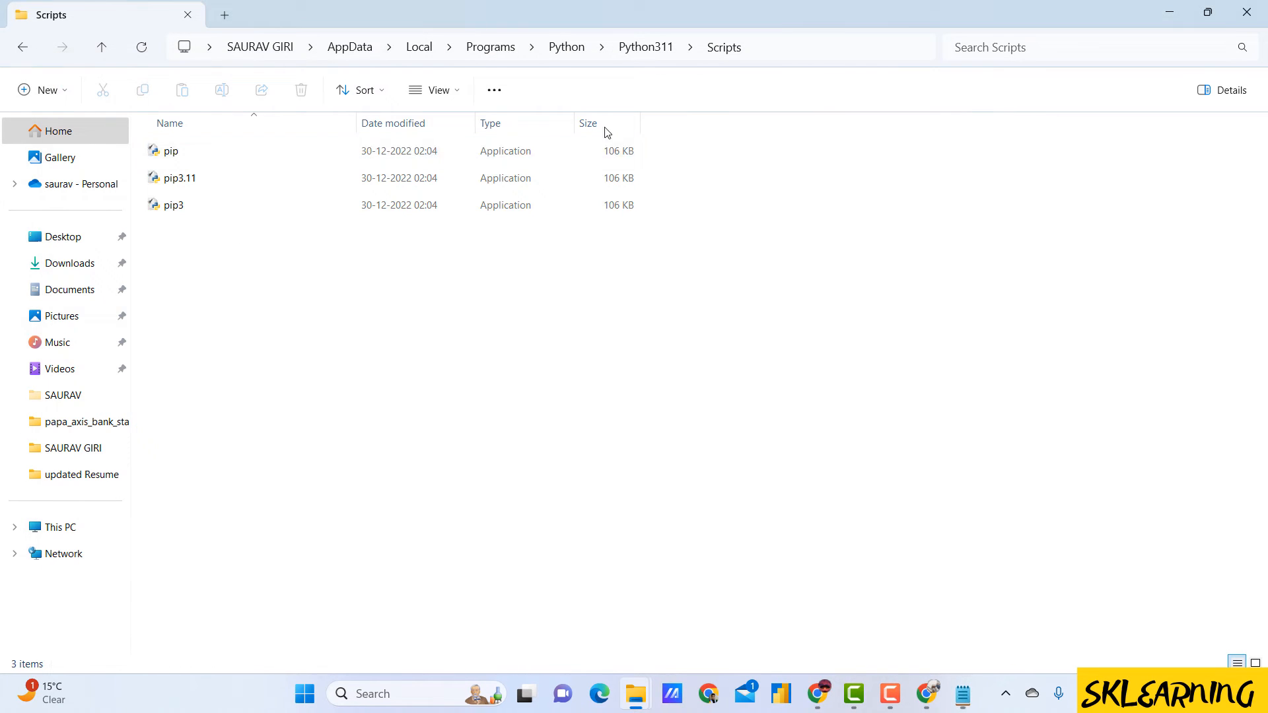
{"action": "left_click", "coordinate": [304, 692]}
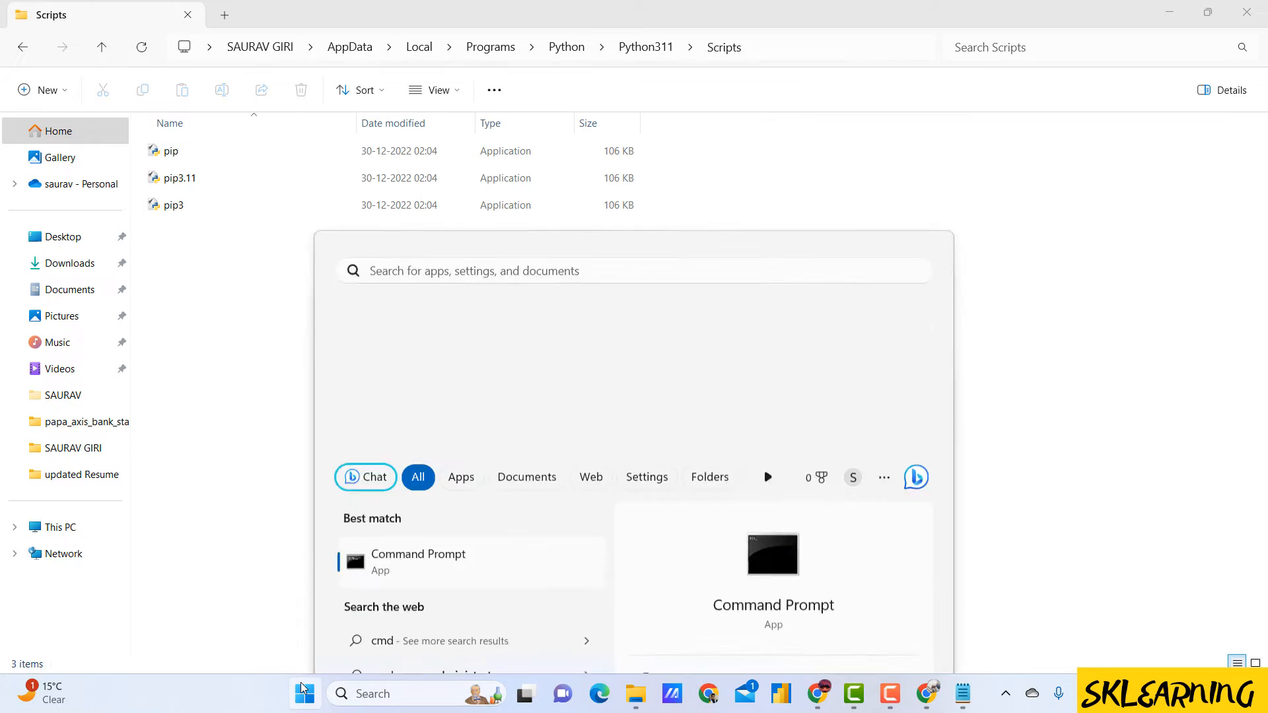
Run python --version in Command Prompt, get 'not found', then minimize to desktop
{"action": "left_click", "coordinate": [417, 559]}
{"action": "type", "text": "python --version"}
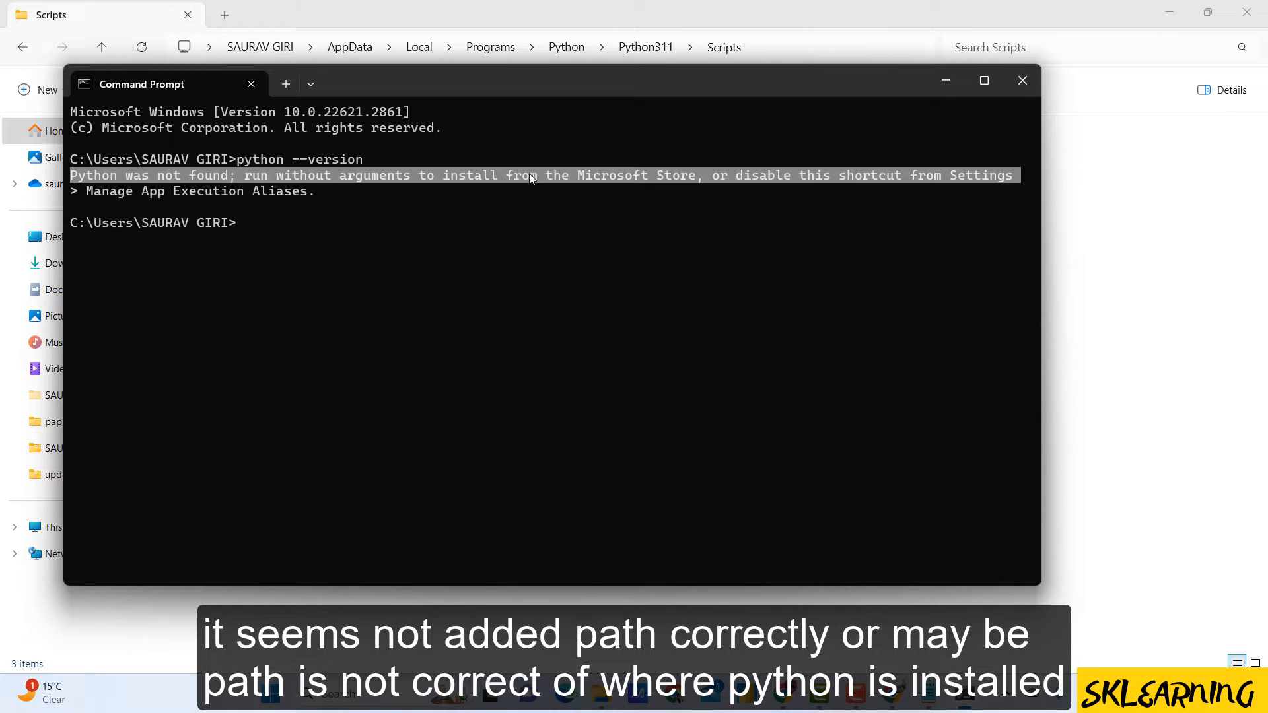
{"action": "left_click", "coordinate": [1022, 80]}
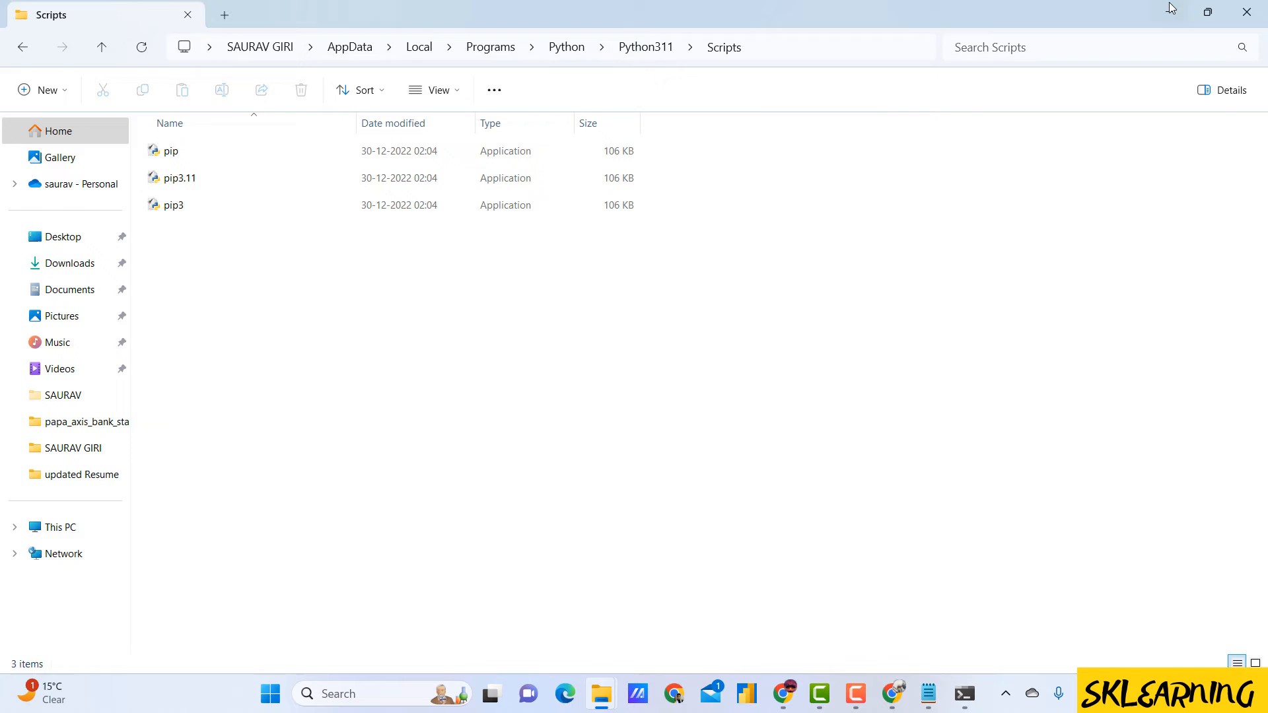
{"action": "left_click", "coordinate": [1246, 12]}
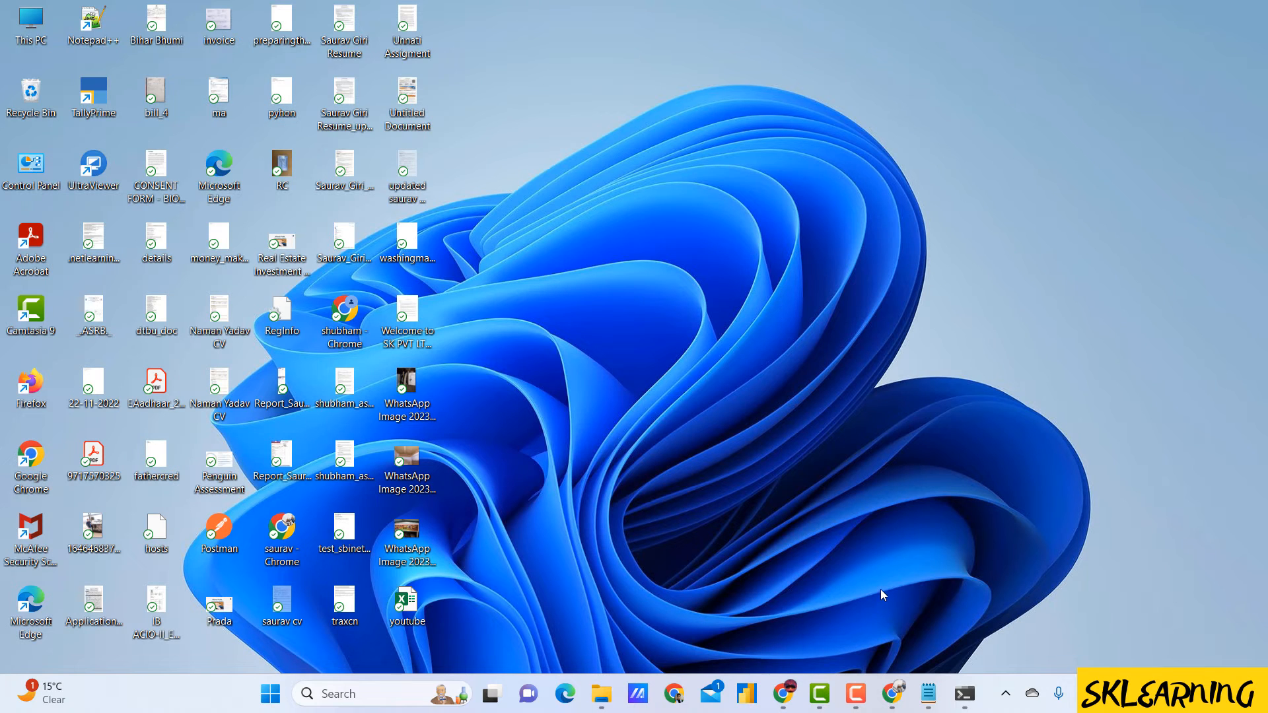
{"action": "mouse_move", "coordinate": [1047, 649]}
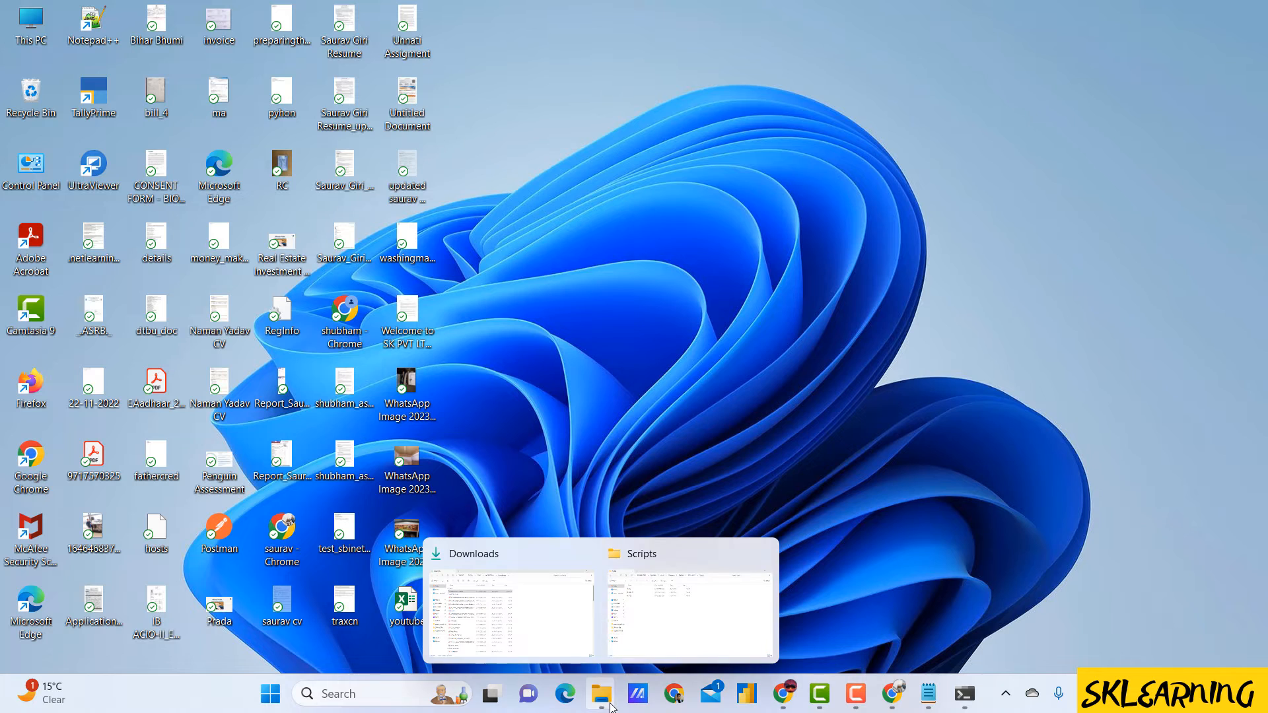
Close the Python311 folder, OK the PATH settings, and start Command Prompt
{"action": "left_click", "coordinate": [686, 603]}
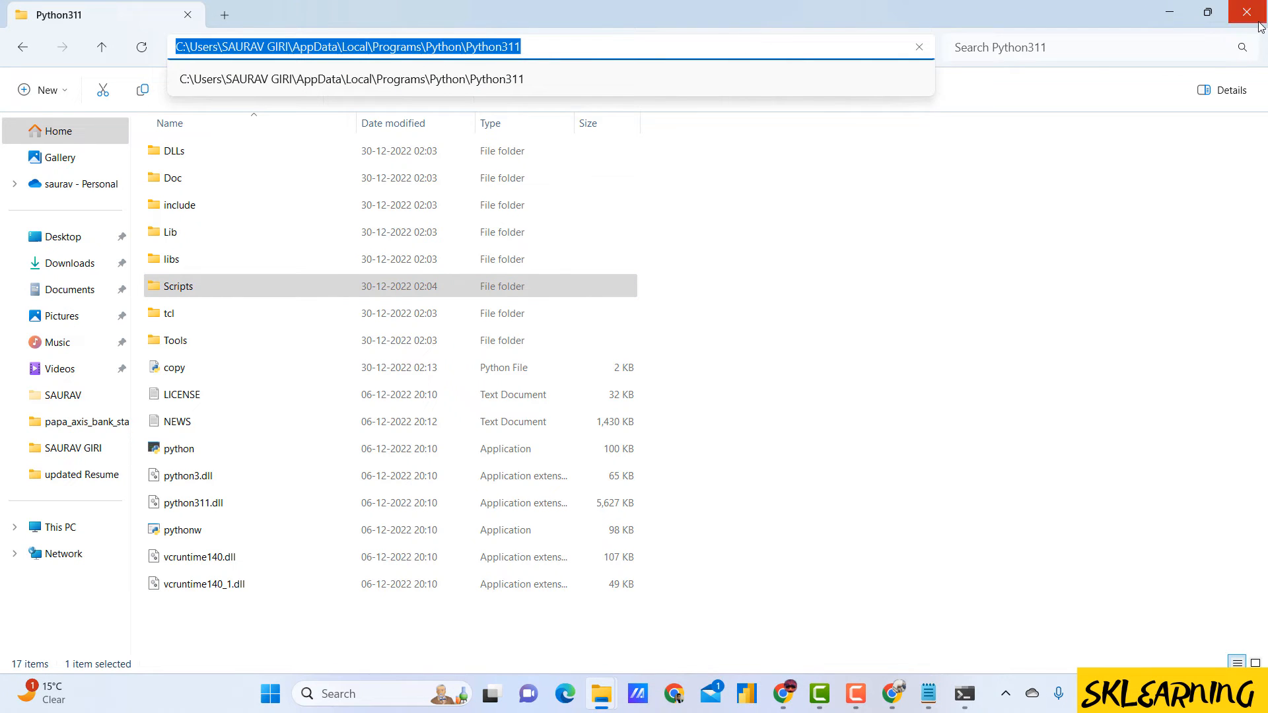
{"action": "left_click", "coordinate": [1249, 12]}
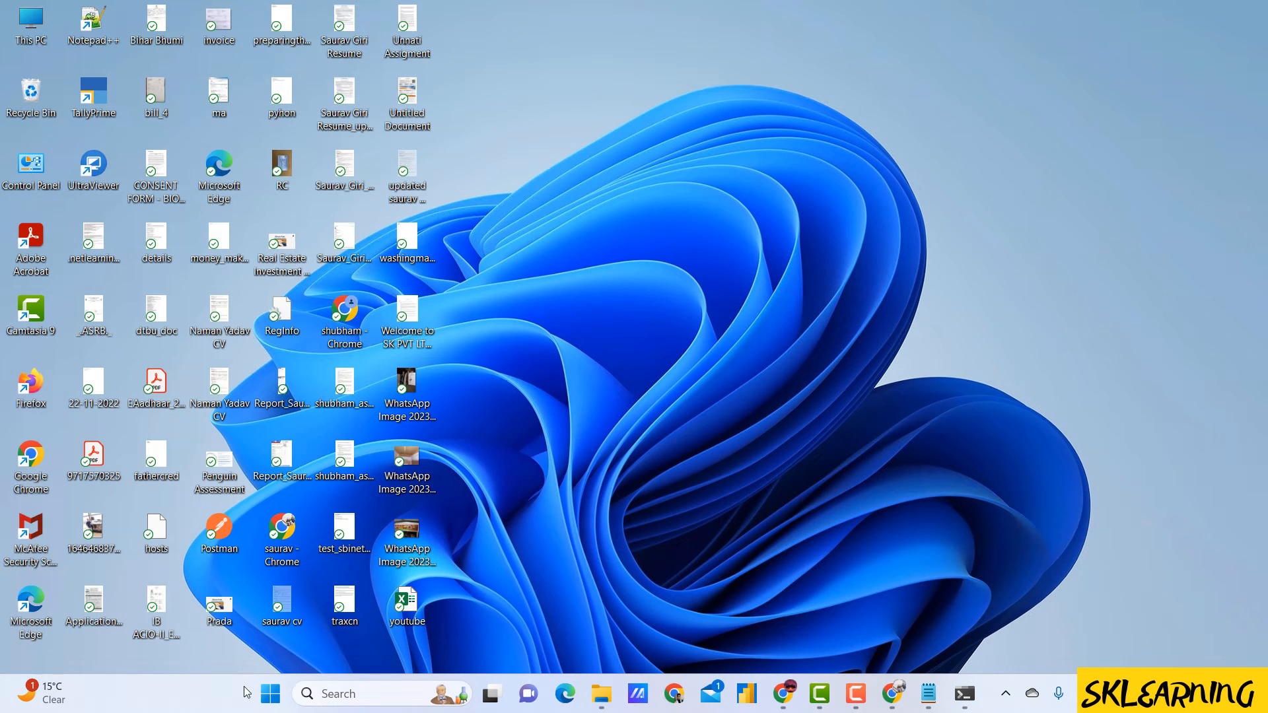
{"action": "type", "text": "em"}
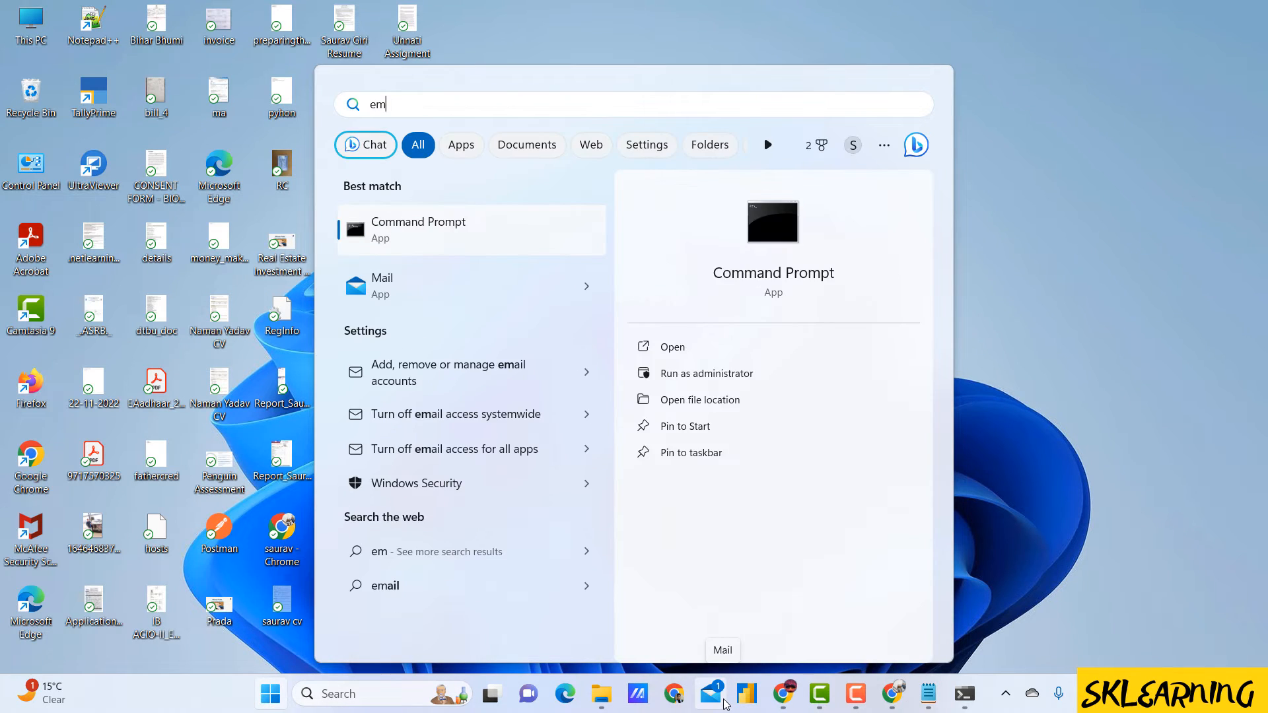
{"action": "type", "text": "envir"}
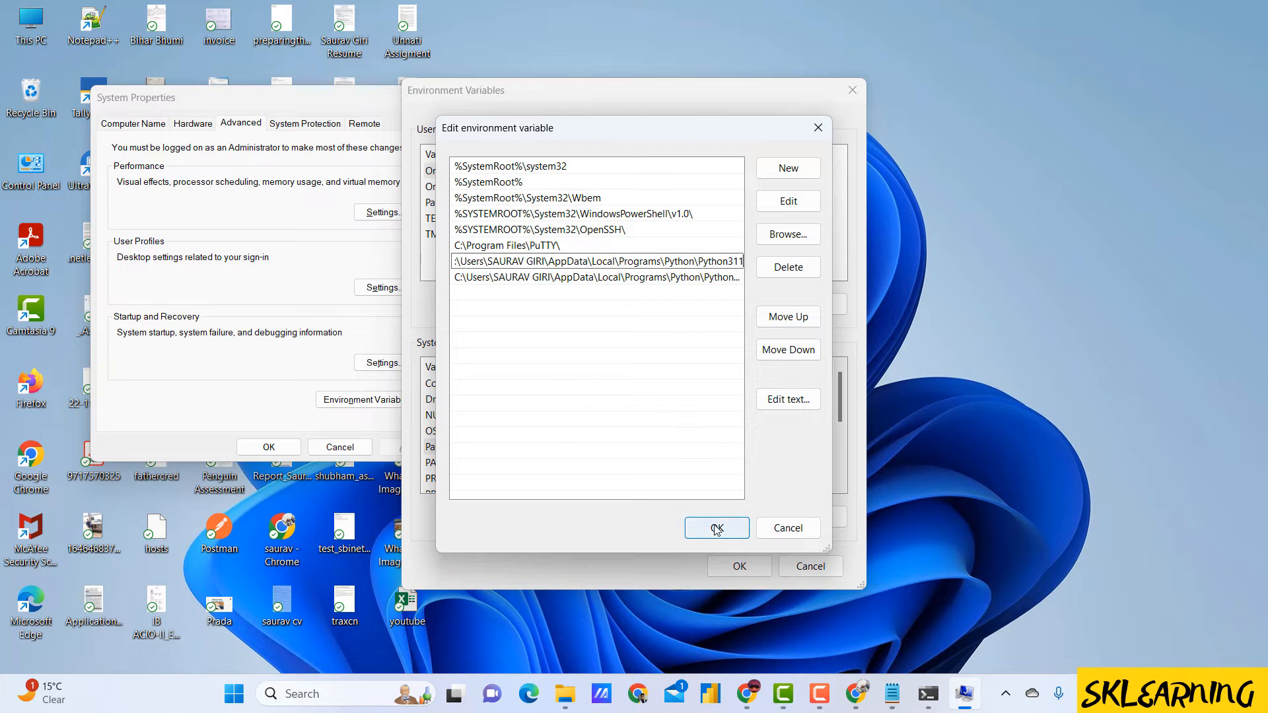
{"action": "left_click", "coordinate": [714, 526]}
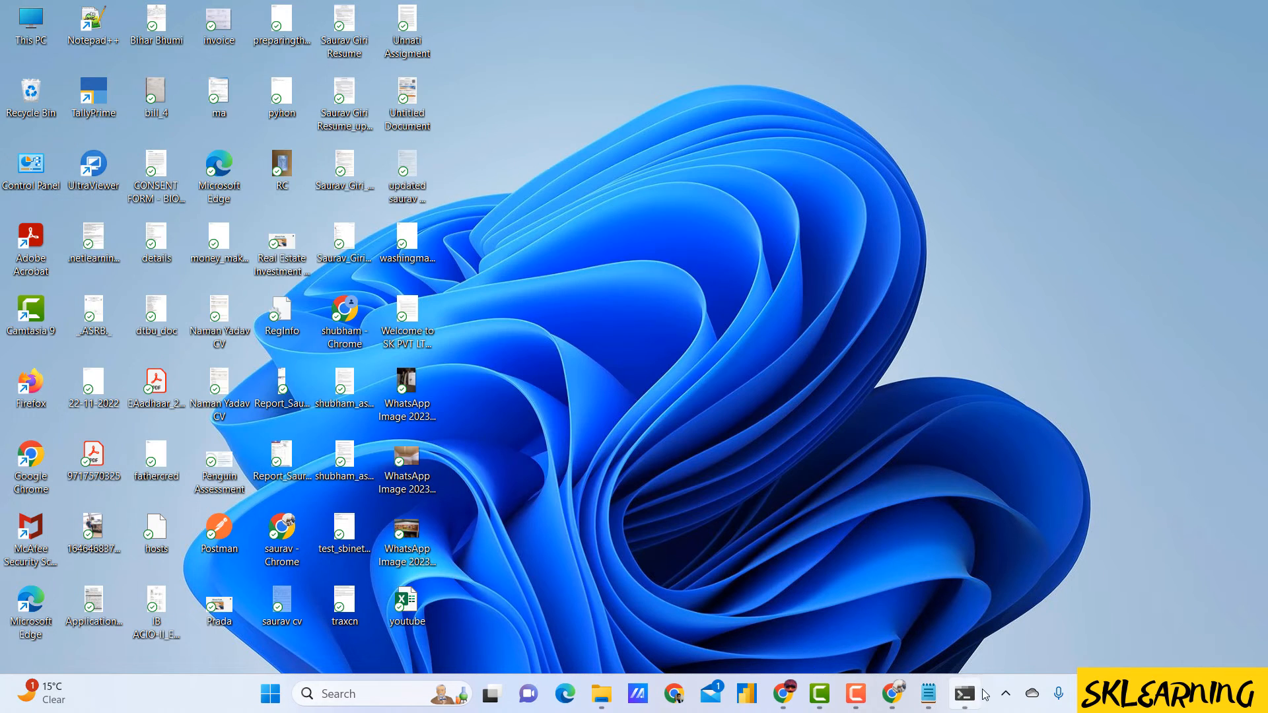
{"action": "left_click", "coordinate": [271, 694]}
{"action": "type", "text": "p"}
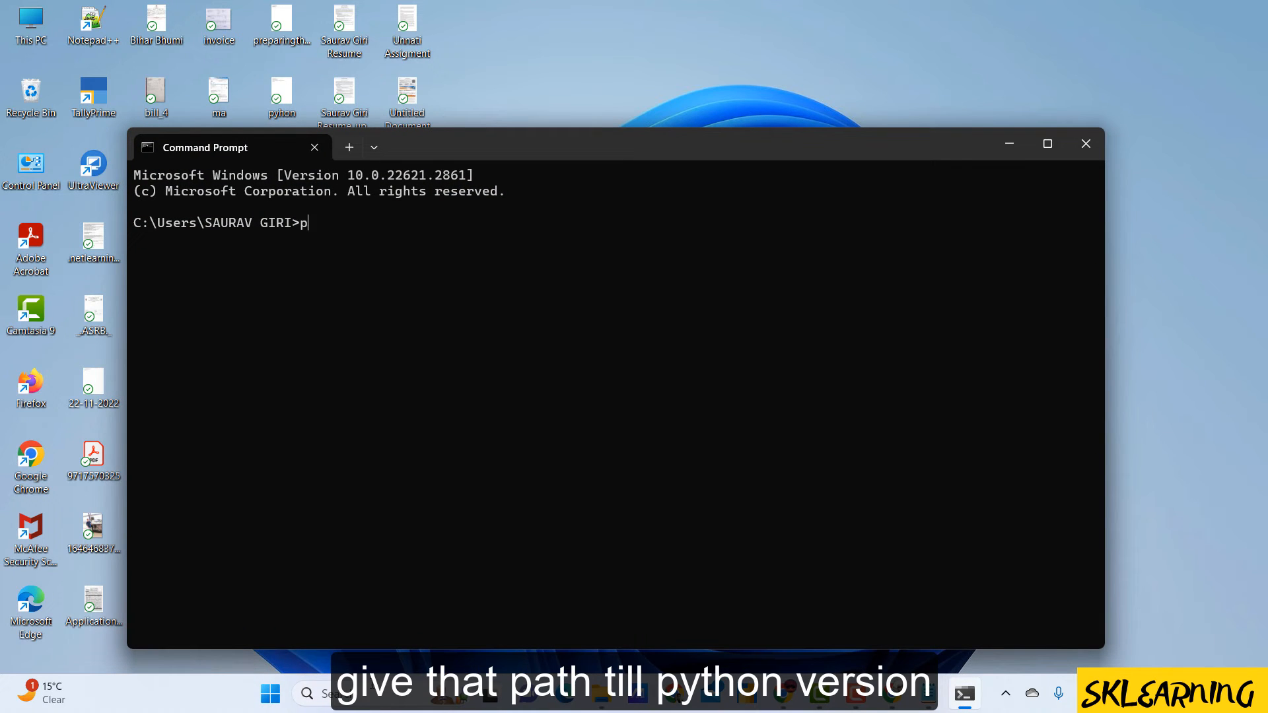
Confirm Python 3.11.1 is installed and start 'pip install jupyter' in a maximized window
{"action": "type", "text": "ython --version"}
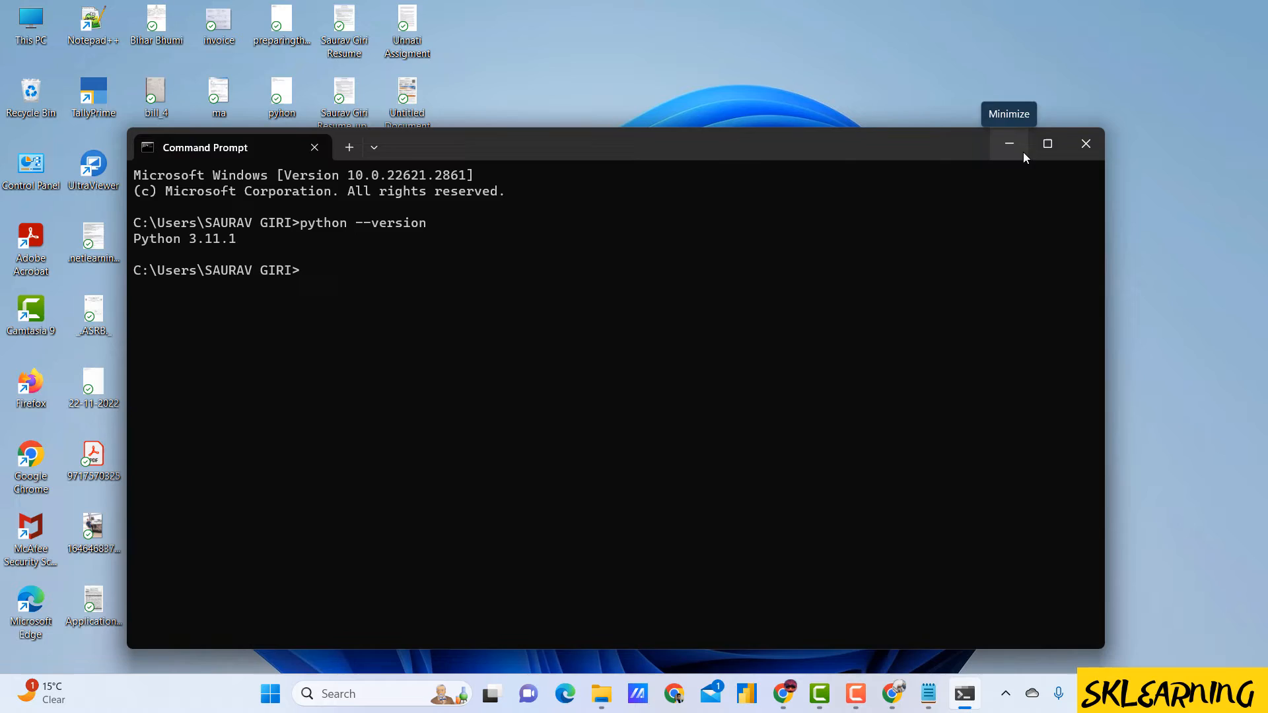
{"action": "left_click", "coordinate": [1045, 144]}
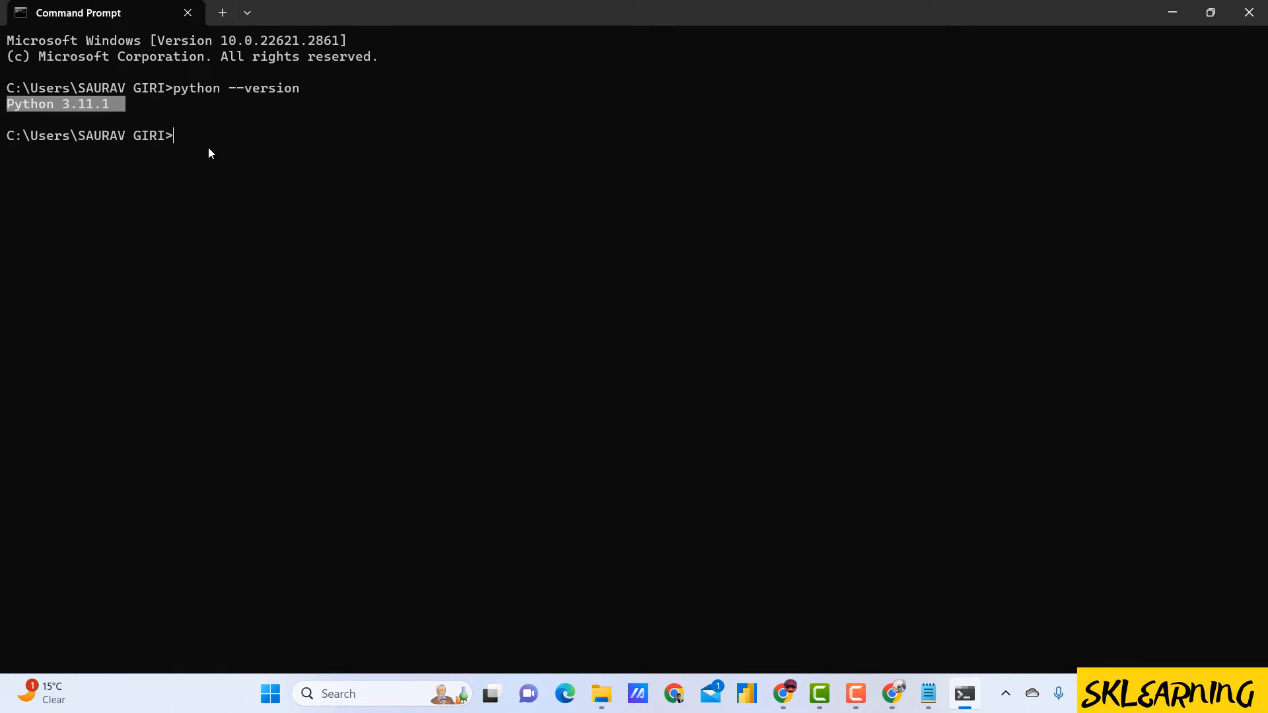
{"action": "type", "text": "pip i"}
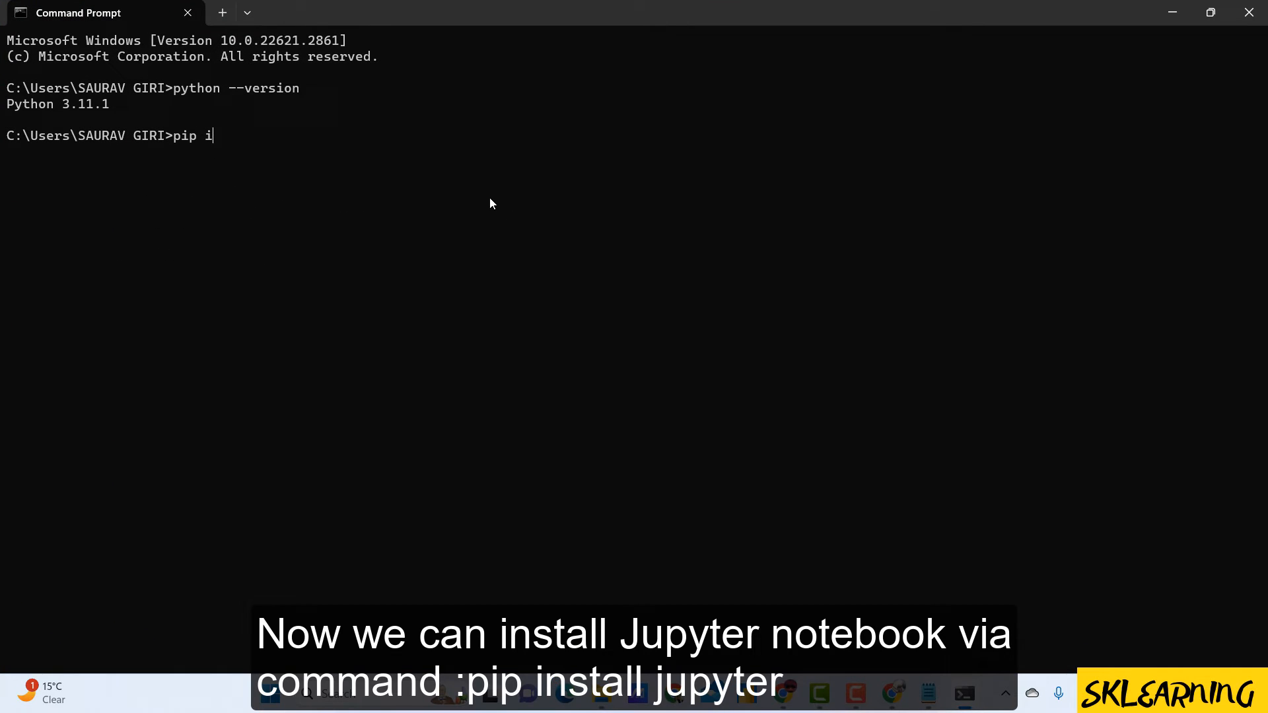
{"action": "type", "text": "nstall jupyter"}
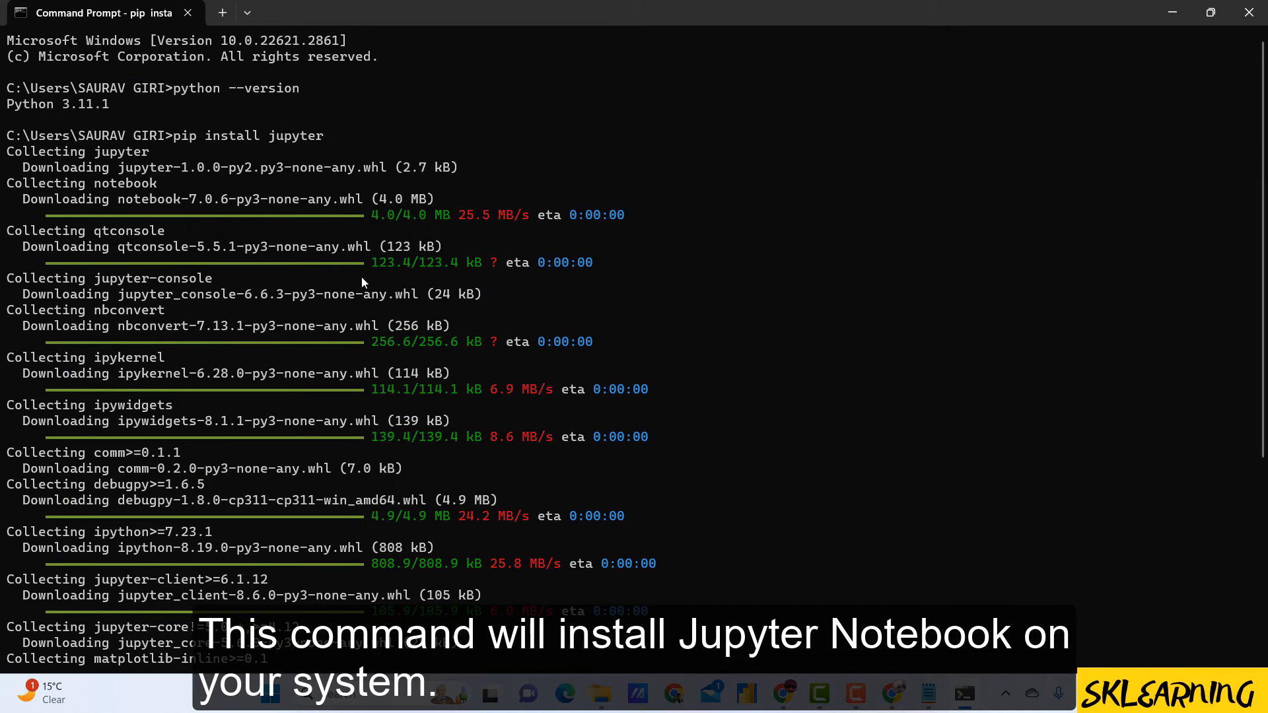
Follow the pip output until Jupyter and its dependencies finish installing
{"action": "scroll", "scroll_direction": "down", "scroll_amount": 3}
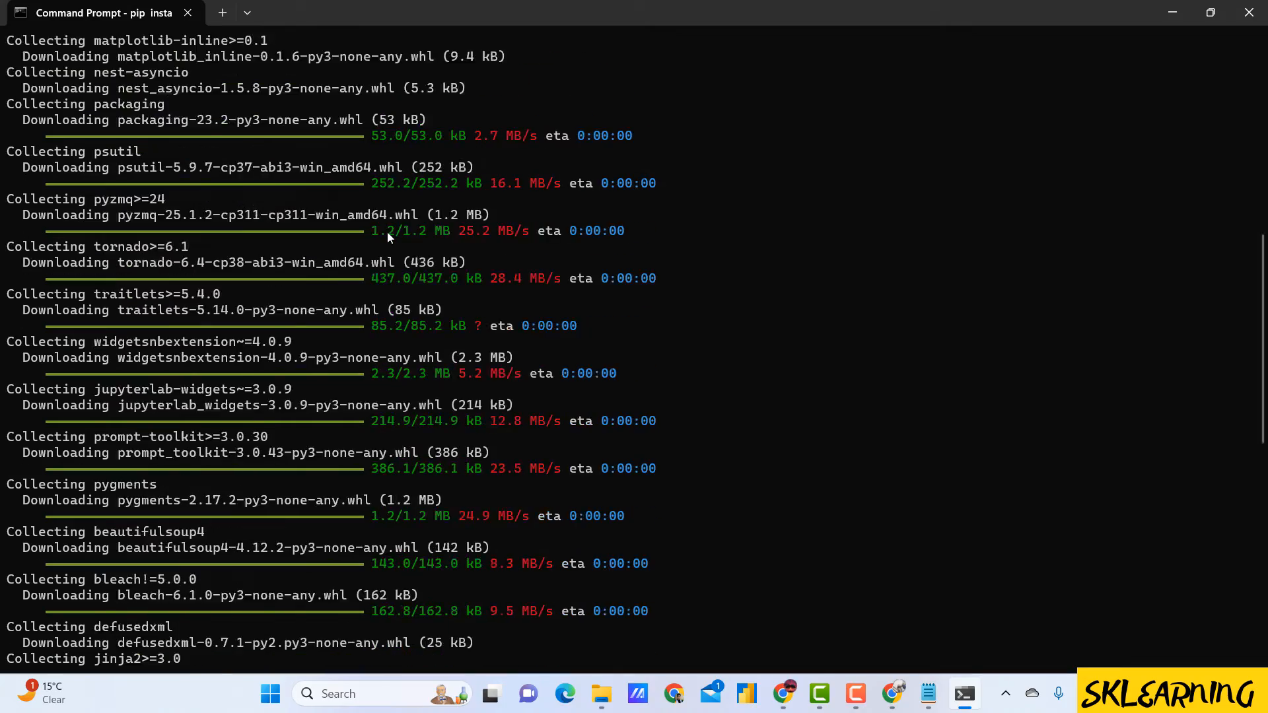
{"action": "scroll", "scroll_direction": "down", "scroll_amount": 3}
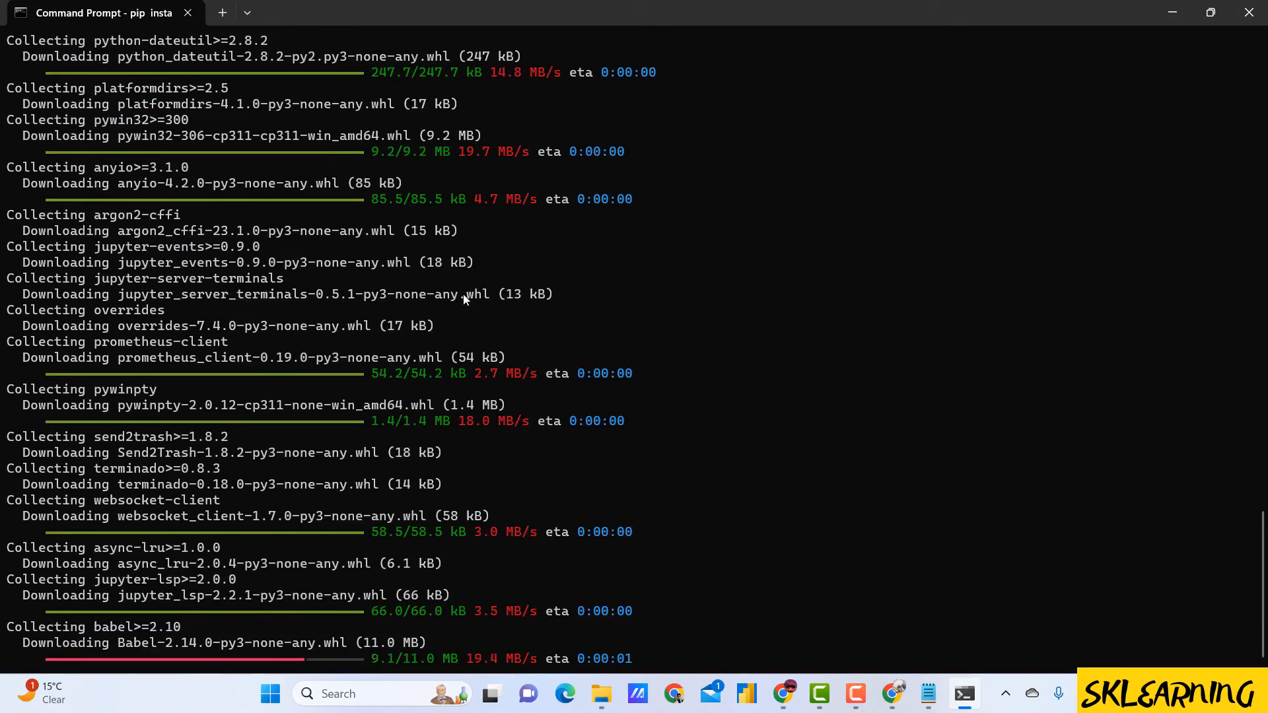
{"action": "scroll", "scroll_direction": "down", "scroll_amount": 3}
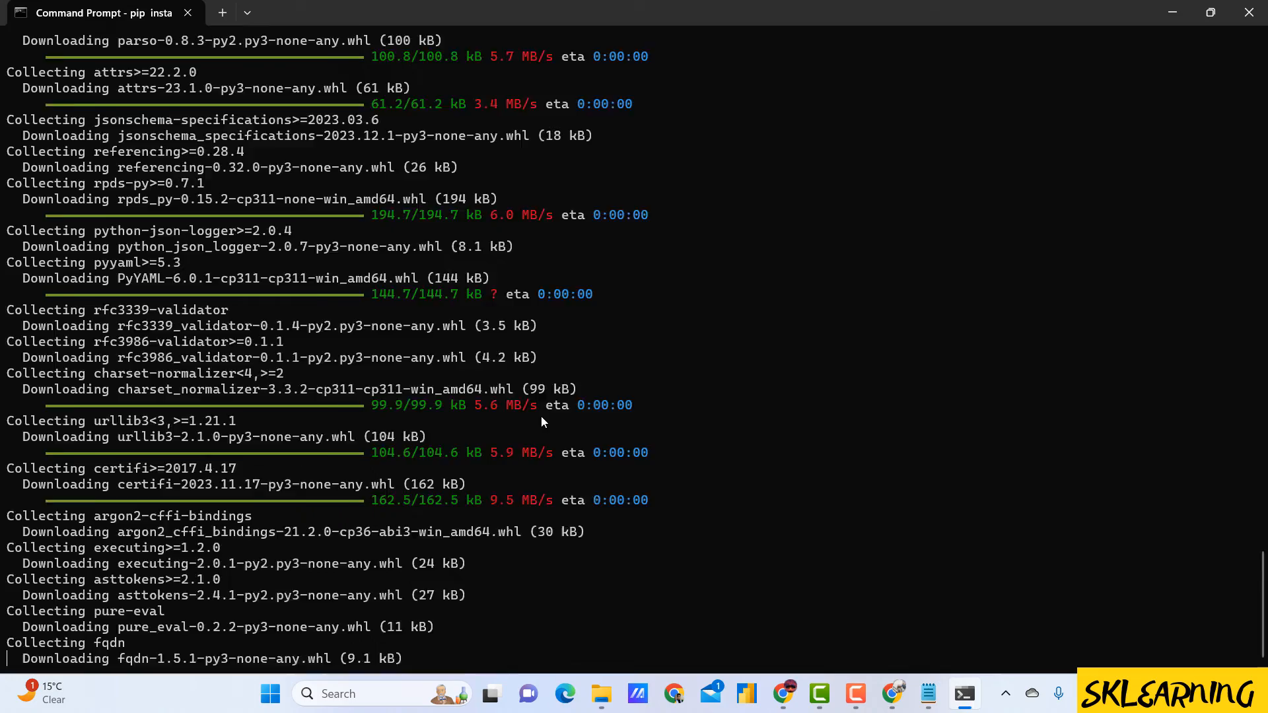
{"action": "scroll", "scroll_direction": "down", "scroll_amount": 3}
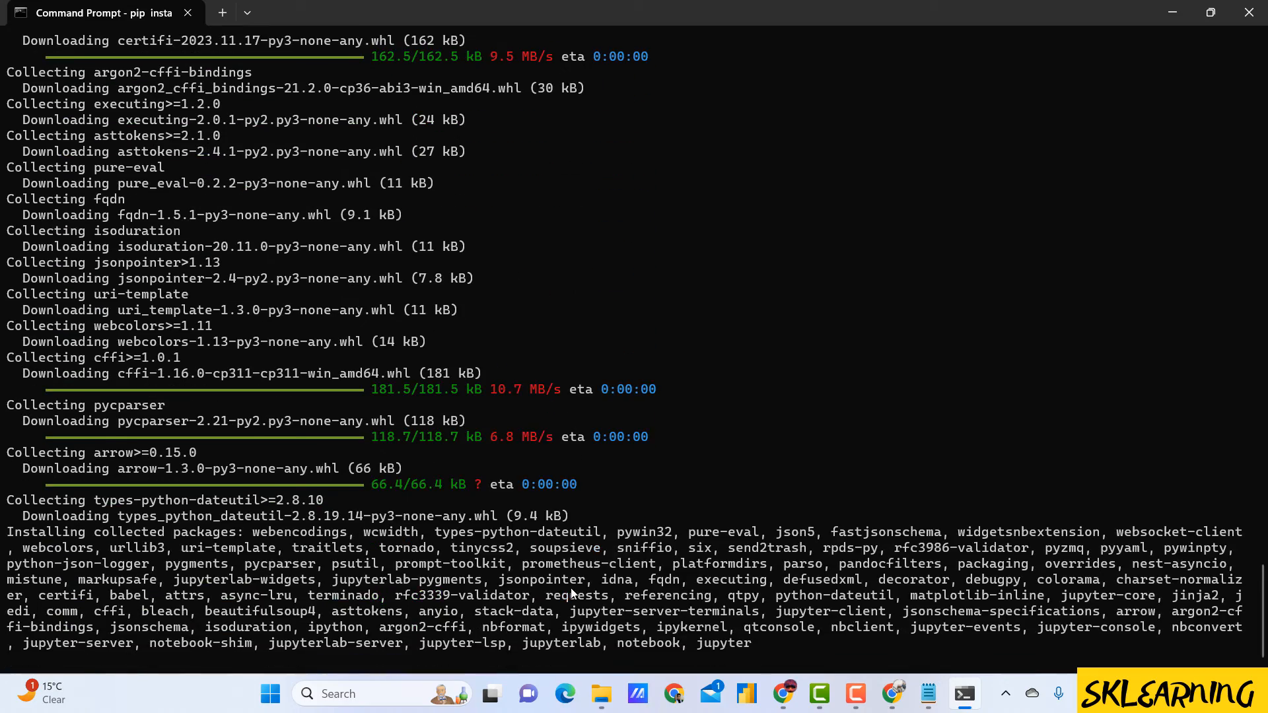
{"action": "scroll", "scroll_direction": "up", "scroll_amount": 3}
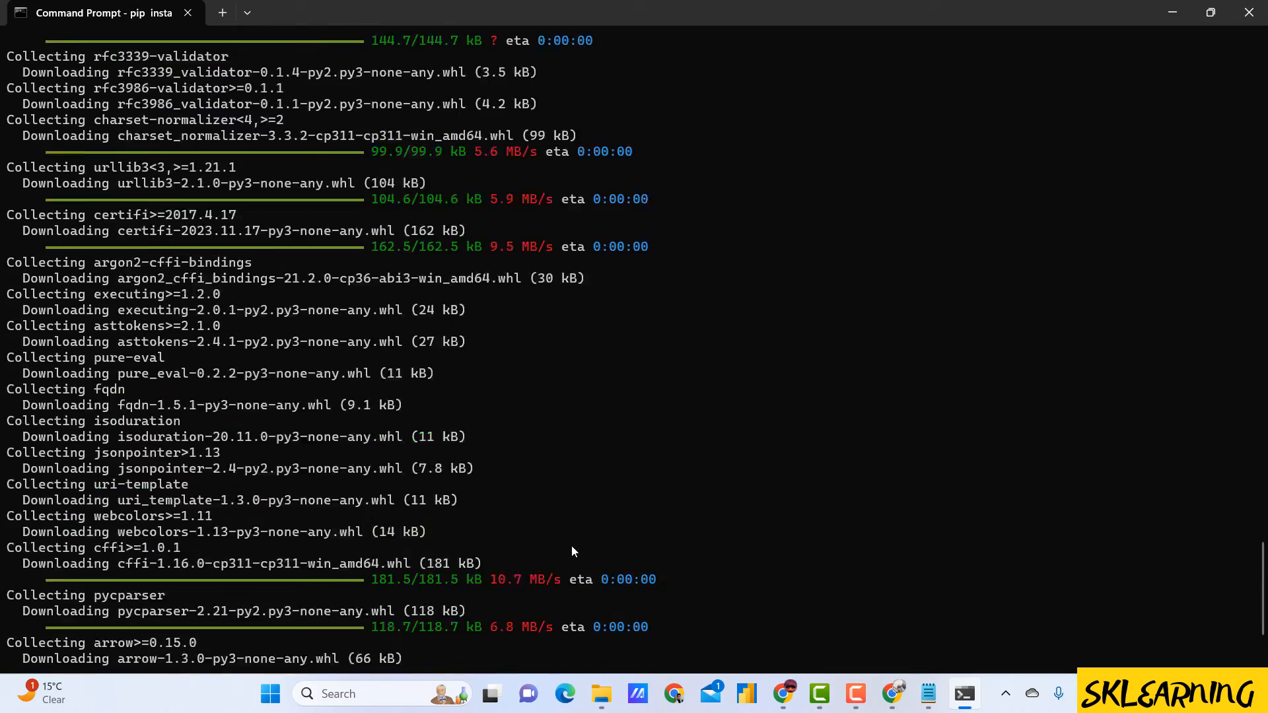
{"action": "scroll", "scroll_direction": "down", "scroll_amount": 3}
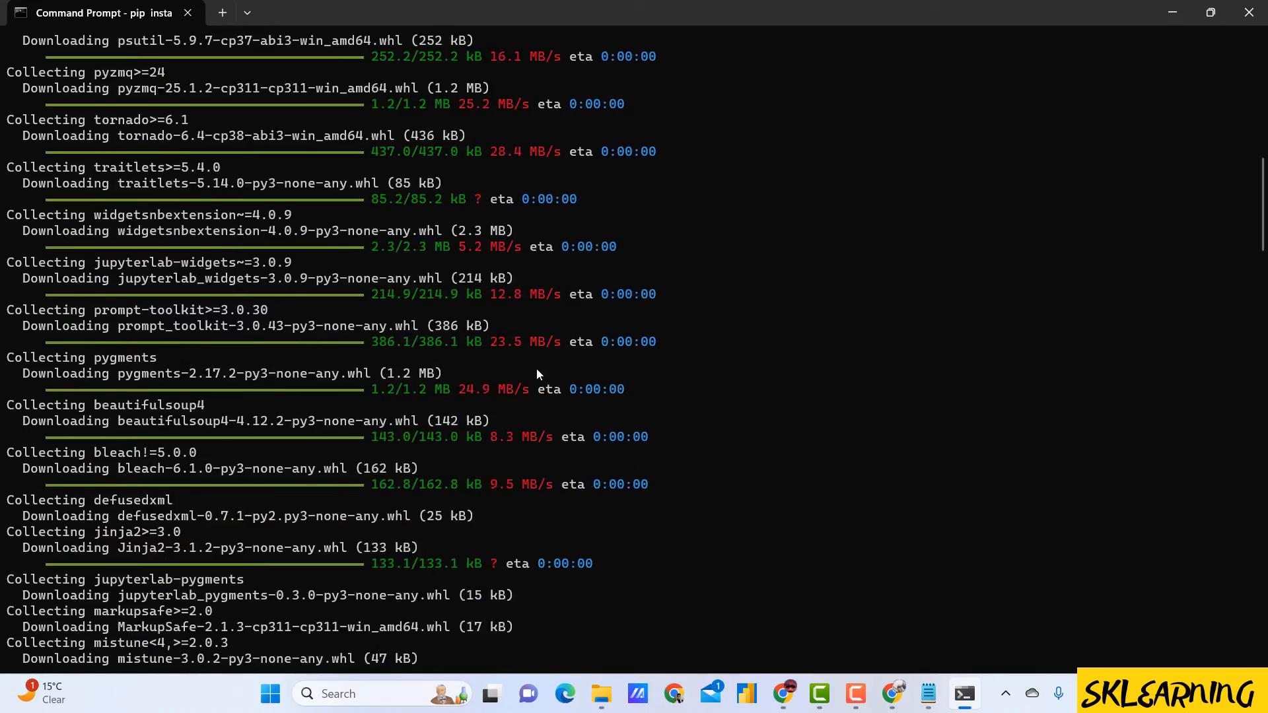
{"action": "scroll", "scroll_direction": "down", "scroll_amount": 3}
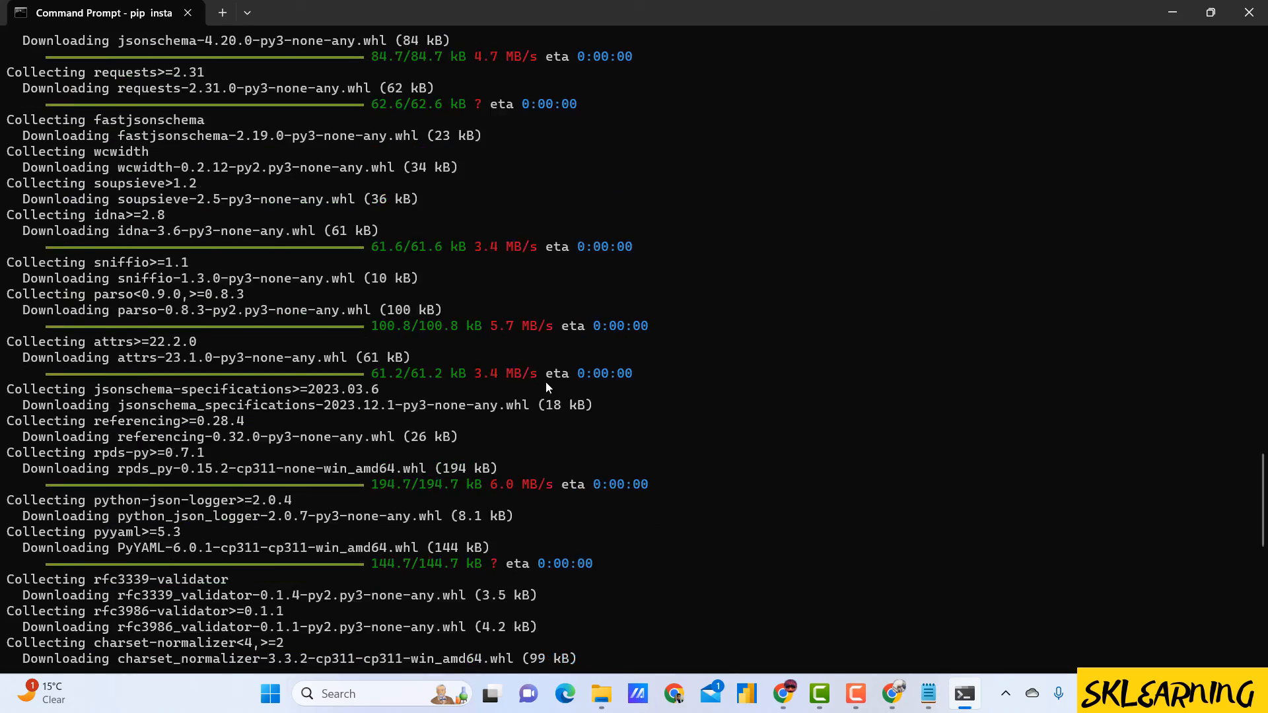
{"action": "scroll", "scroll_direction": "down", "scroll_amount": 3}
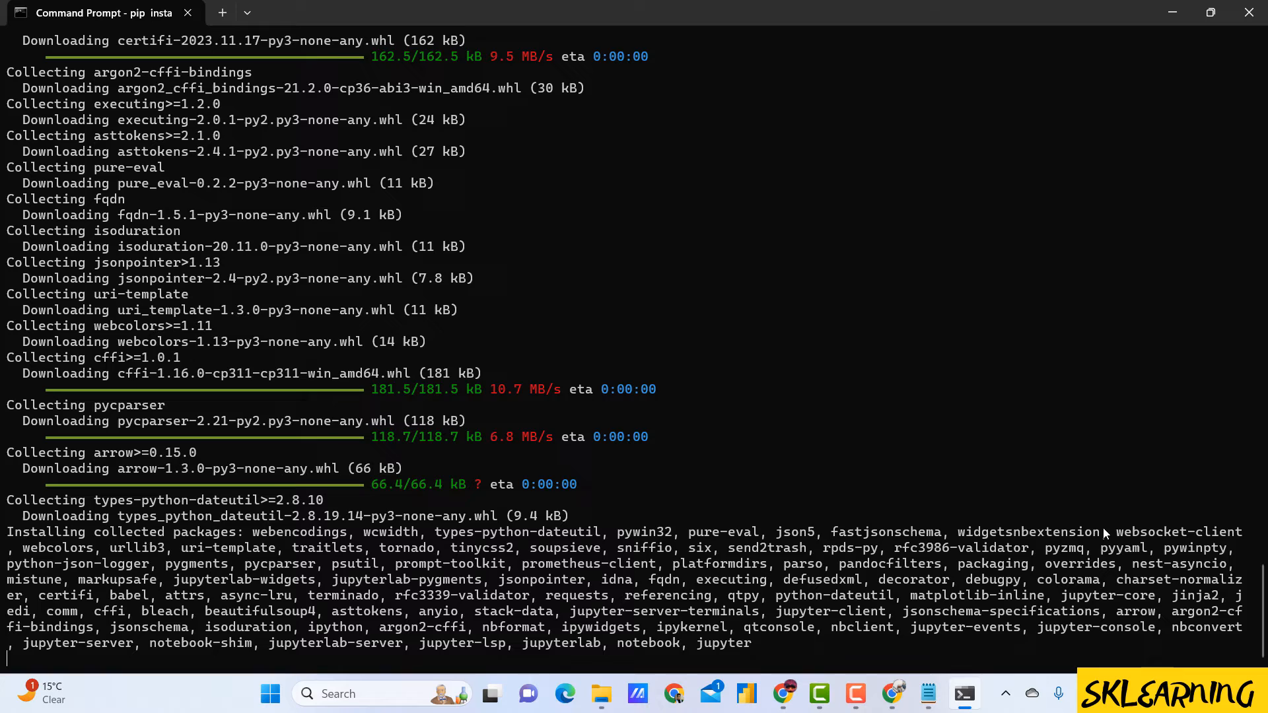
{"action": "mouse_move", "coordinate": [1077, 503]}
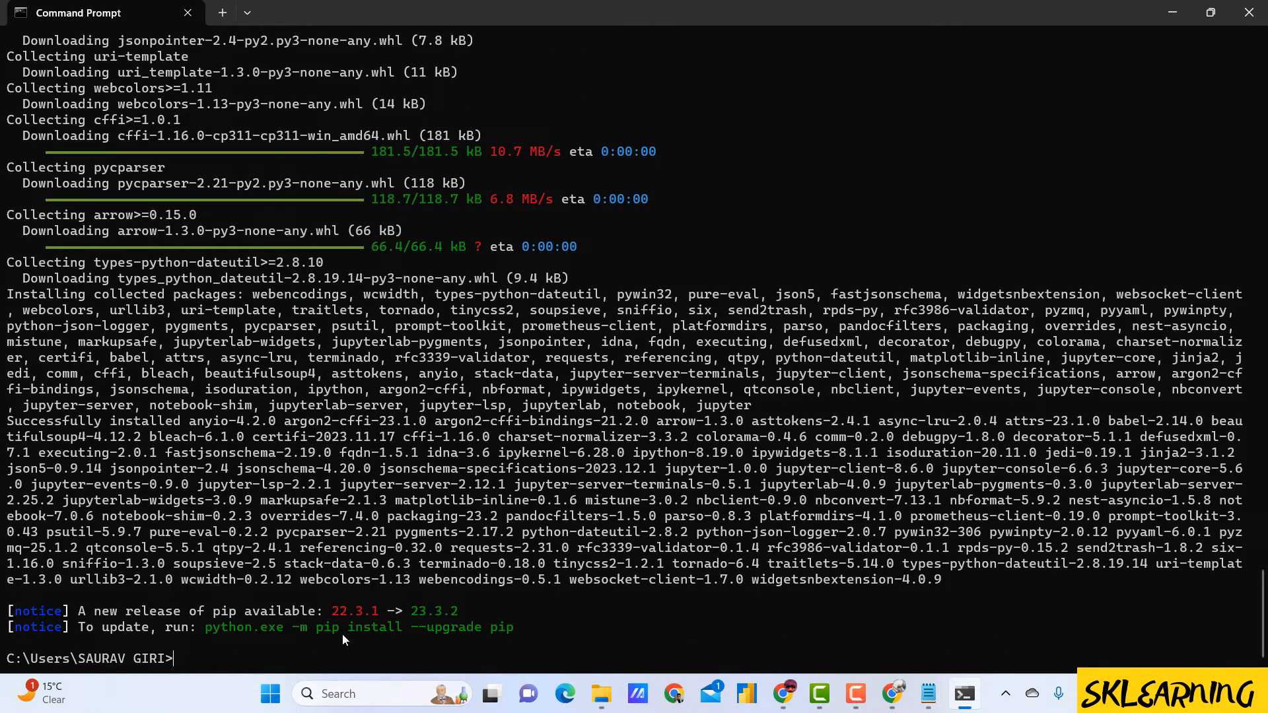
{"action": "type", "text": "jupy"}
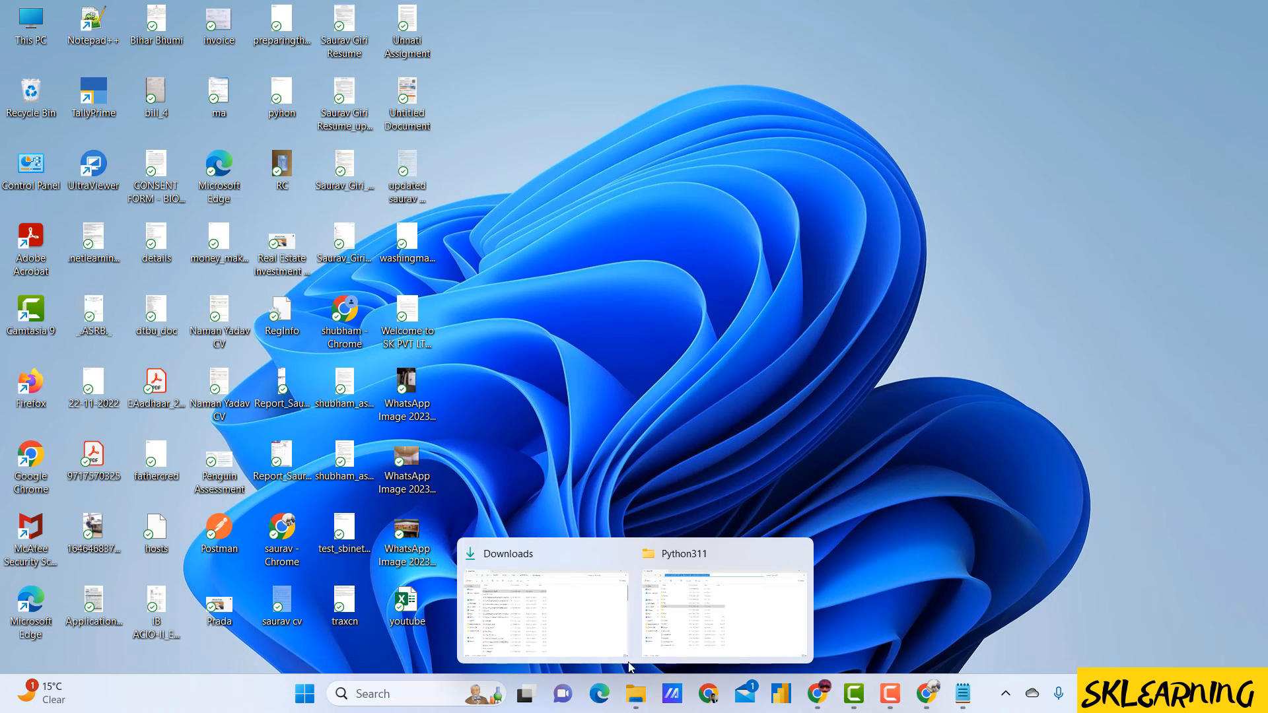
Create a JN folder on New Volume (S:) and run 'jupyter notebook' from it
{"action": "left_click", "coordinate": [543, 606]}
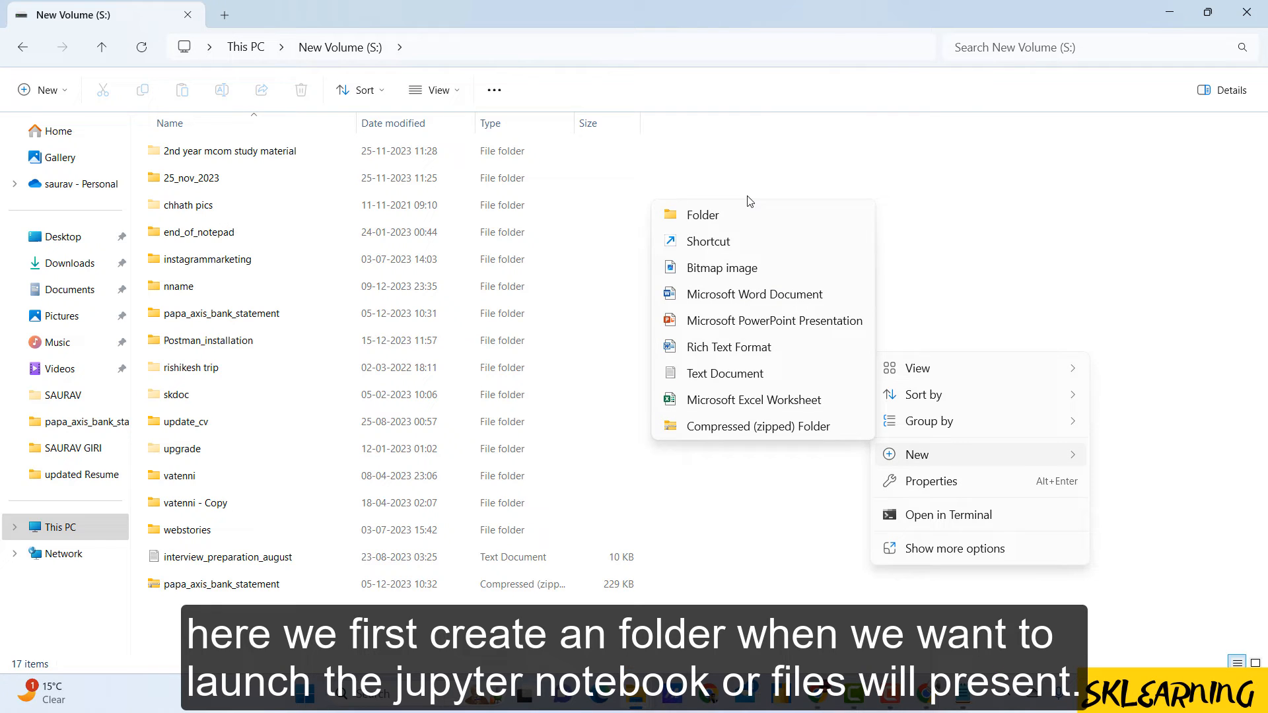
{"action": "left_click", "coordinate": [702, 214]}
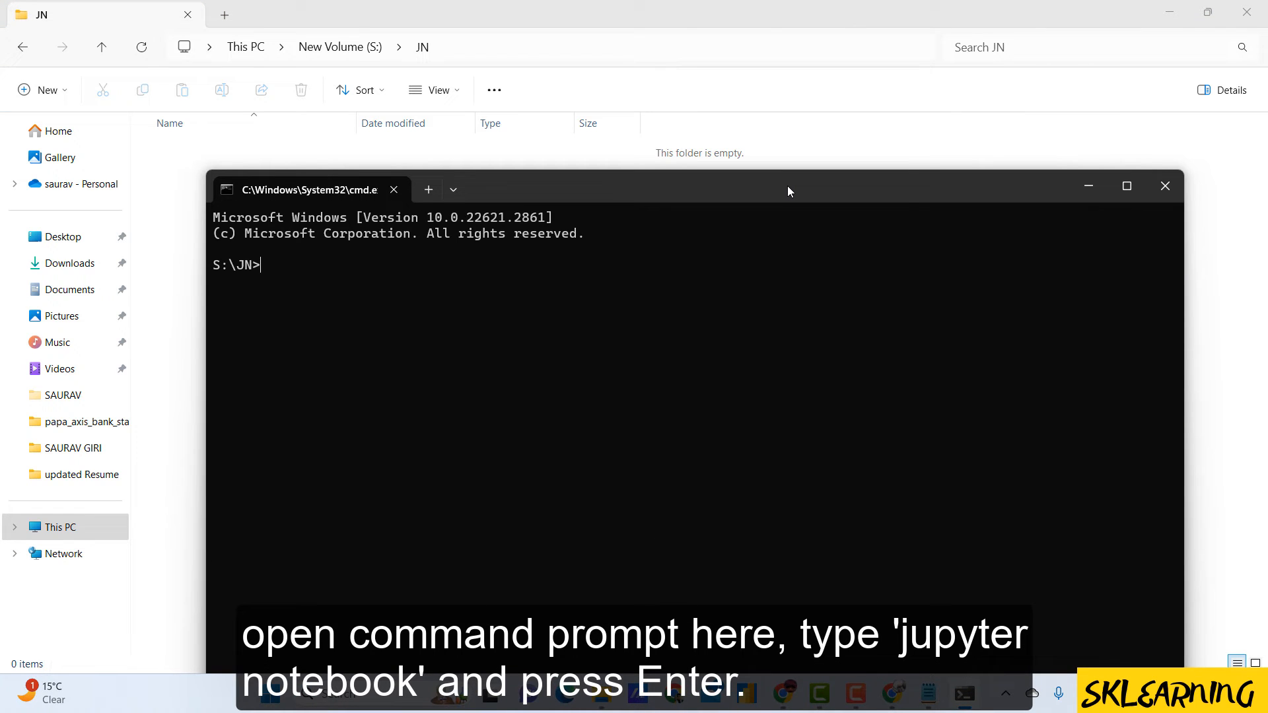
{"action": "type", "text": "jupyter"}
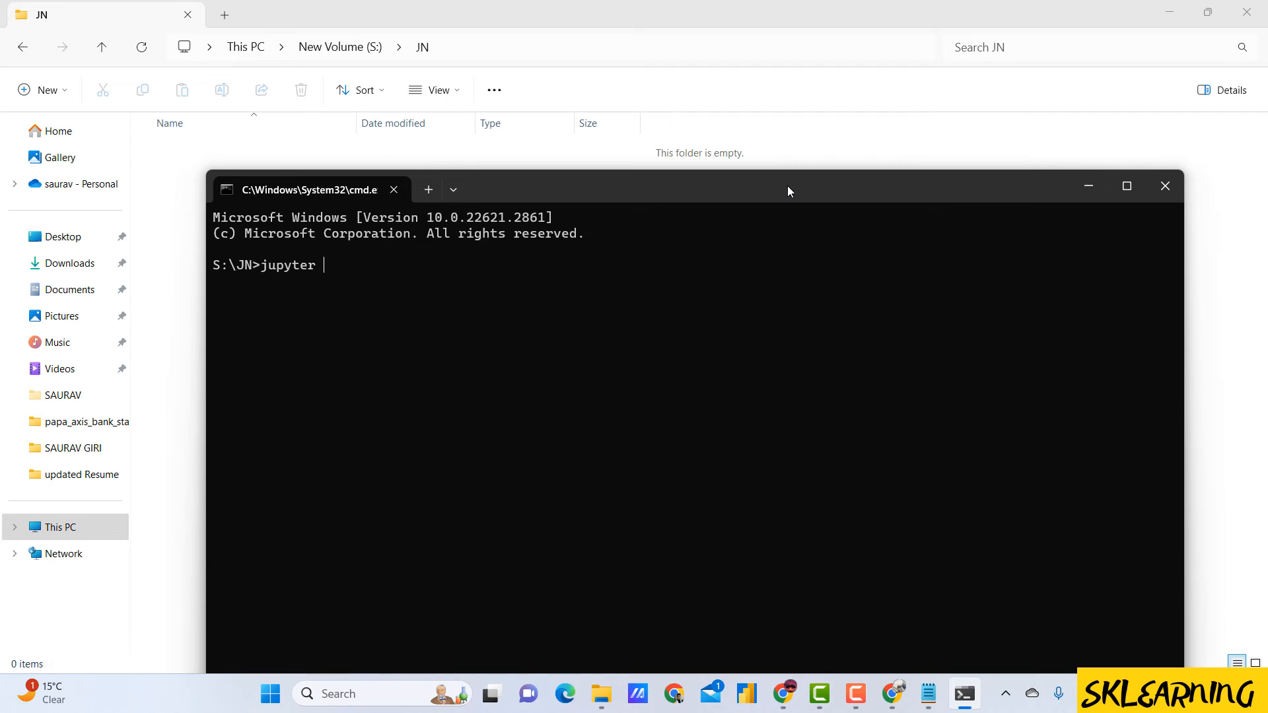
{"action": "type", "text": "notebook"}
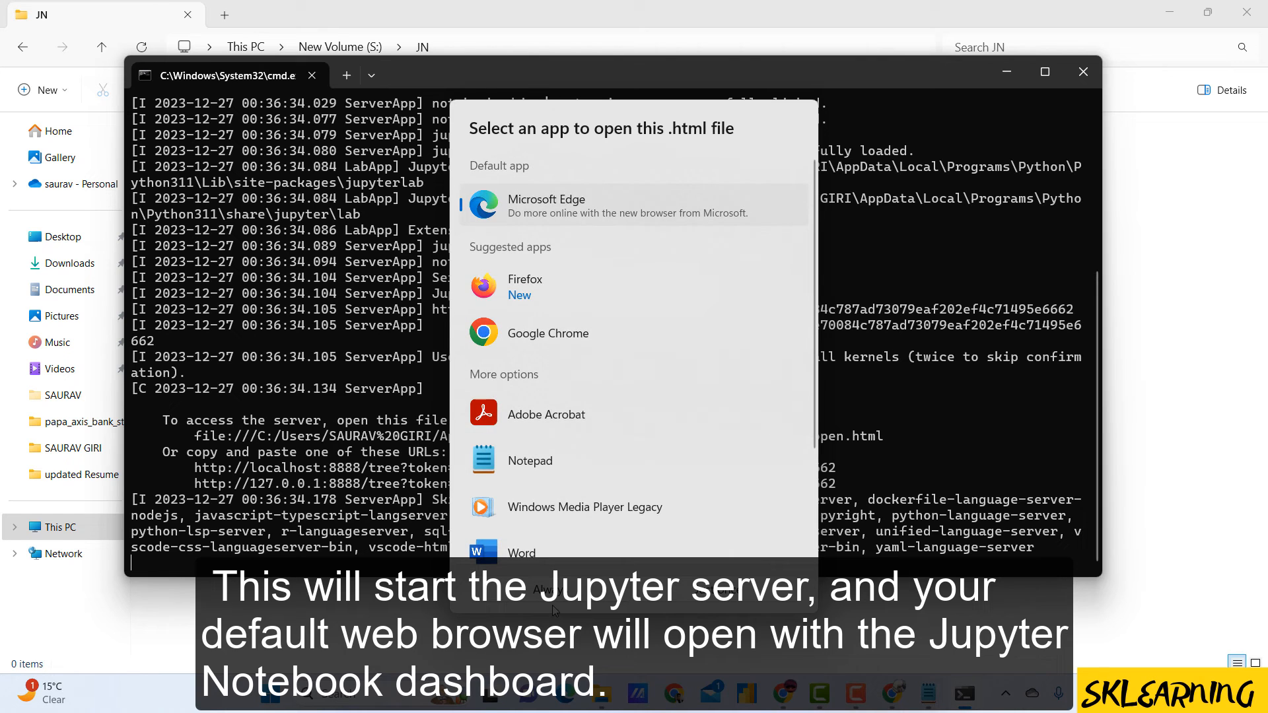
Open the Jupyter dashboard in Edge, create a new notebook, and run a 3+4 cell
{"action": "left_click", "coordinate": [547, 206]}
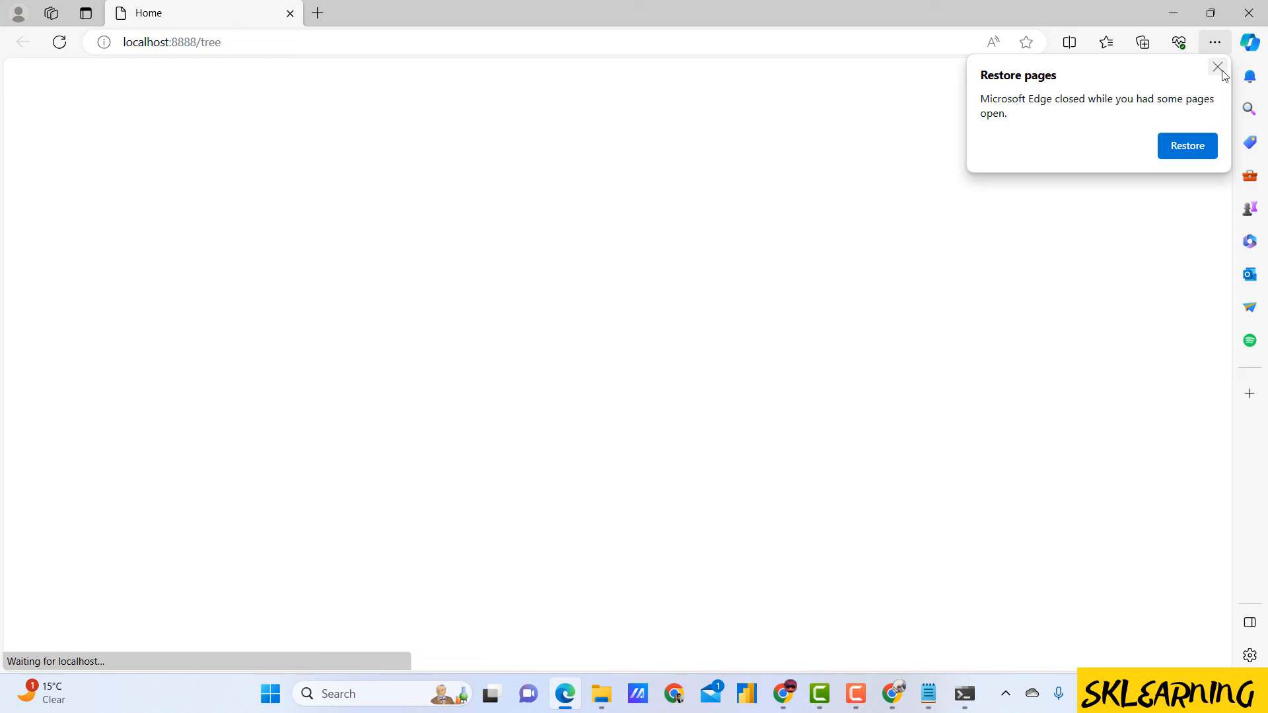
{"action": "left_click", "coordinate": [1218, 67]}
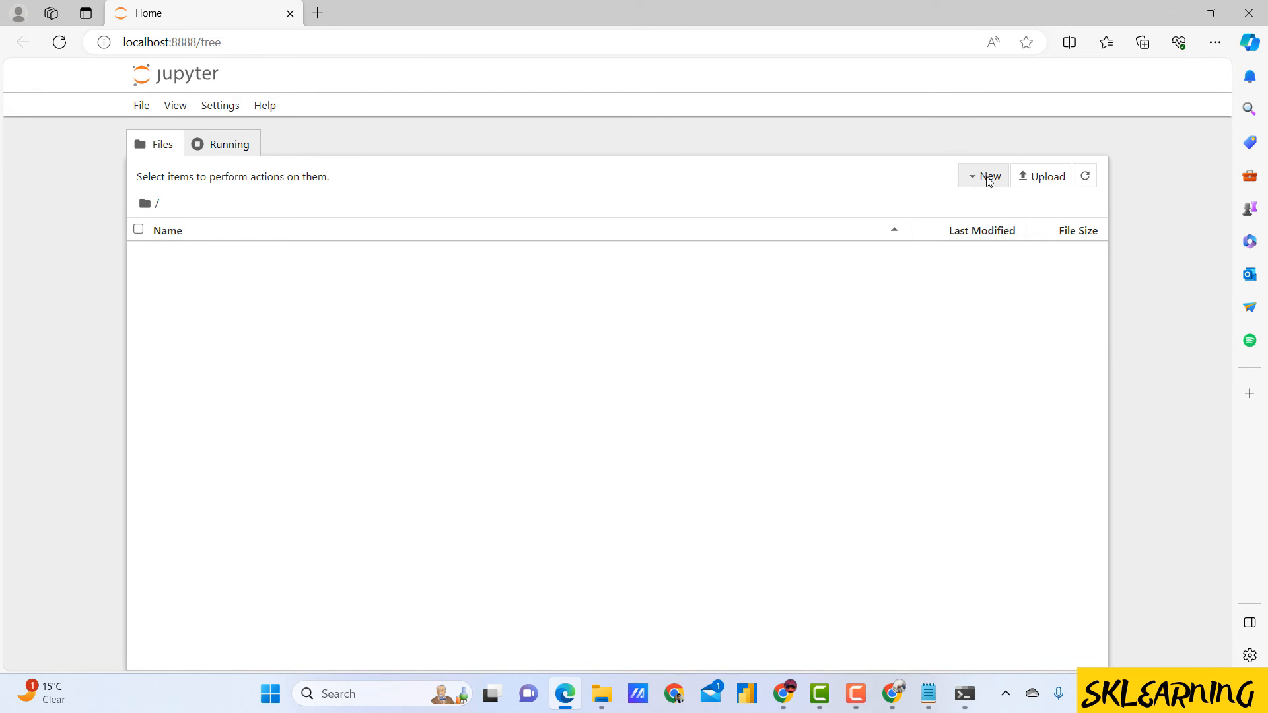
{"action": "left_click", "coordinate": [987, 177]}
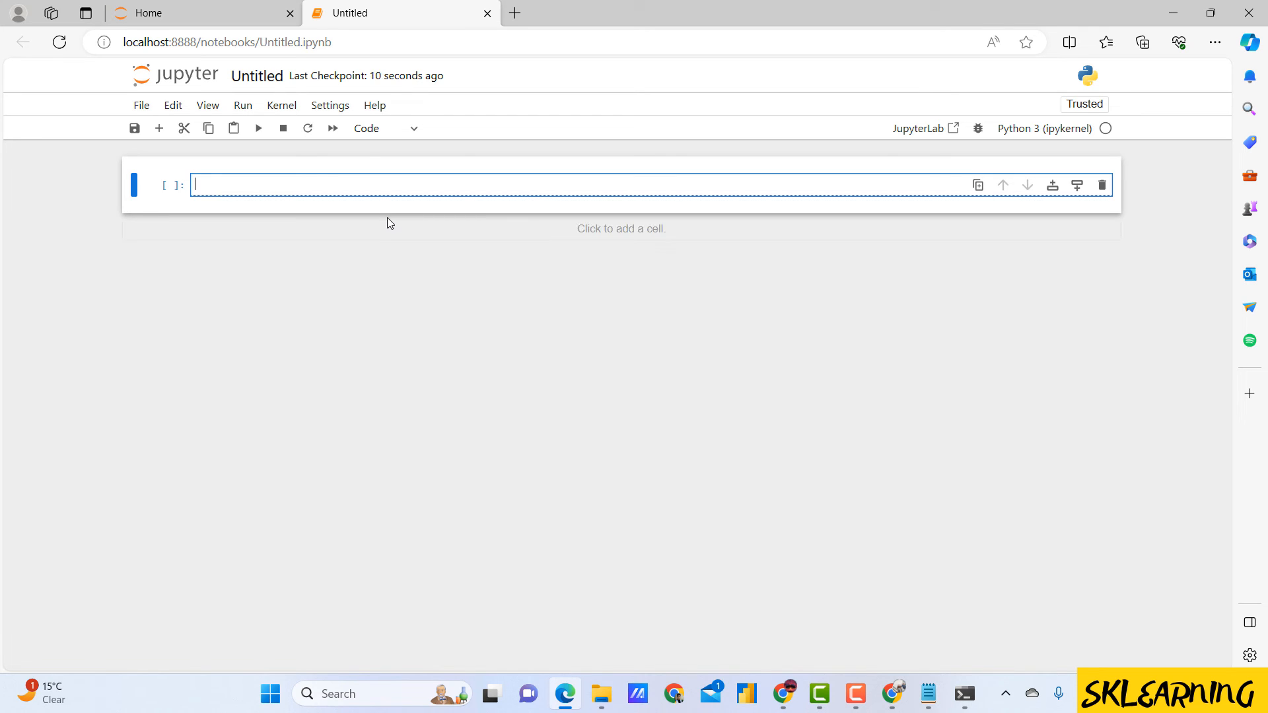
{"action": "type", "text": "3+4"}
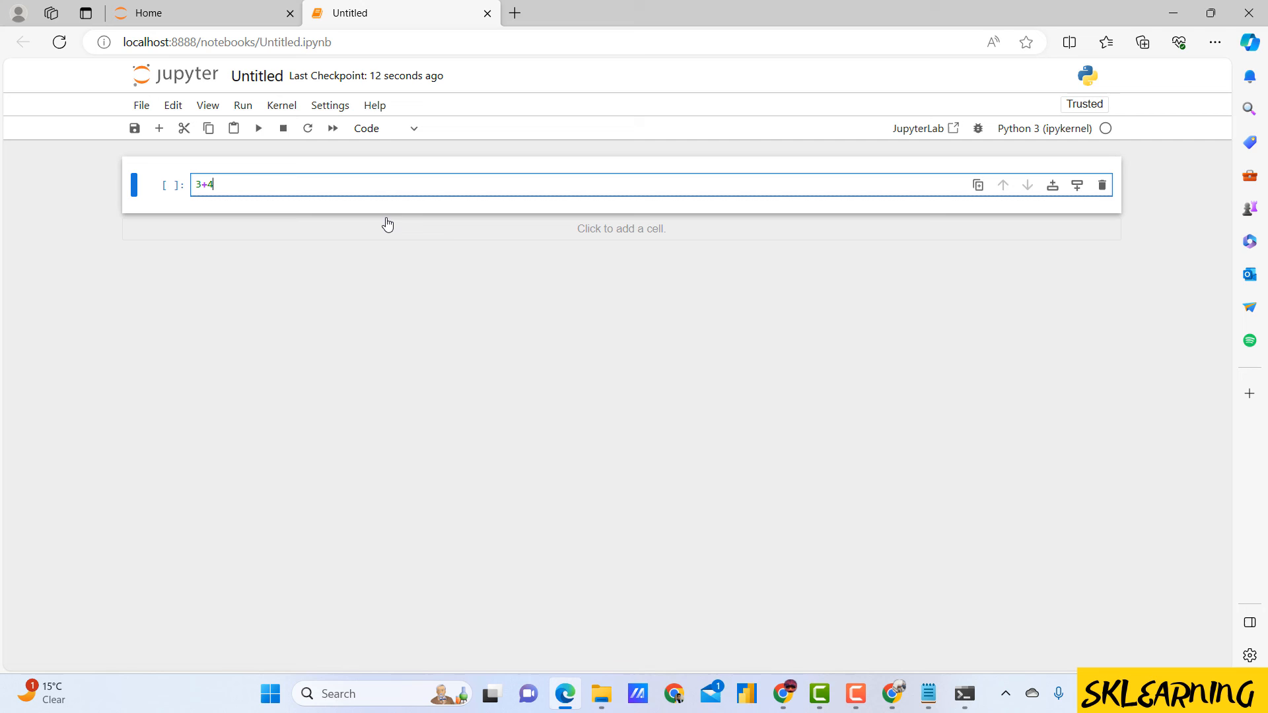
{"action": "left_click", "coordinate": [258, 127]}
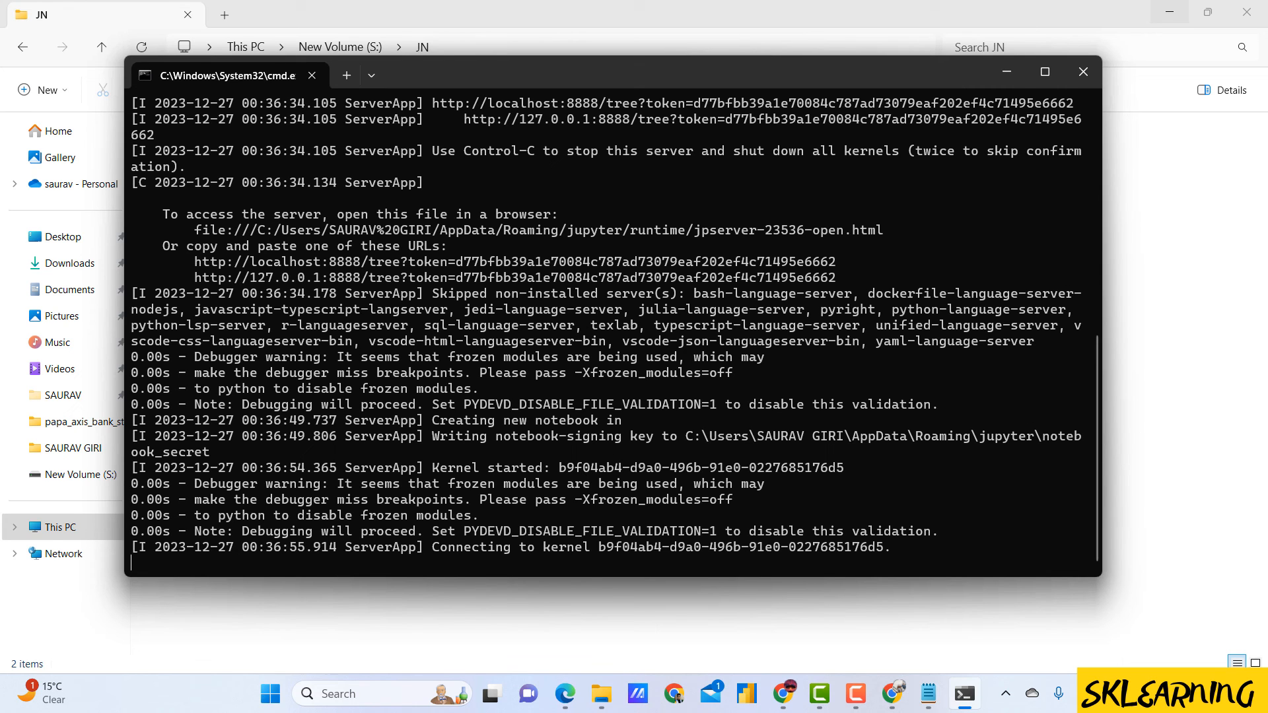
View Untitled.ipynb in the JN folder, then hide the window to show the desktop
{"action": "key", "text": "ctrl+c"}
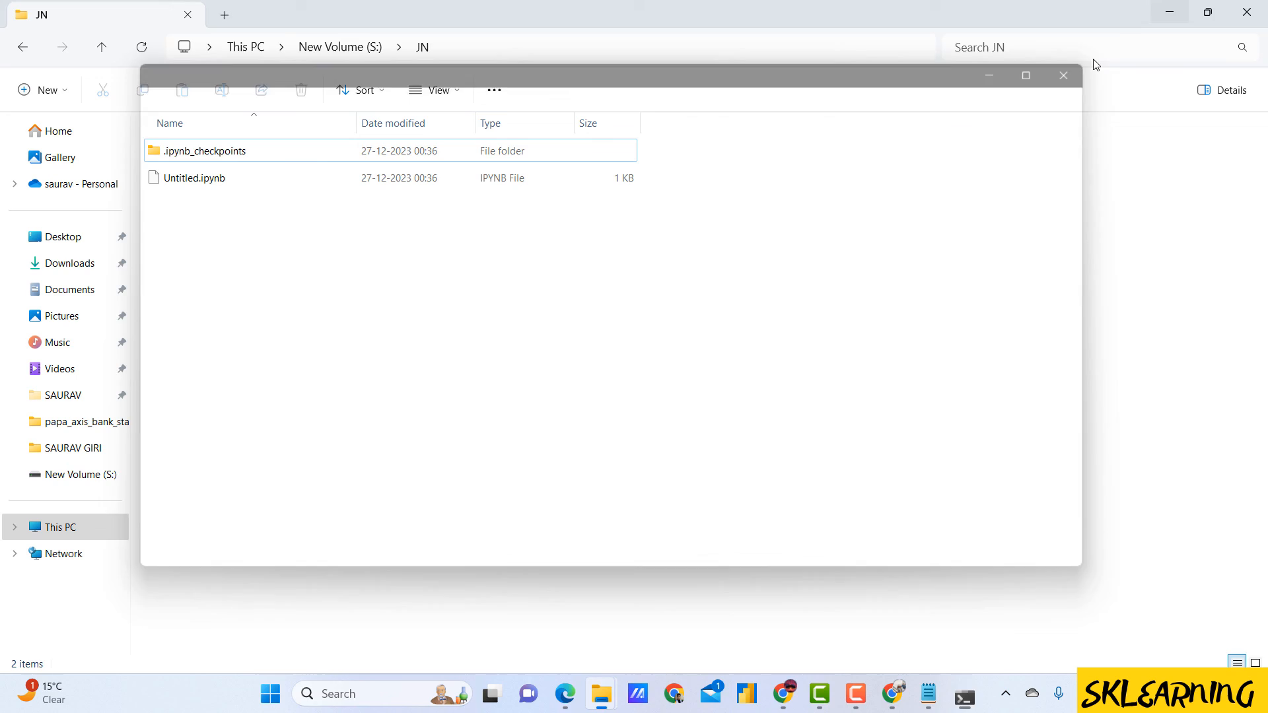
{"action": "left_click", "coordinate": [1062, 75]}
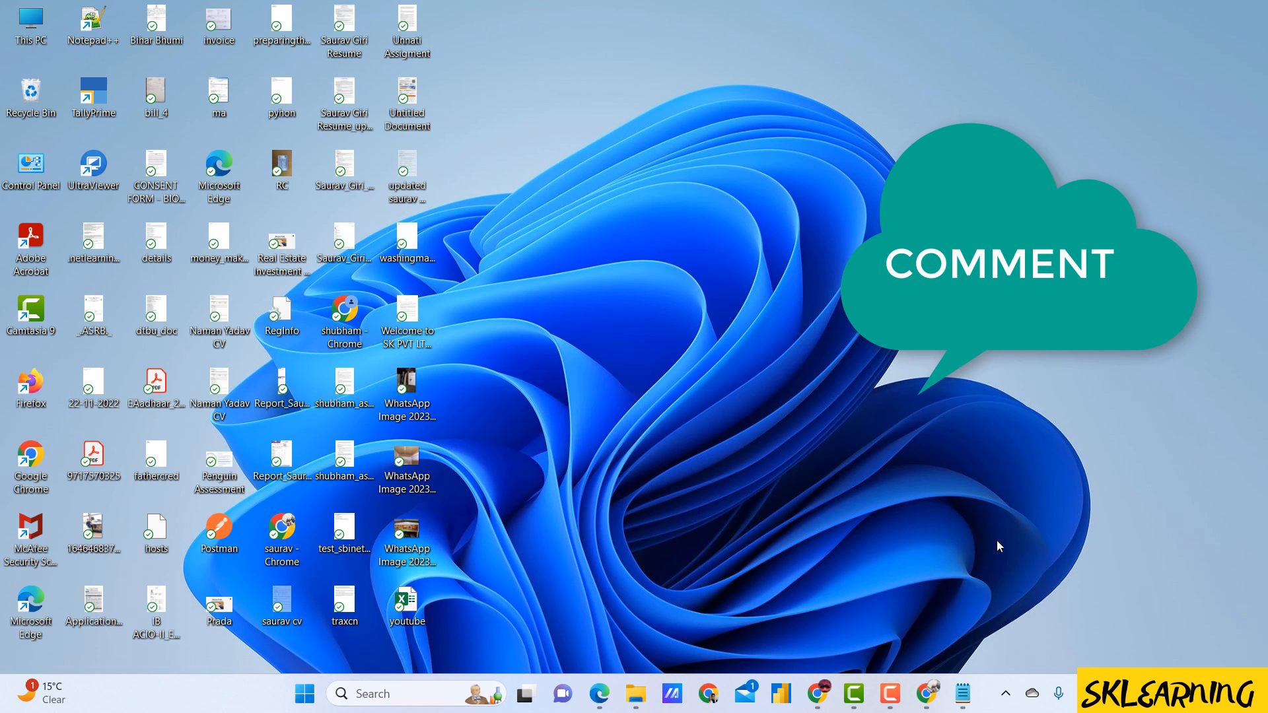
{"action": "mouse_move", "coordinate": [1109, 167]}
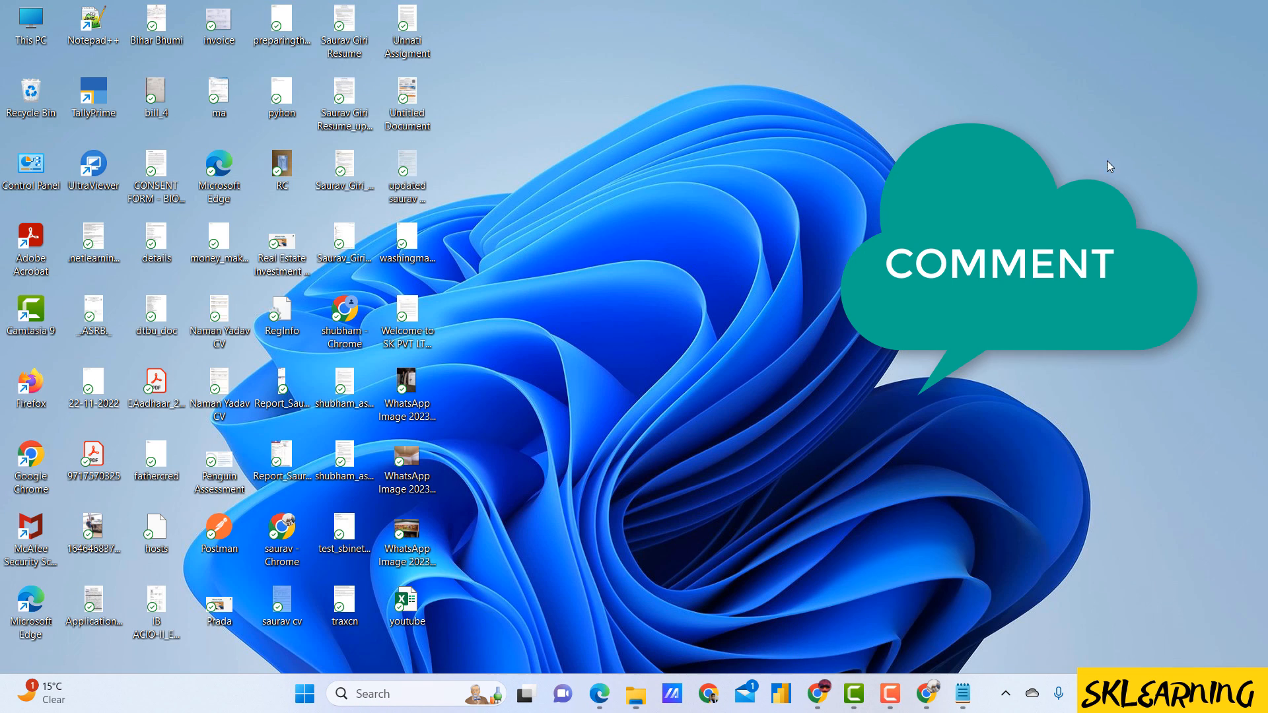